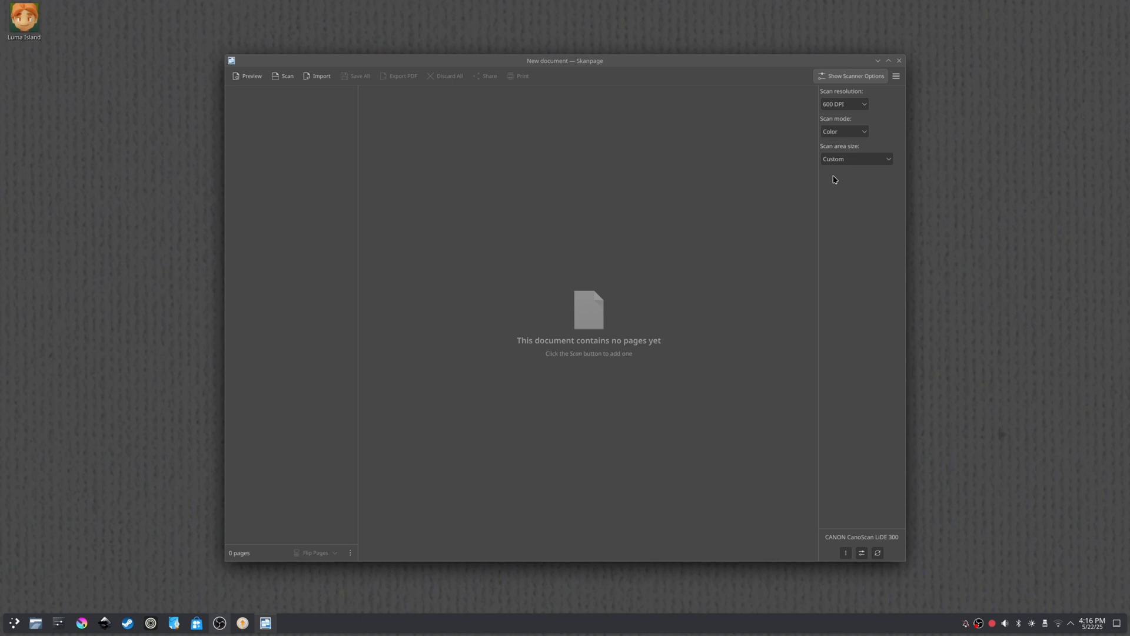
{"action": "mouse_move", "coordinate": [250, 100]}
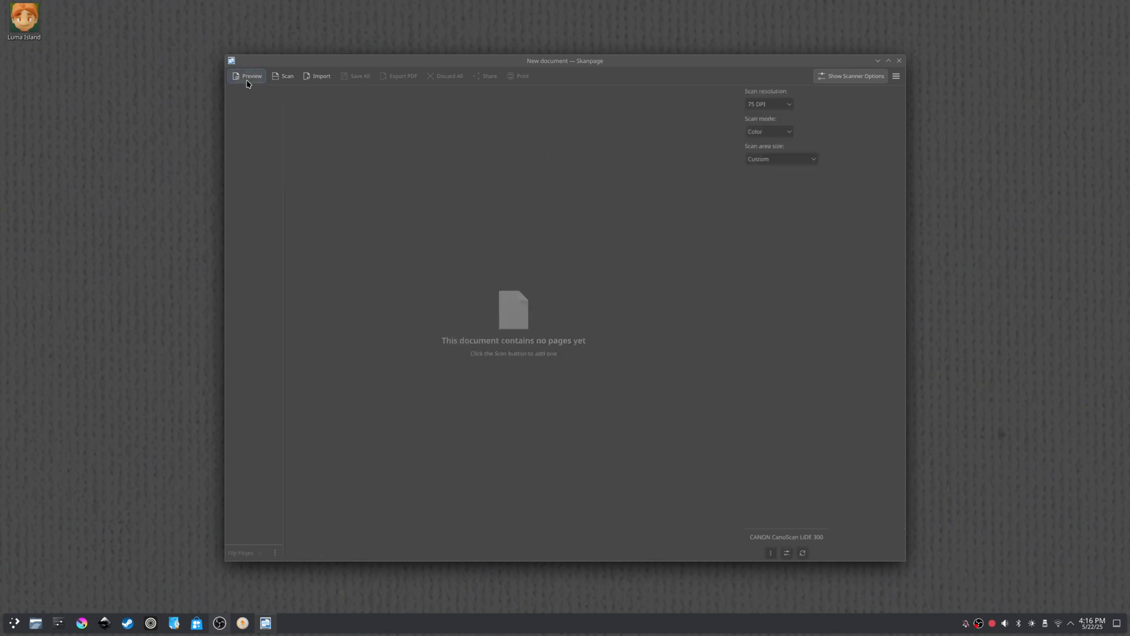
Preview the brown sheet and scan it with the white strip on the right cropped out
{"action": "left_click", "coordinate": [247, 76]}
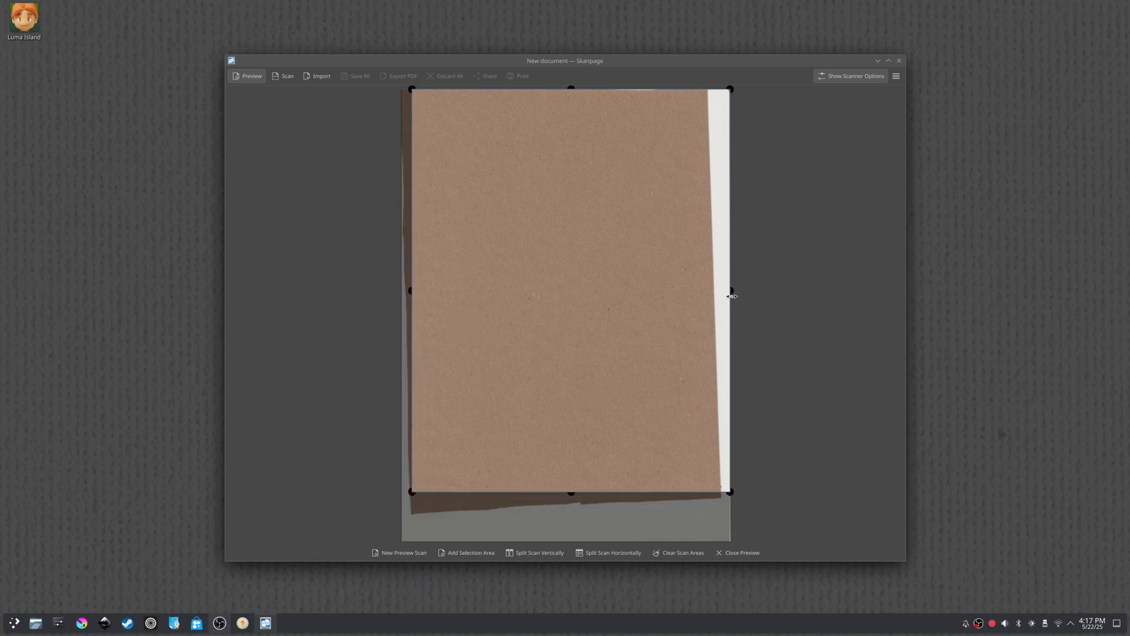
{"action": "left_click_drag", "start_coordinate": [729, 295], "coordinate": [706, 294]}
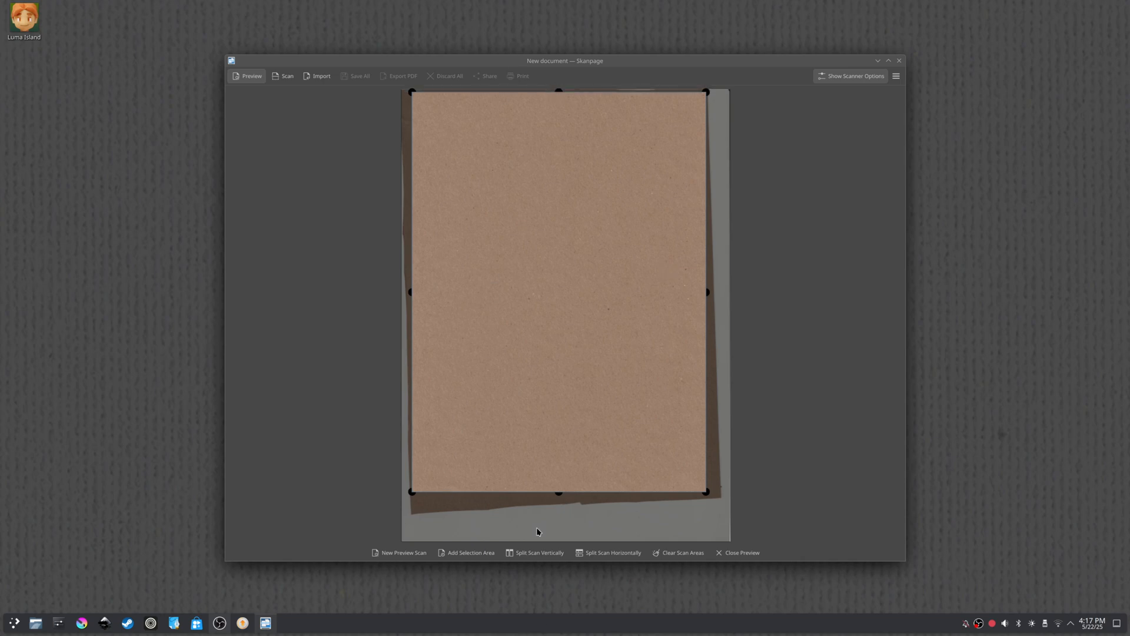
{"action": "left_click", "coordinate": [287, 76]}
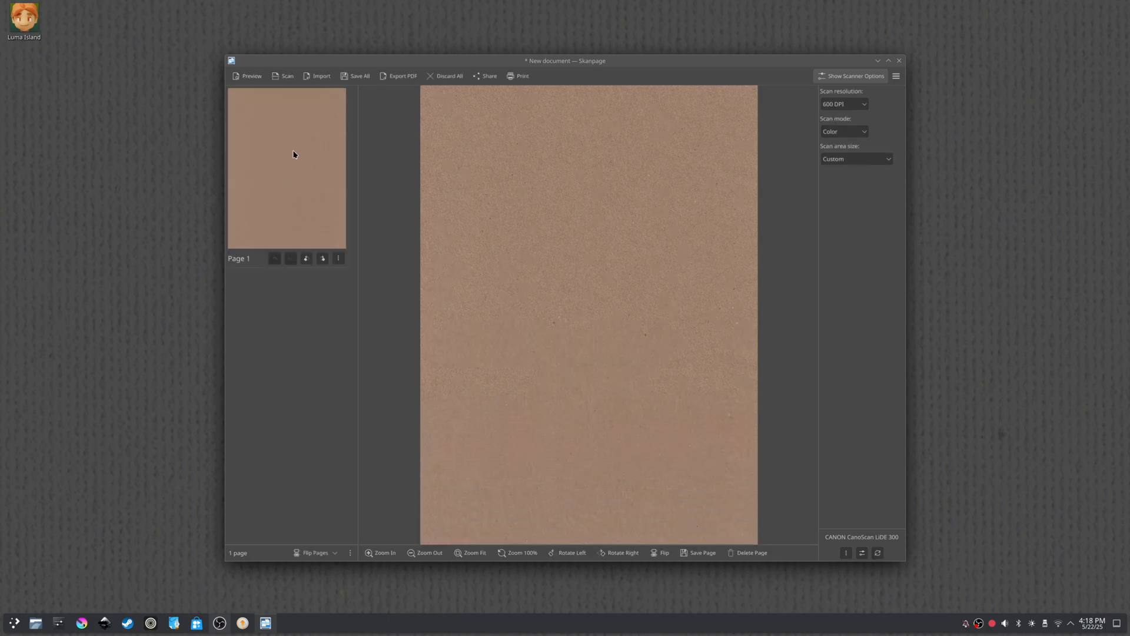
{"action": "mouse_move", "coordinate": [591, 472]}
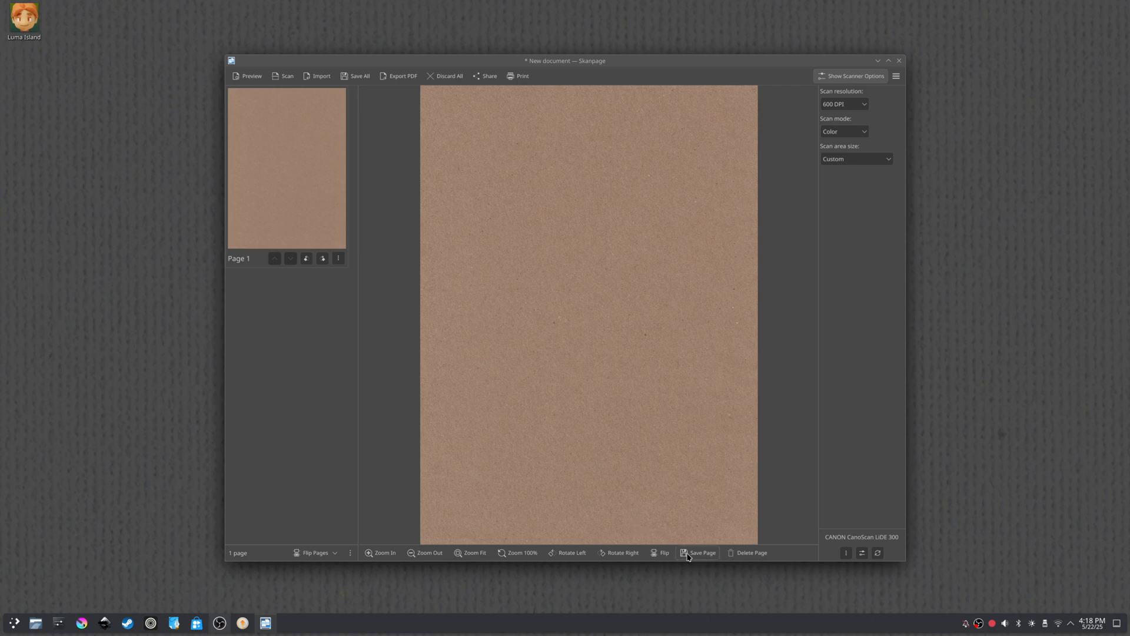
Save the page with the PNG image filter as 'Brown Paper 3' in Documents
{"action": "left_click", "coordinate": [700, 552]}
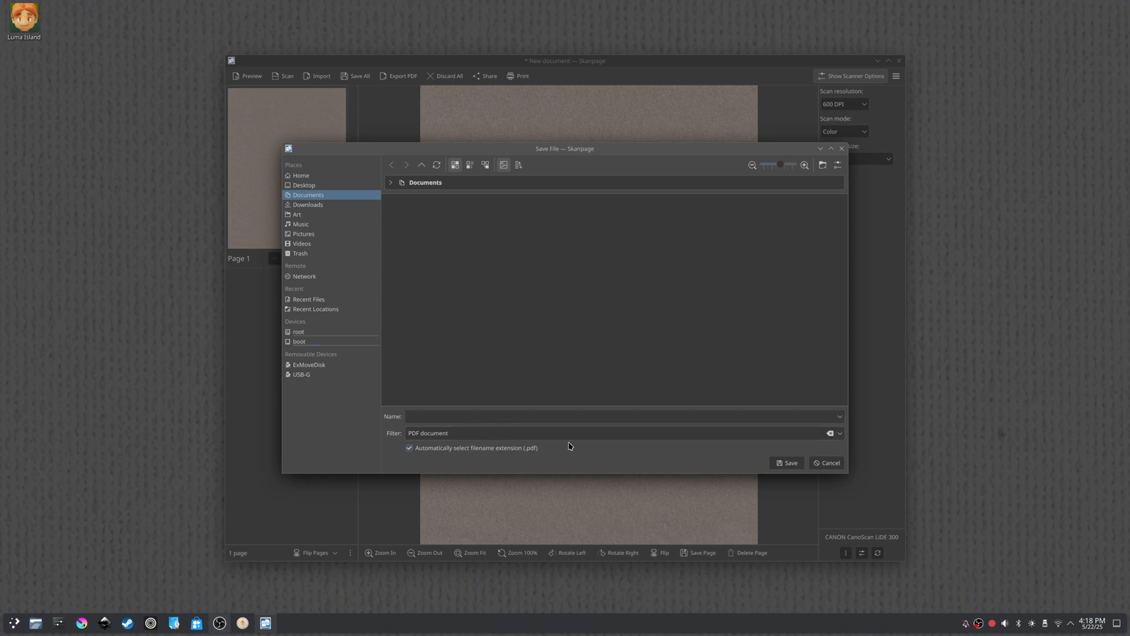
{"action": "left_click", "coordinate": [838, 433]}
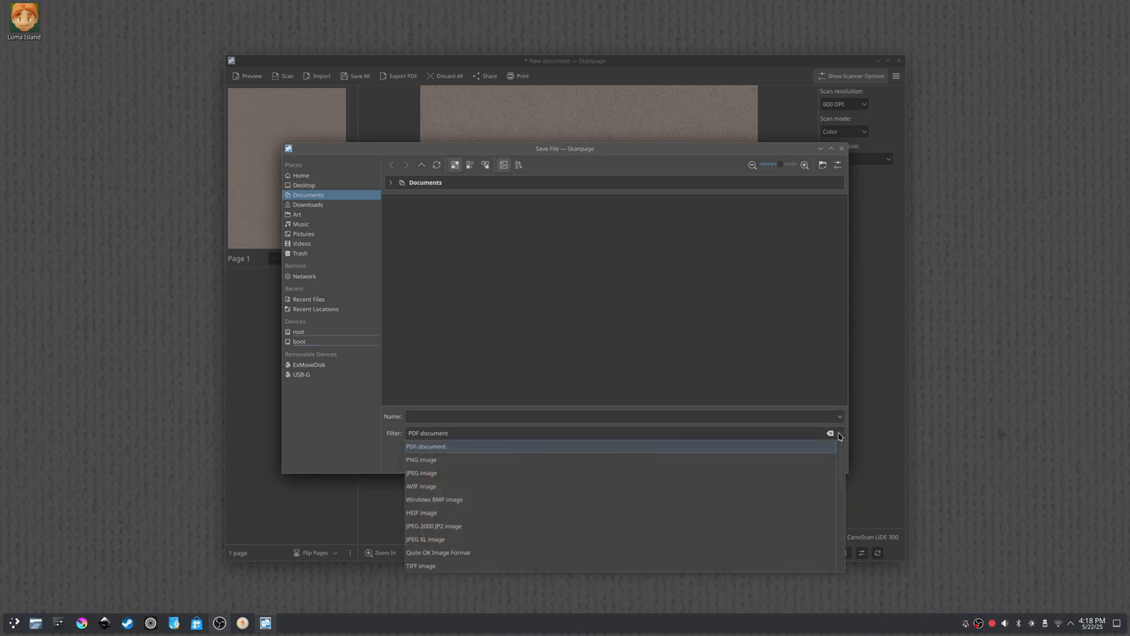
{"action": "left_click", "coordinate": [421, 460]}
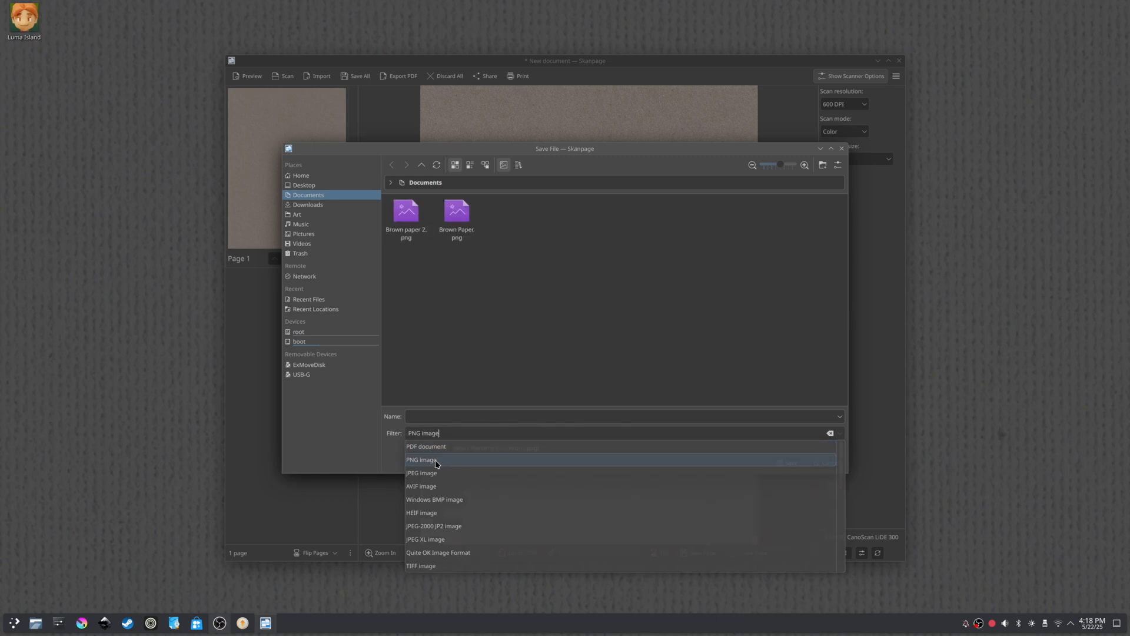
{"action": "left_click", "coordinate": [421, 460]}
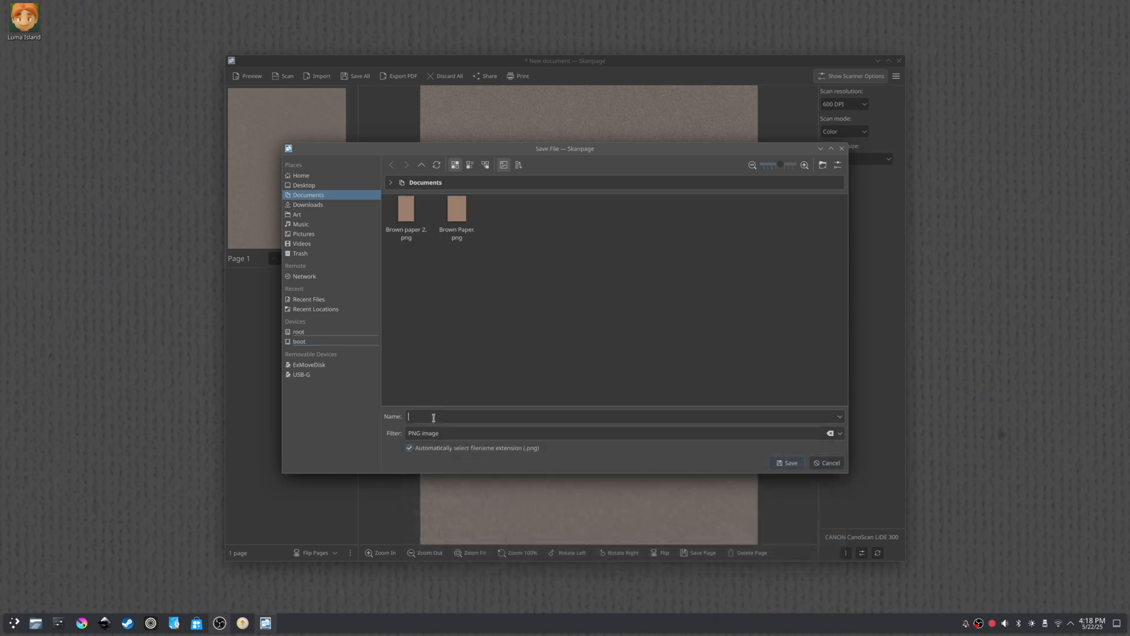
{"action": "type", "text": "Brown Paper 3"}
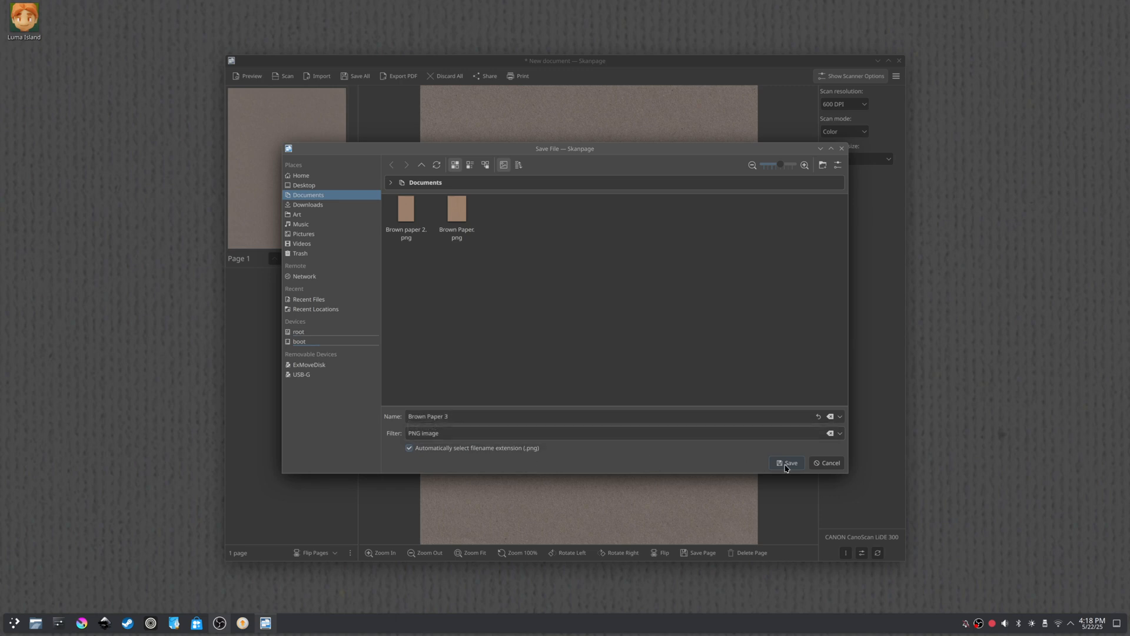
{"action": "left_click", "coordinate": [787, 463]}
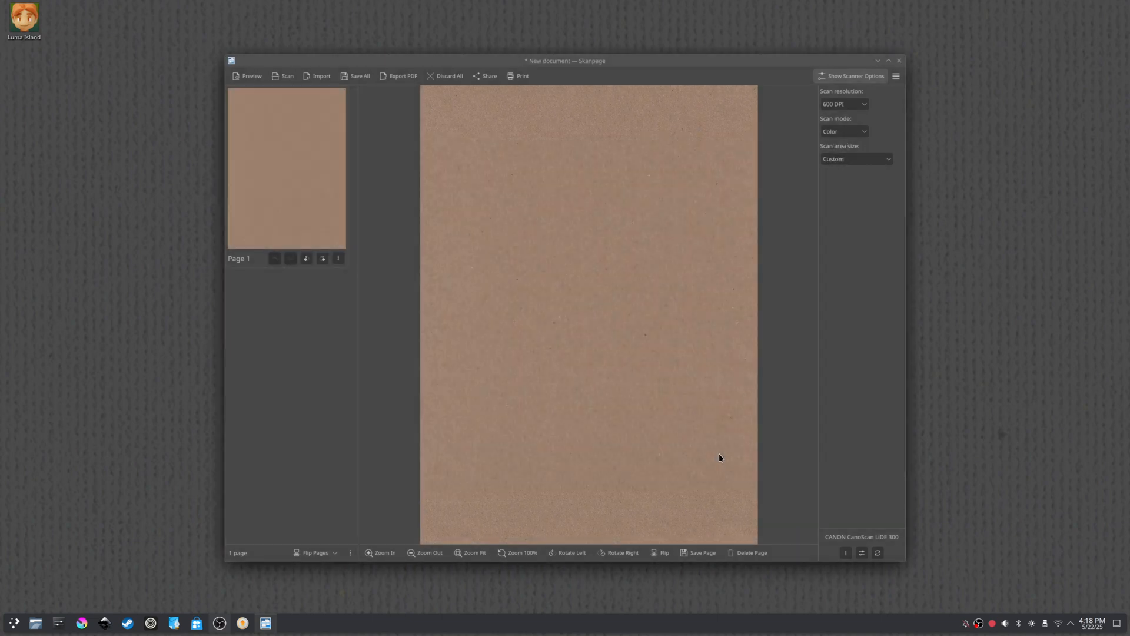
{"action": "mouse_move", "coordinate": [716, 436]}
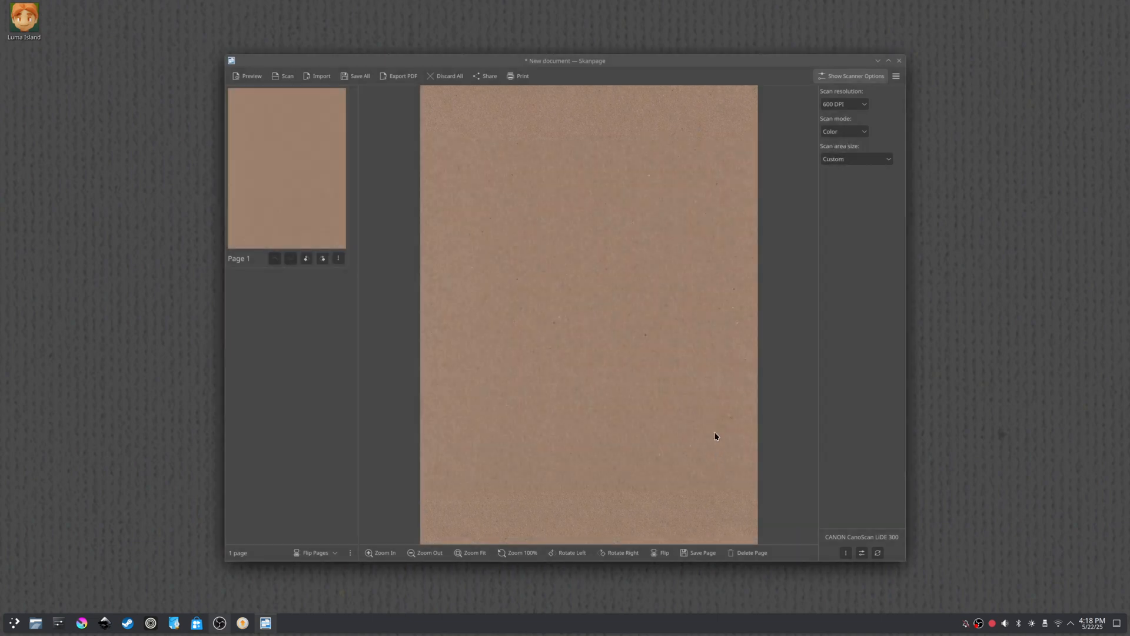
Switch to Krita and create a 3508×2480 px landscape document, then view its tab
{"action": "left_click", "coordinate": [700, 552]}
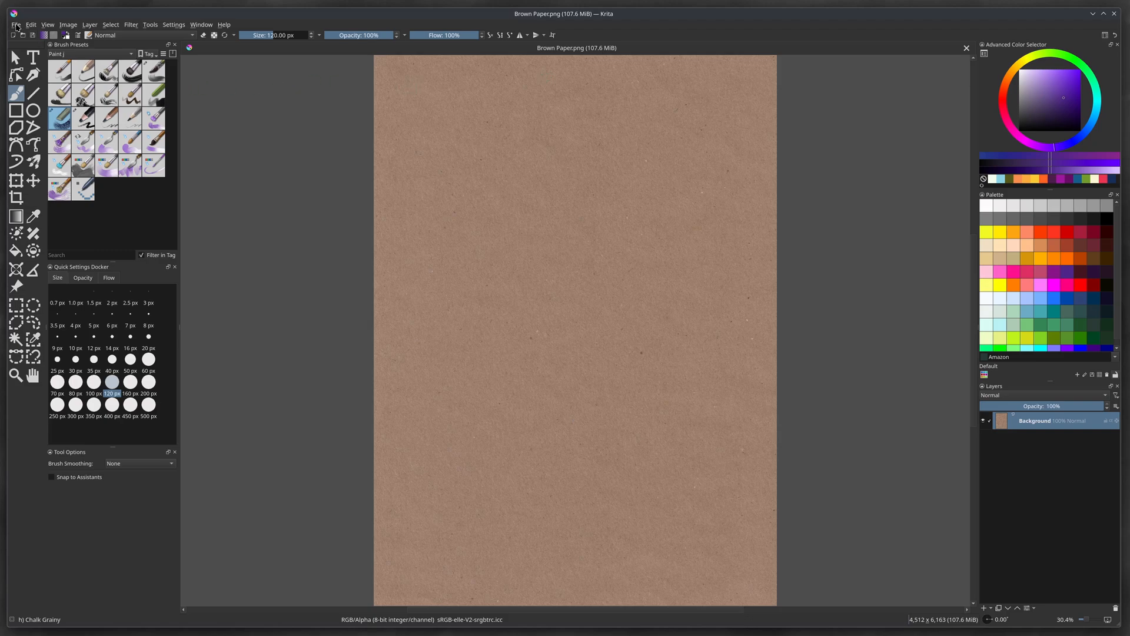
{"action": "left_click", "coordinate": [15, 23]}
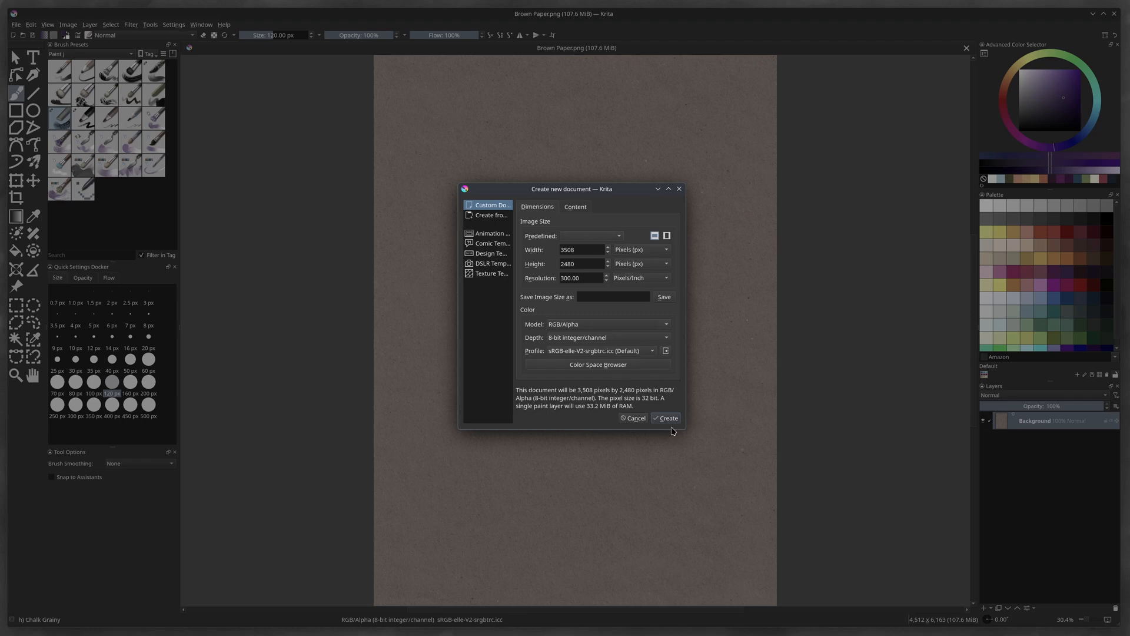
{"action": "left_click", "coordinate": [668, 418]}
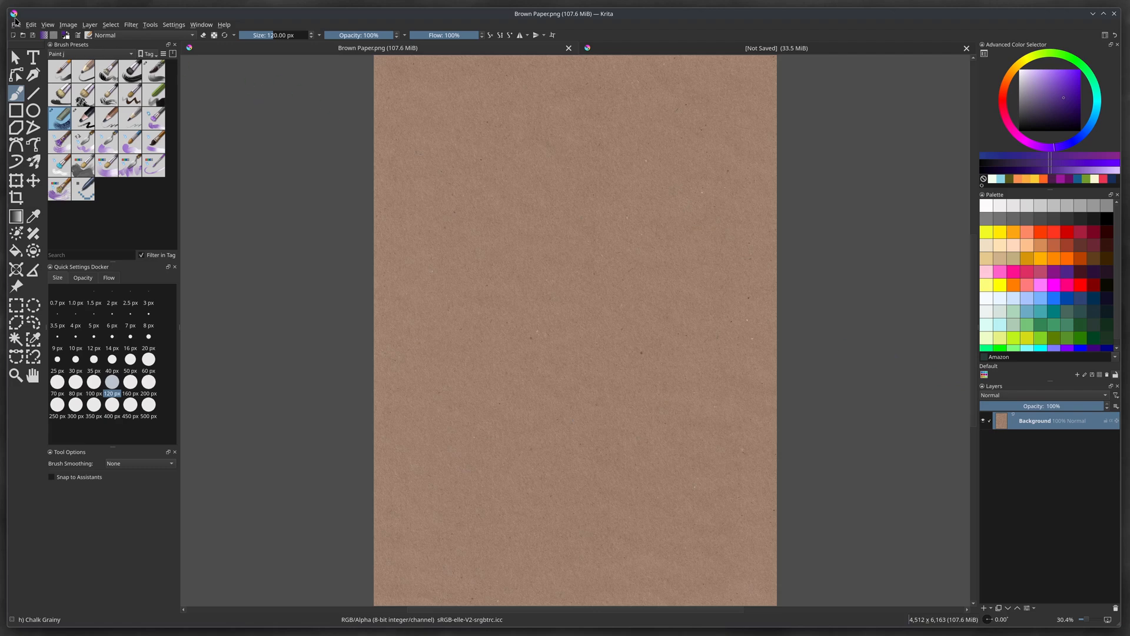
{"action": "left_click", "coordinate": [30, 23]}
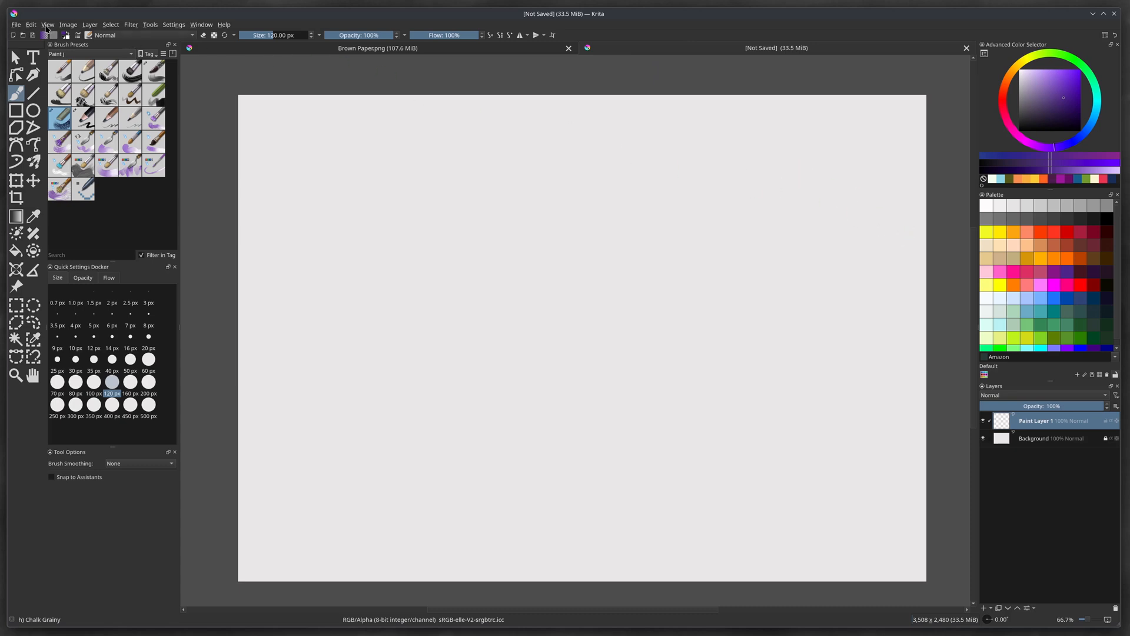
Bring the brown paper scan in above the empty paint layer, scaled to fill the canvas
{"action": "left_click", "coordinate": [30, 23]}
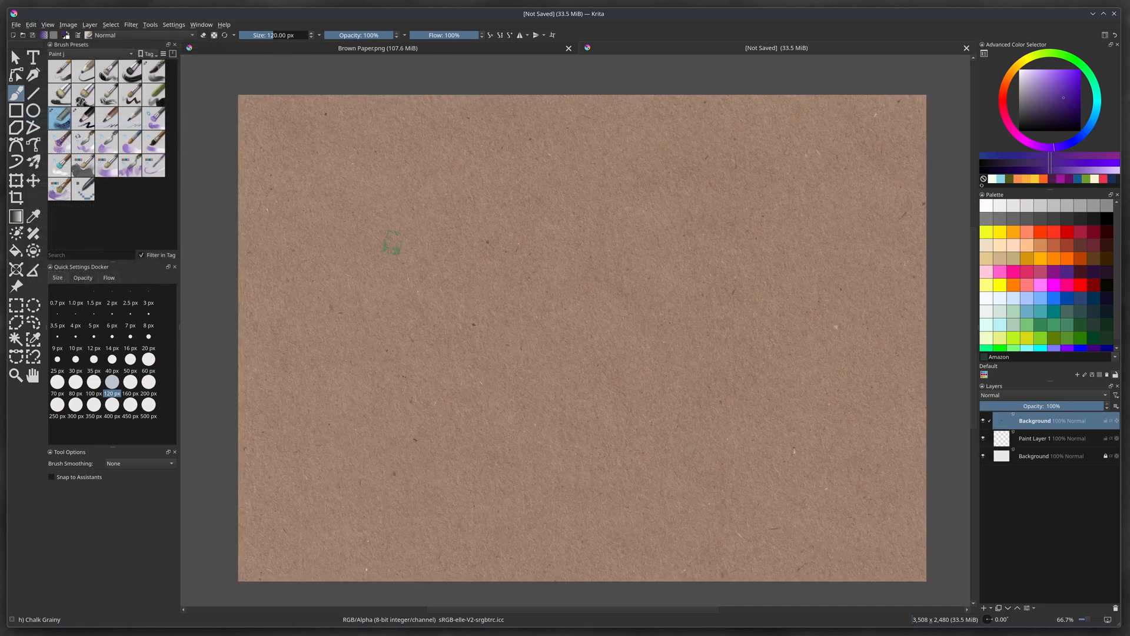
{"action": "left_click", "coordinate": [1038, 437]}
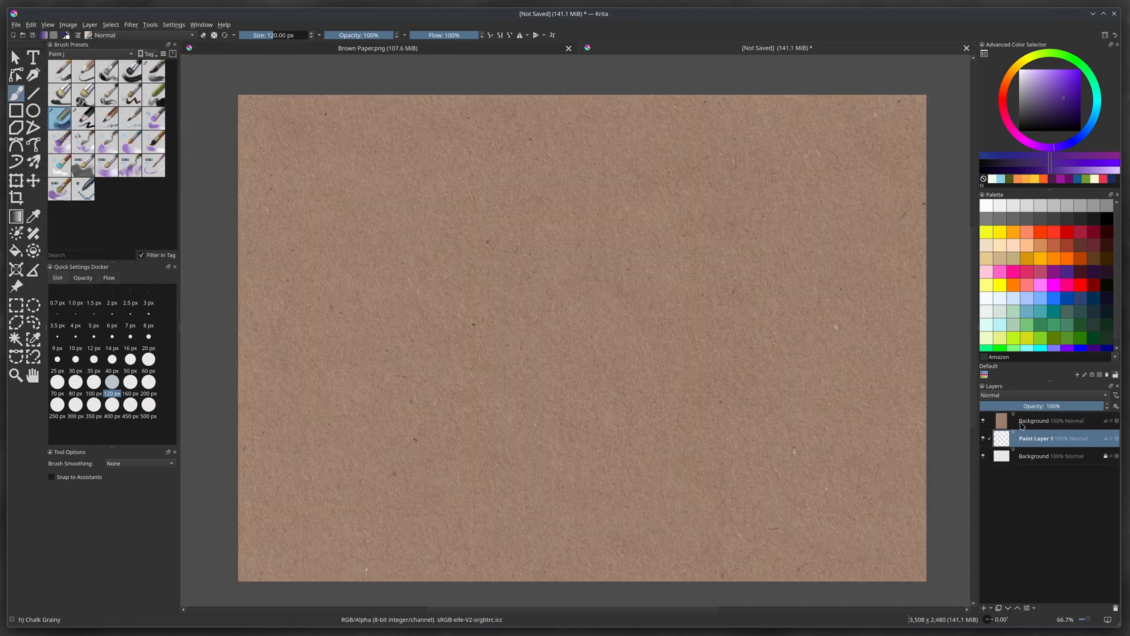
{"action": "mouse_move", "coordinate": [1033, 420]}
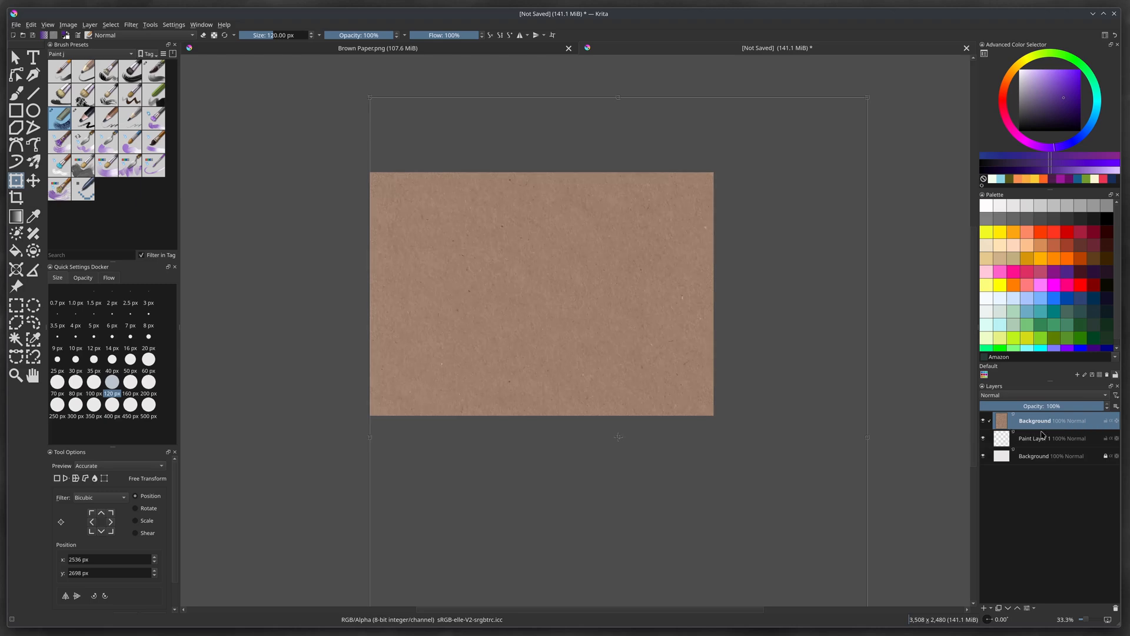
{"action": "mouse_move", "coordinate": [569, 333]}
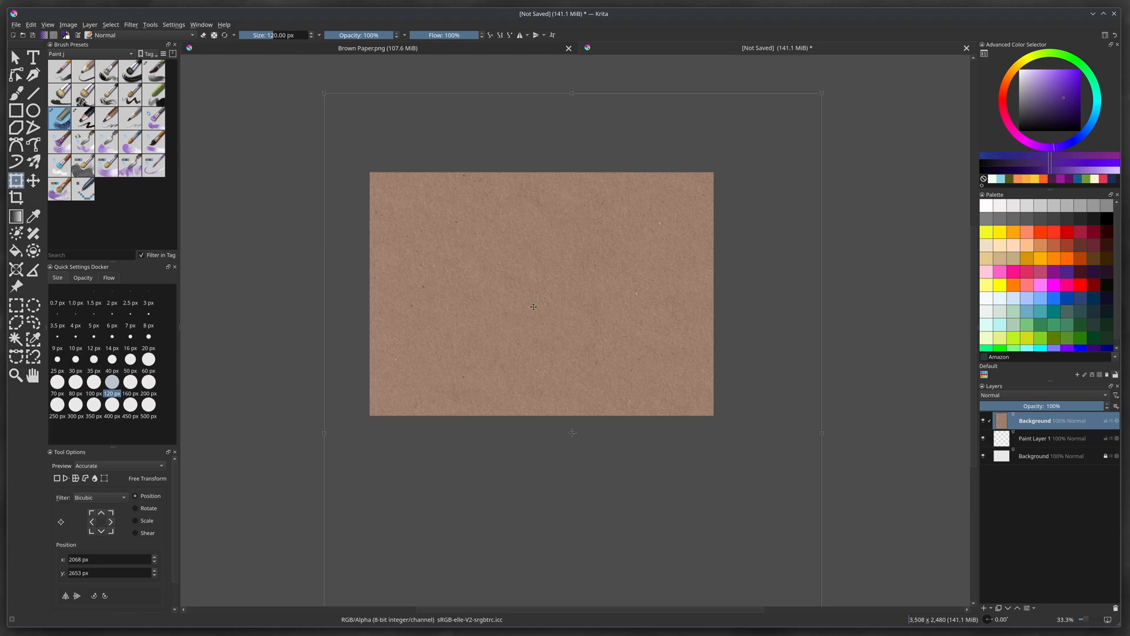
{"action": "mouse_move", "coordinate": [561, 367]}
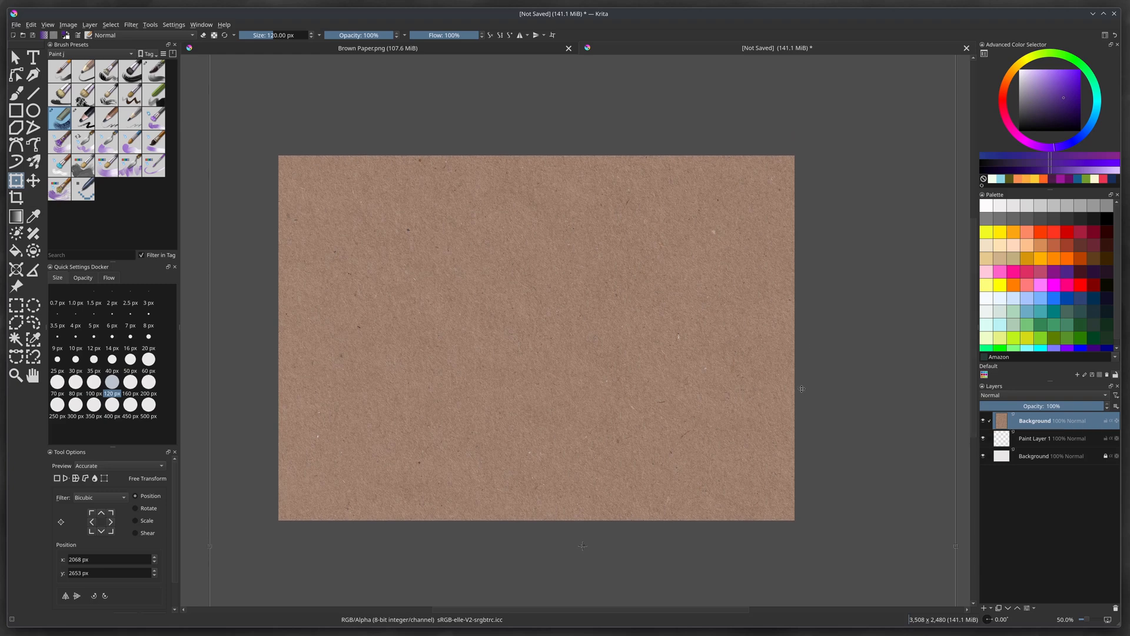
{"action": "left_click", "coordinate": [1038, 438]}
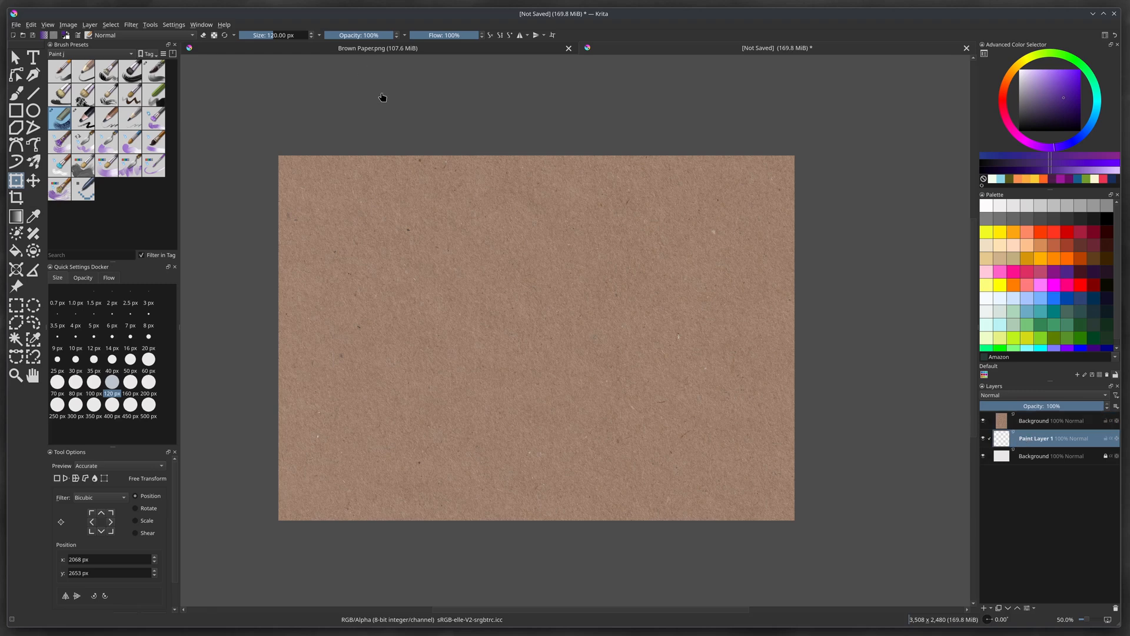
Select the whole canvas and add the brown paper as a Paper layer above Paint Layer 1
{"action": "left_click", "coordinate": [111, 23]}
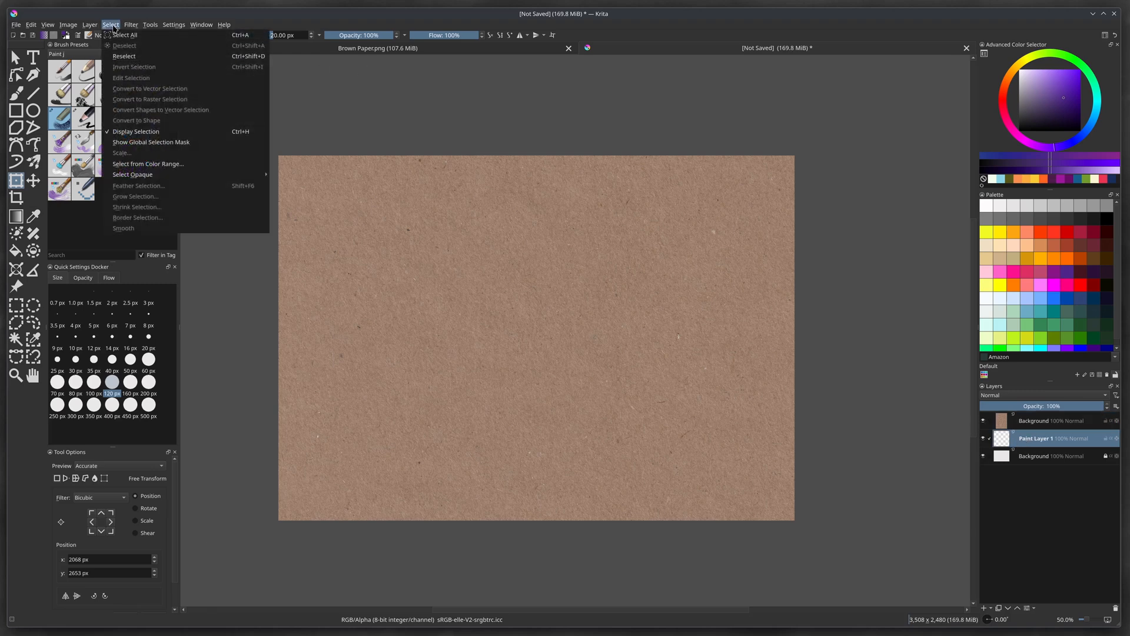
{"action": "left_click", "coordinate": [126, 35]}
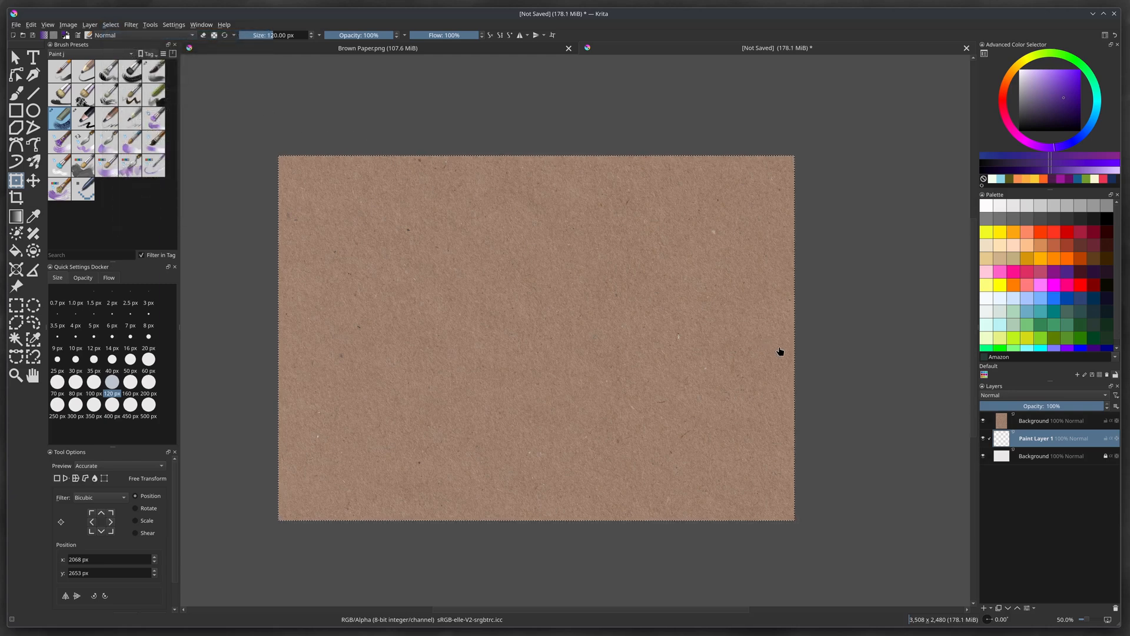
{"action": "left_click", "coordinate": [1038, 421]}
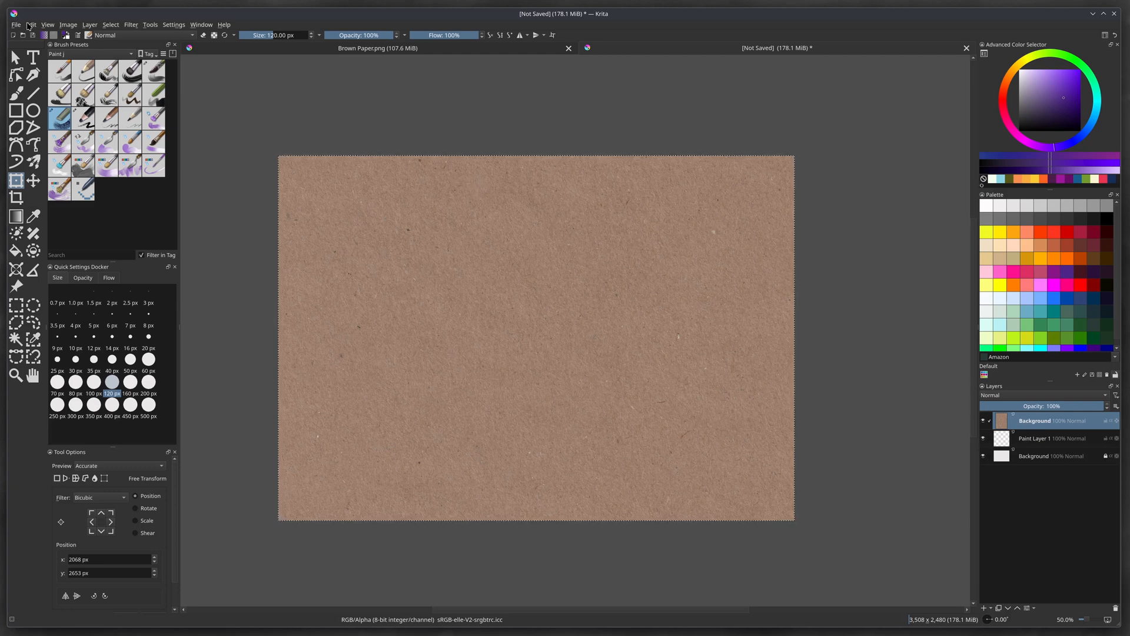
{"action": "left_click", "coordinate": [31, 24]}
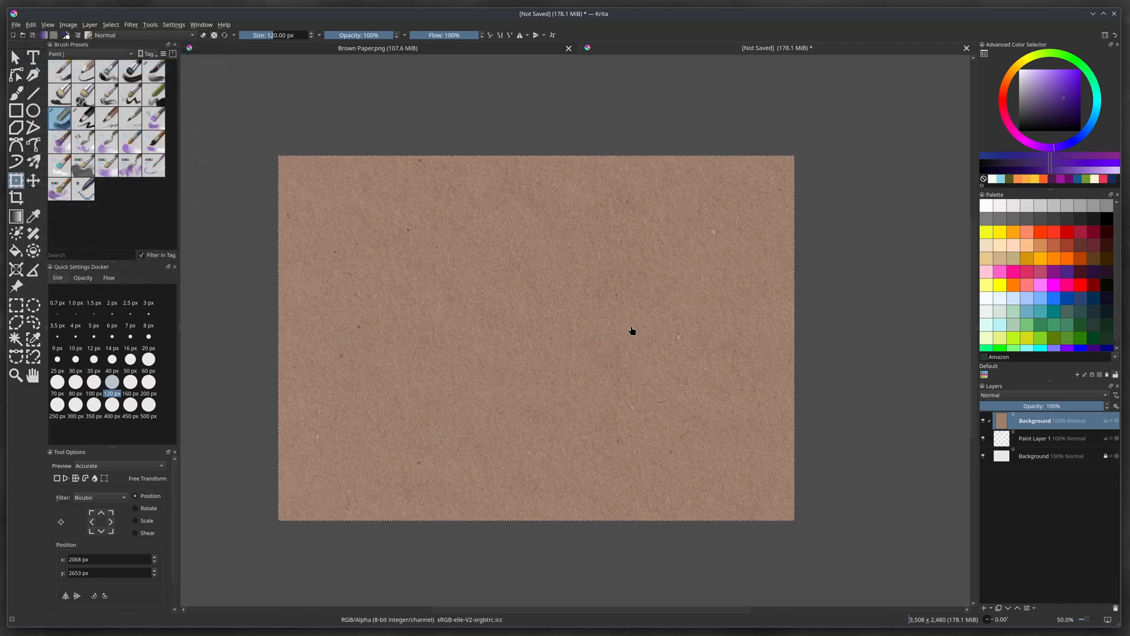
{"action": "left_click", "coordinate": [1045, 437]}
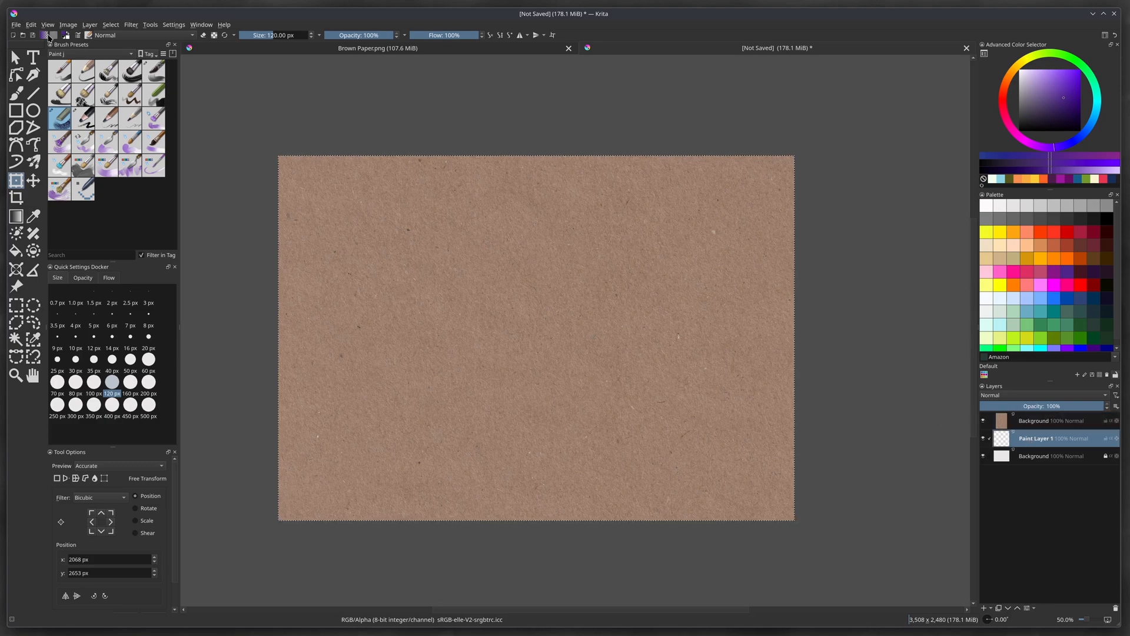
{"action": "left_click", "coordinate": [30, 23]}
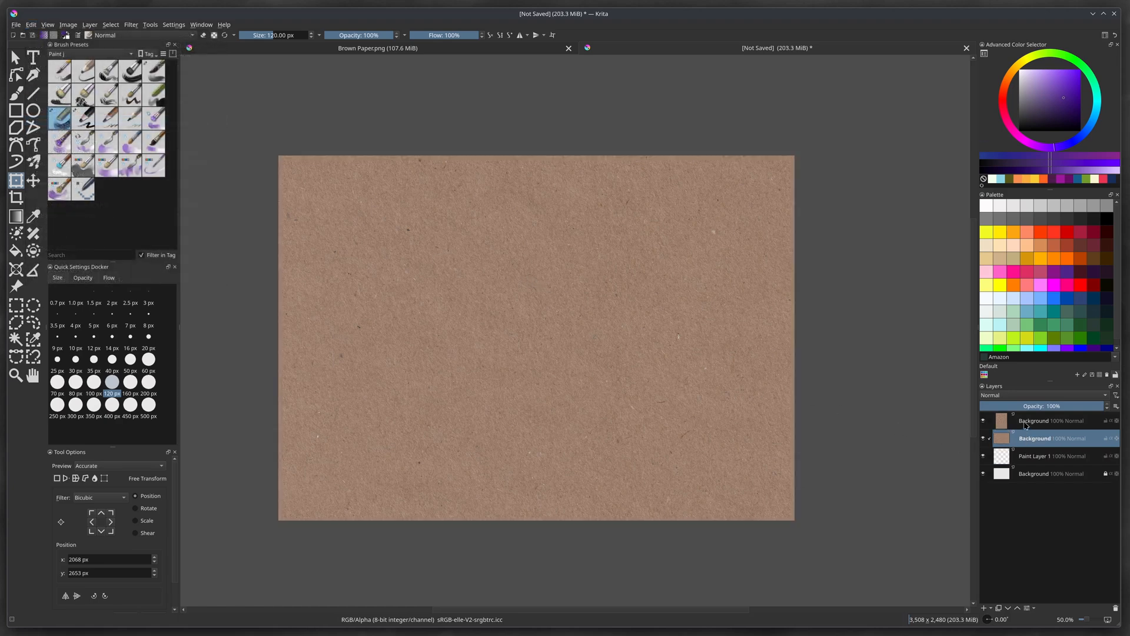
{"action": "left_click", "coordinate": [1038, 421]}
{"action": "type", "text": "Paper"}
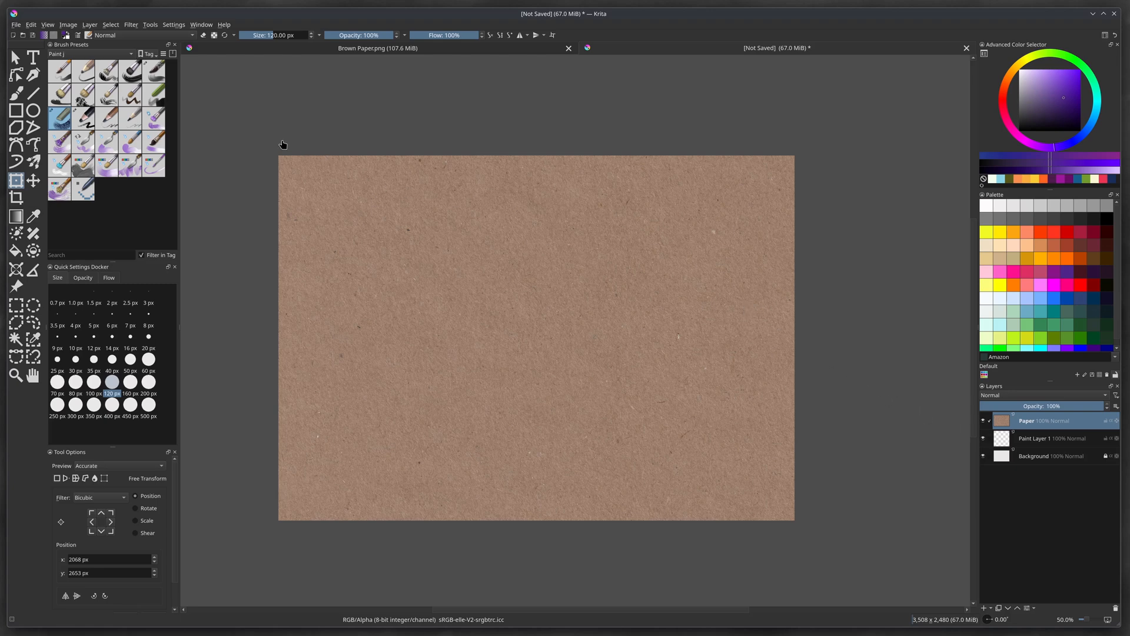
Apply an HSV Adjustment with Saturation at -100 to the Paper layer
{"action": "left_click", "coordinate": [130, 24]}
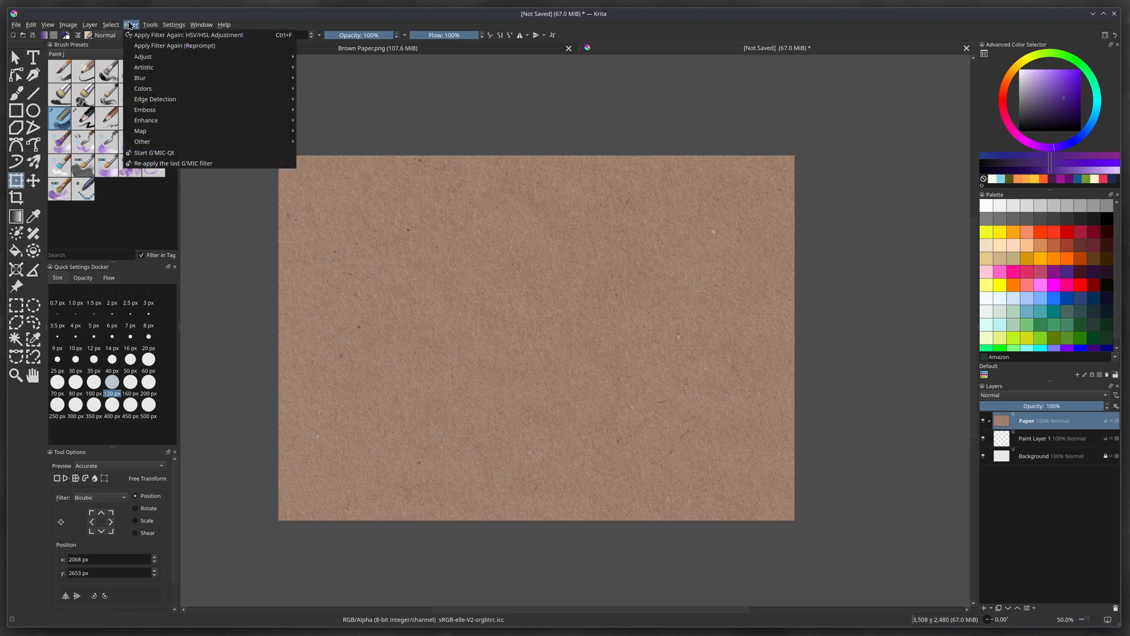
{"action": "mouse_move", "coordinate": [143, 57]}
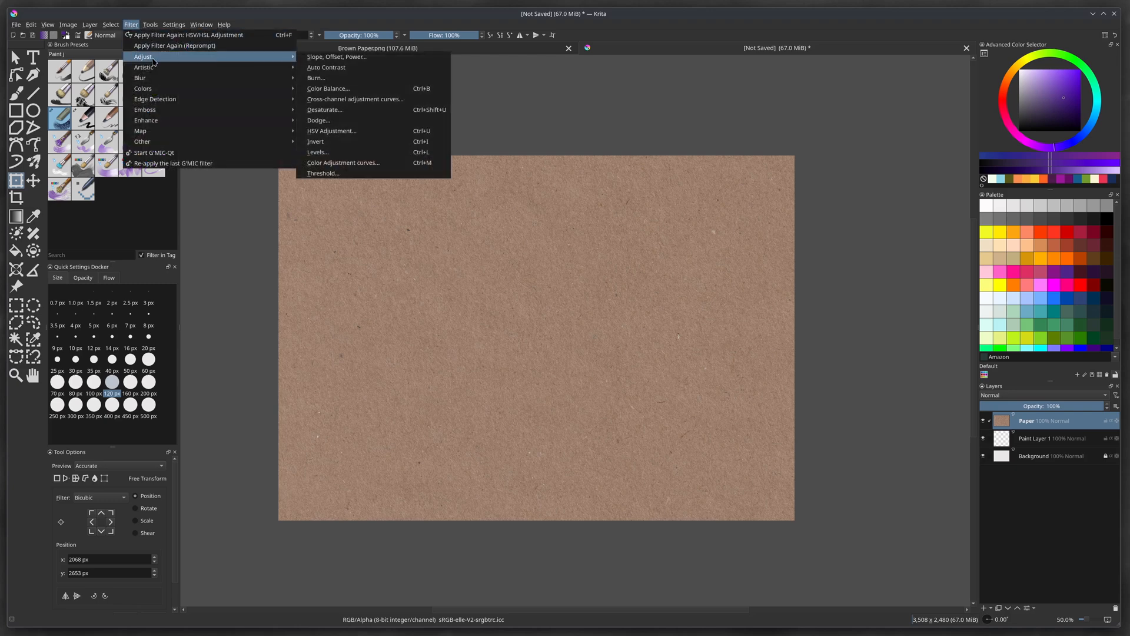
{"action": "mouse_move", "coordinate": [326, 68]}
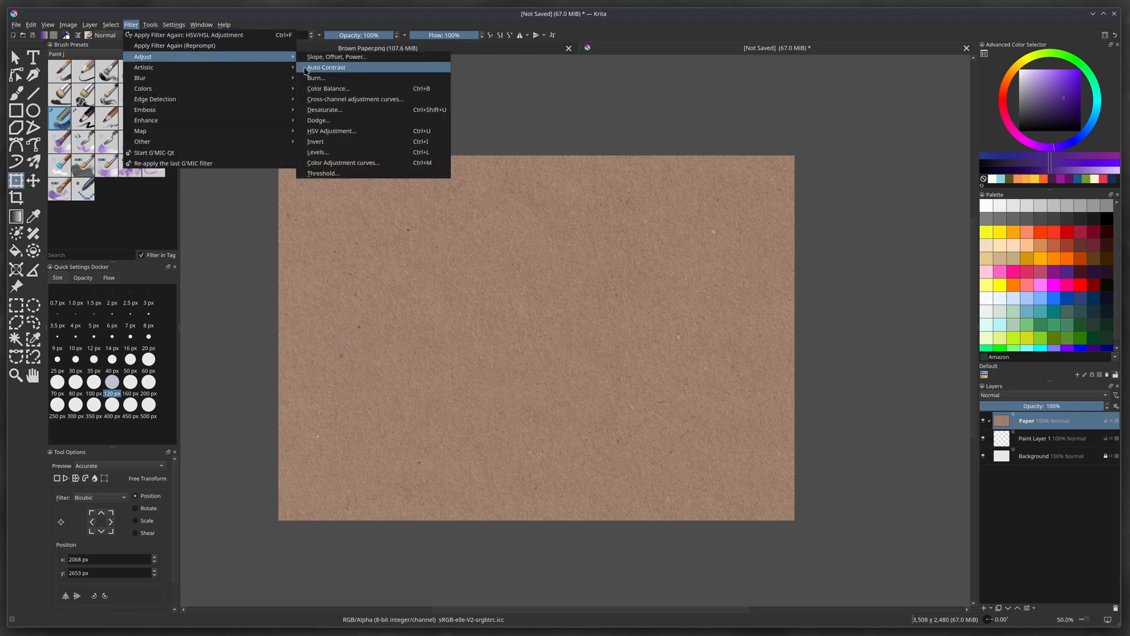
{"action": "mouse_move", "coordinate": [331, 131]}
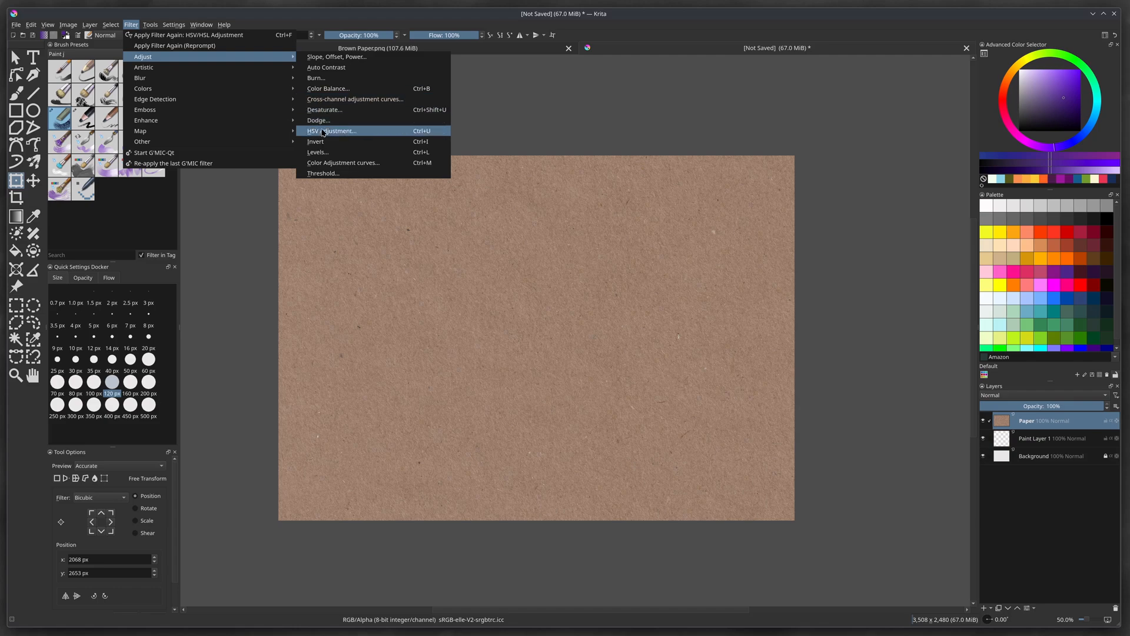
{"action": "left_click", "coordinate": [332, 131]}
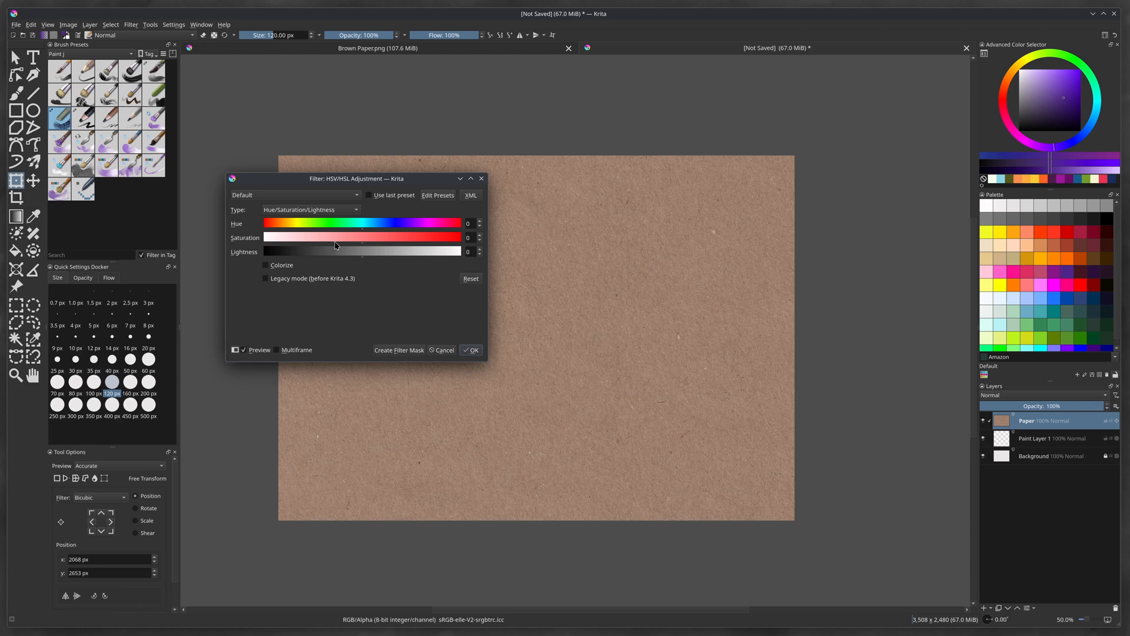
{"action": "left_click_drag", "start_coordinate": [335, 238], "coordinate": [283, 237]}
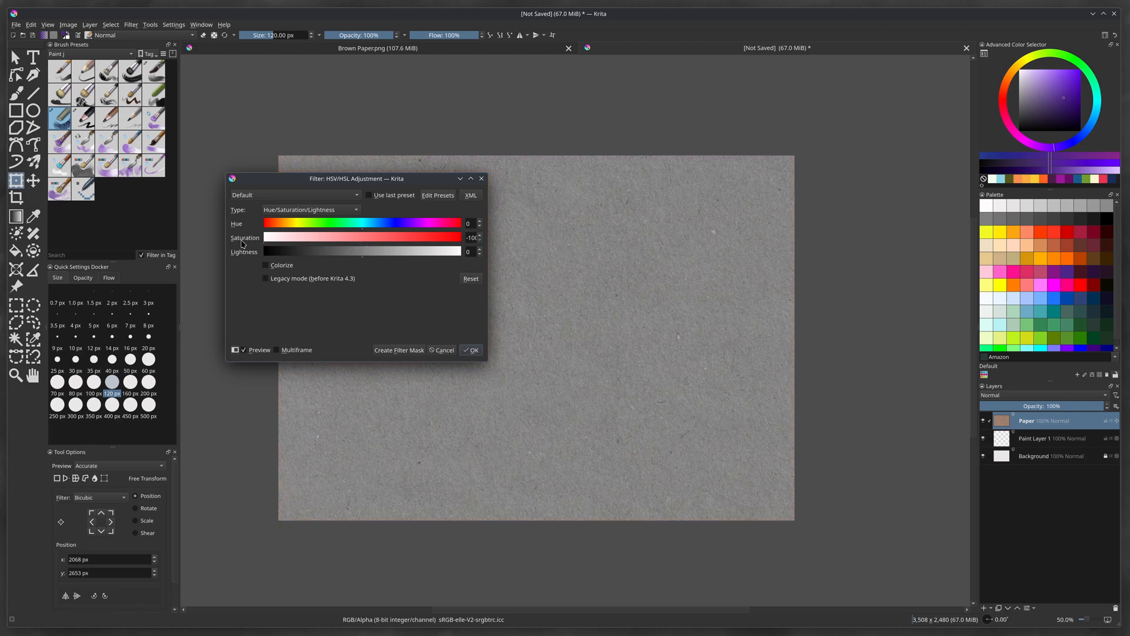
{"action": "mouse_move", "coordinate": [335, 274]}
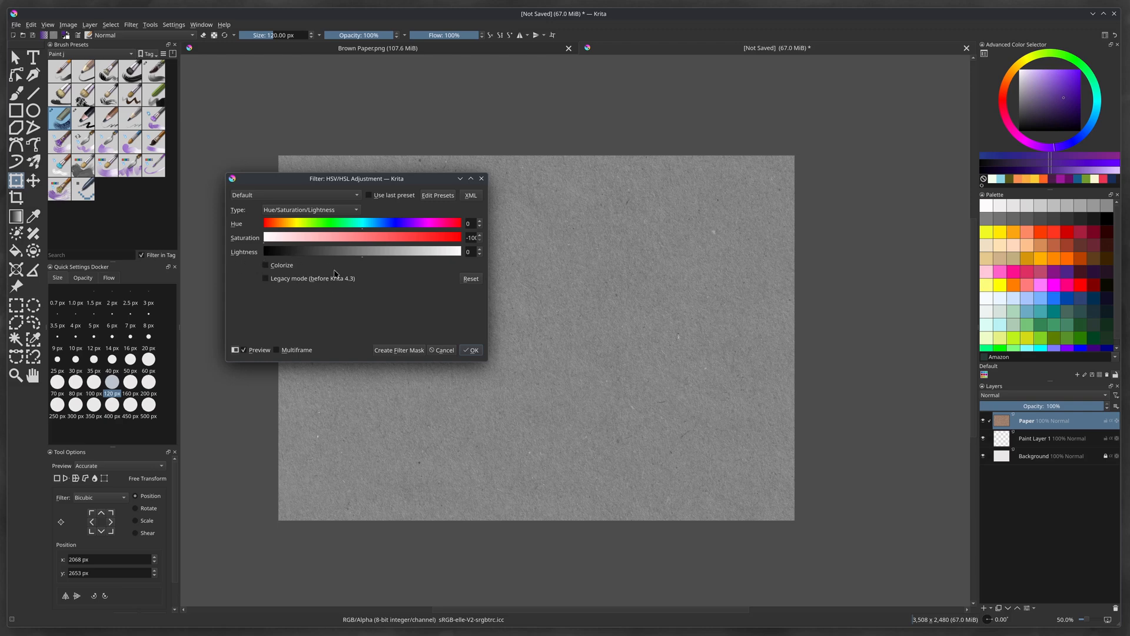
{"action": "left_click", "coordinate": [468, 252]}
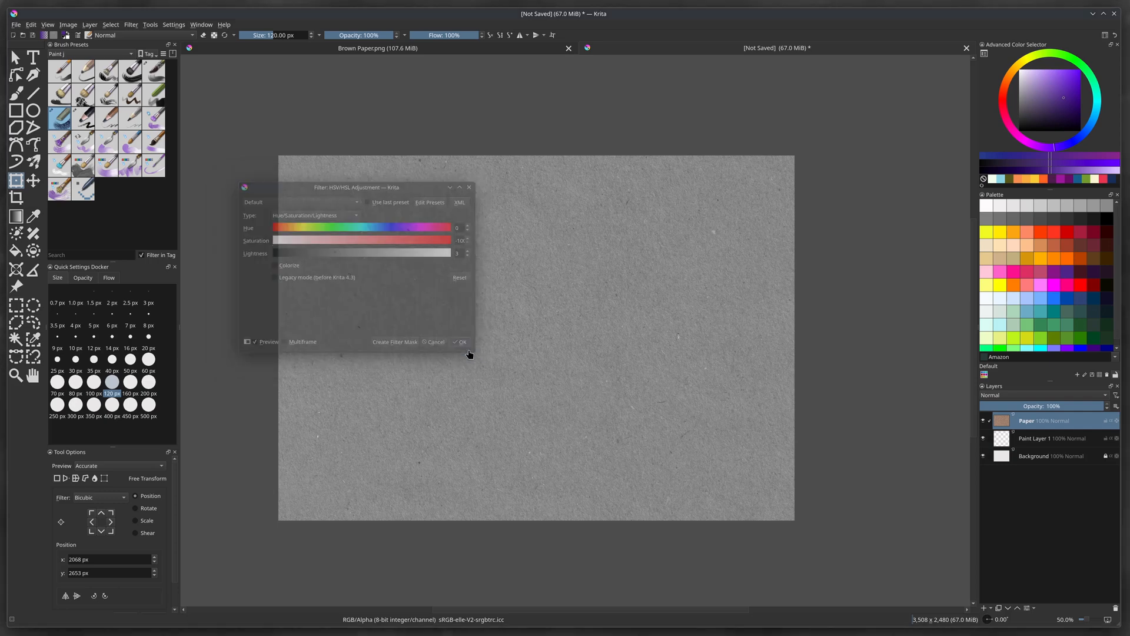
{"action": "left_click", "coordinate": [460, 341]}
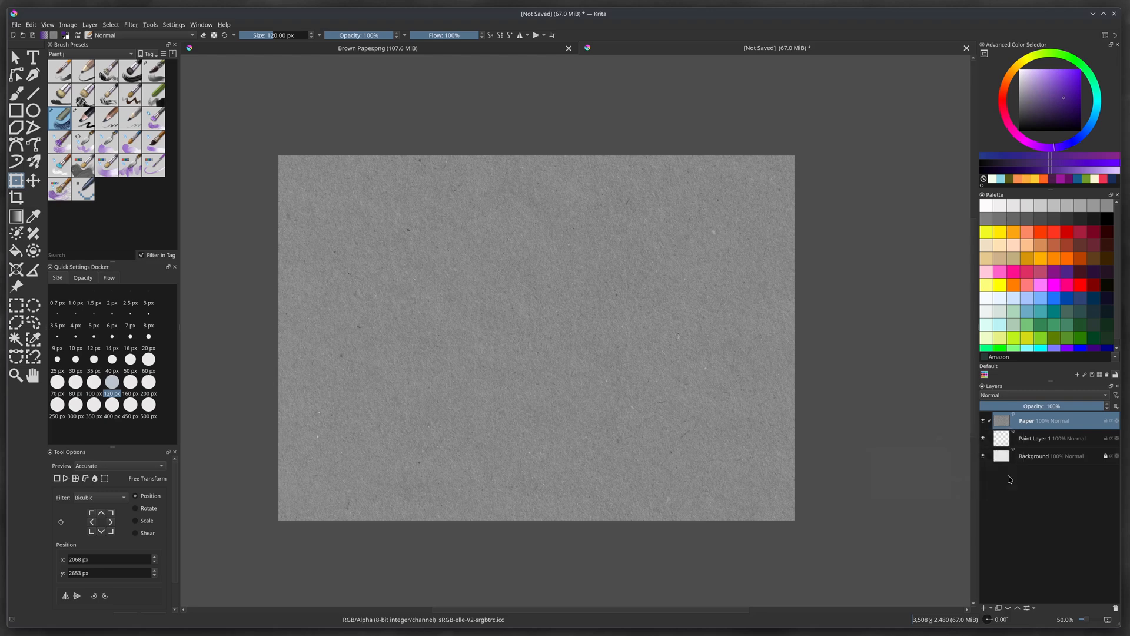
Duplicate the Paper layer with Duplicate Layer or Mask
{"action": "left_click", "coordinate": [1038, 420]}
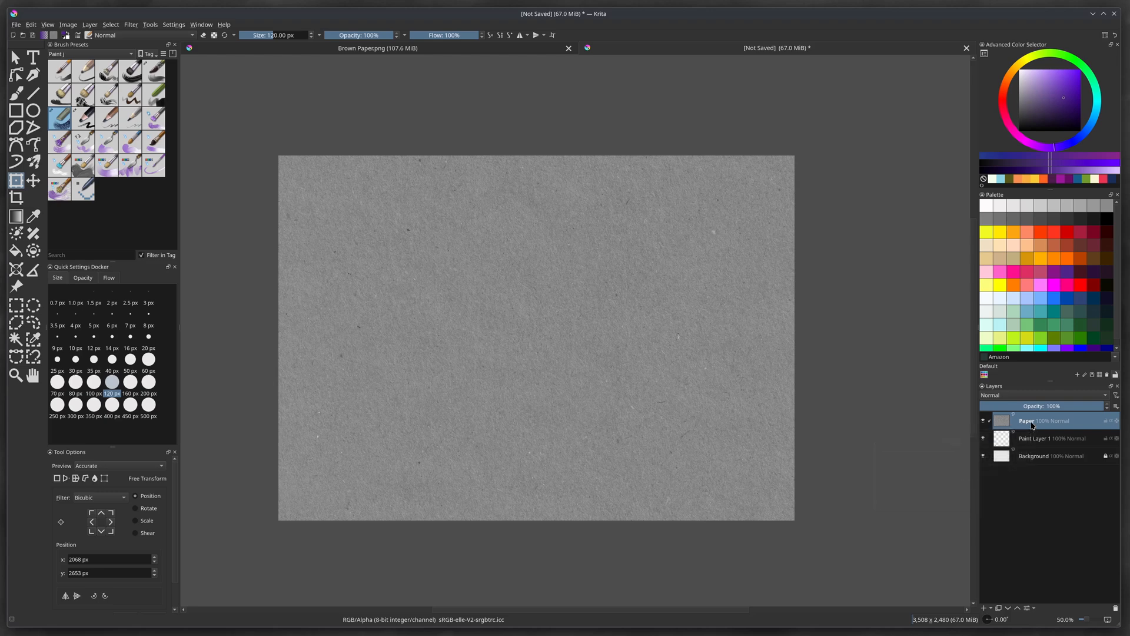
{"action": "right_click", "coordinate": [1027, 420]}
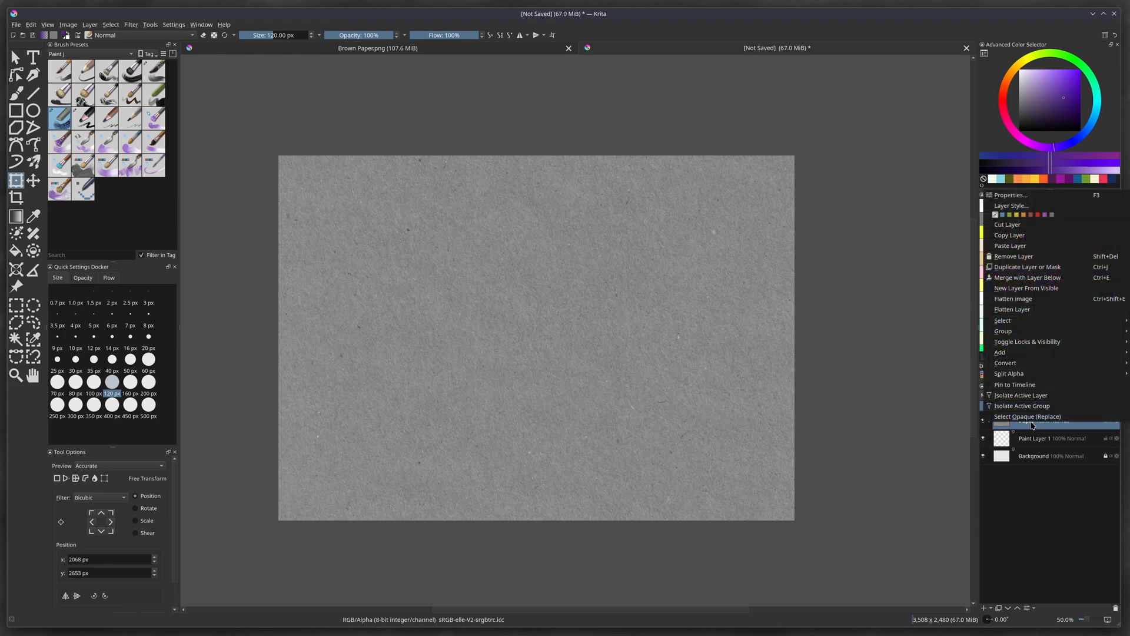
{"action": "mouse_move", "coordinate": [1029, 266]}
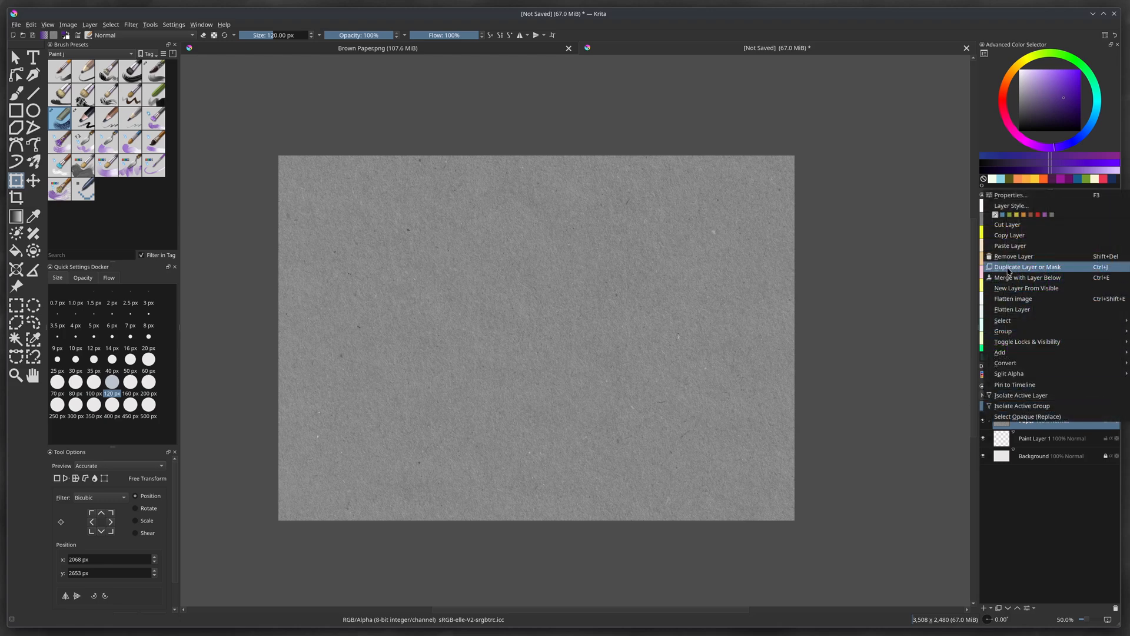
{"action": "left_click", "coordinate": [1027, 266]}
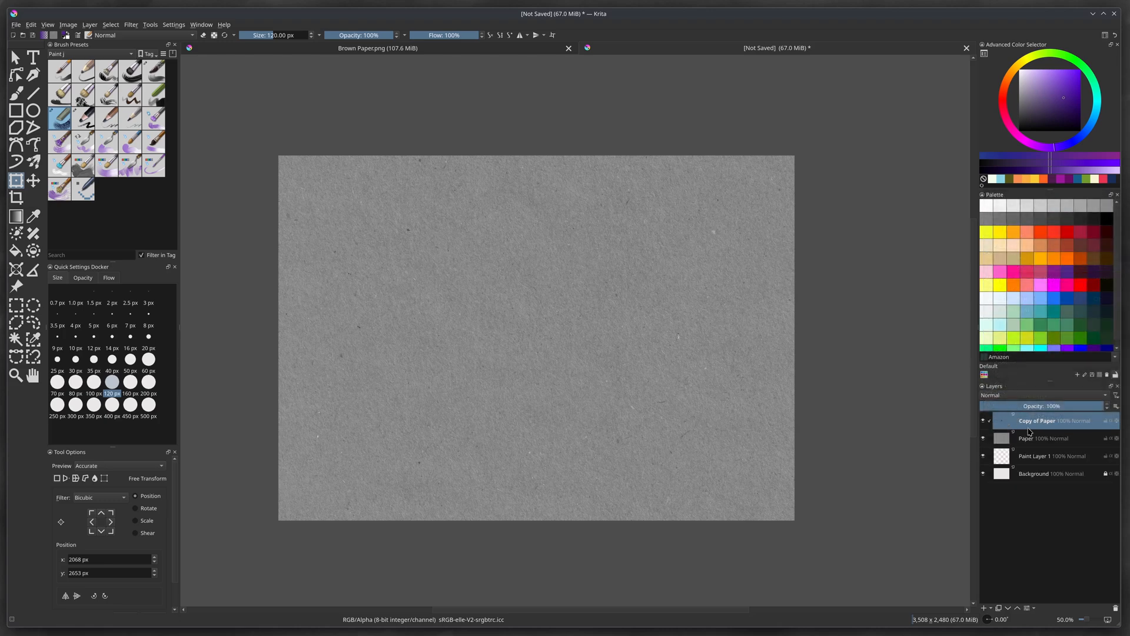
Move the original Paper below Paint Layer 1 and rename the copy 'Paper Topper'
{"action": "left_click", "coordinate": [1046, 438]}
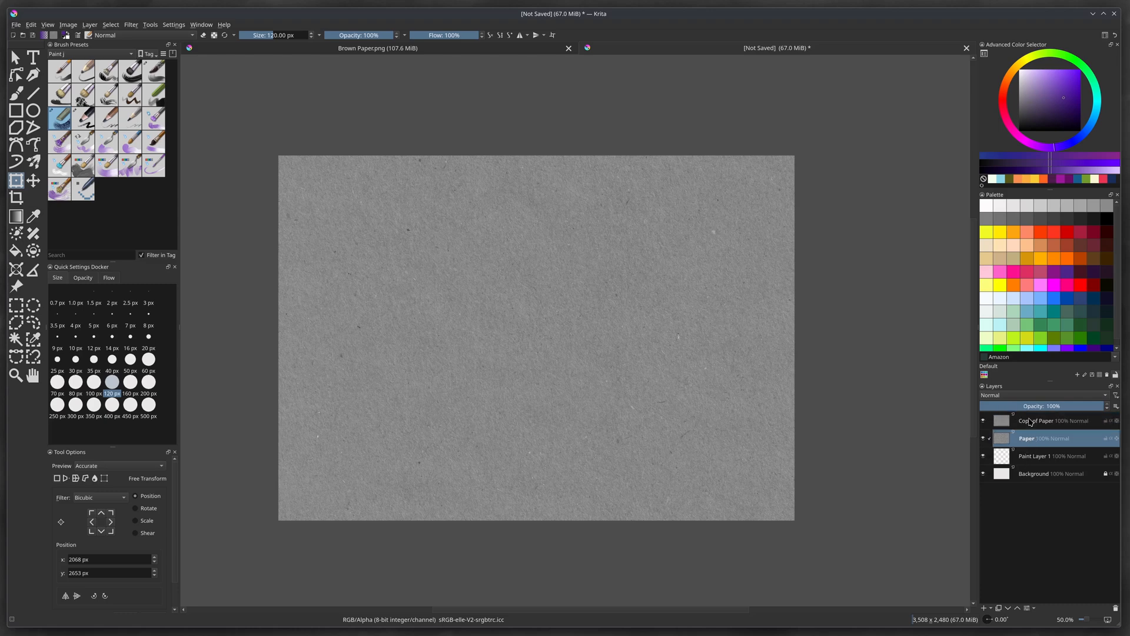
{"action": "left_click", "coordinate": [1038, 438]}
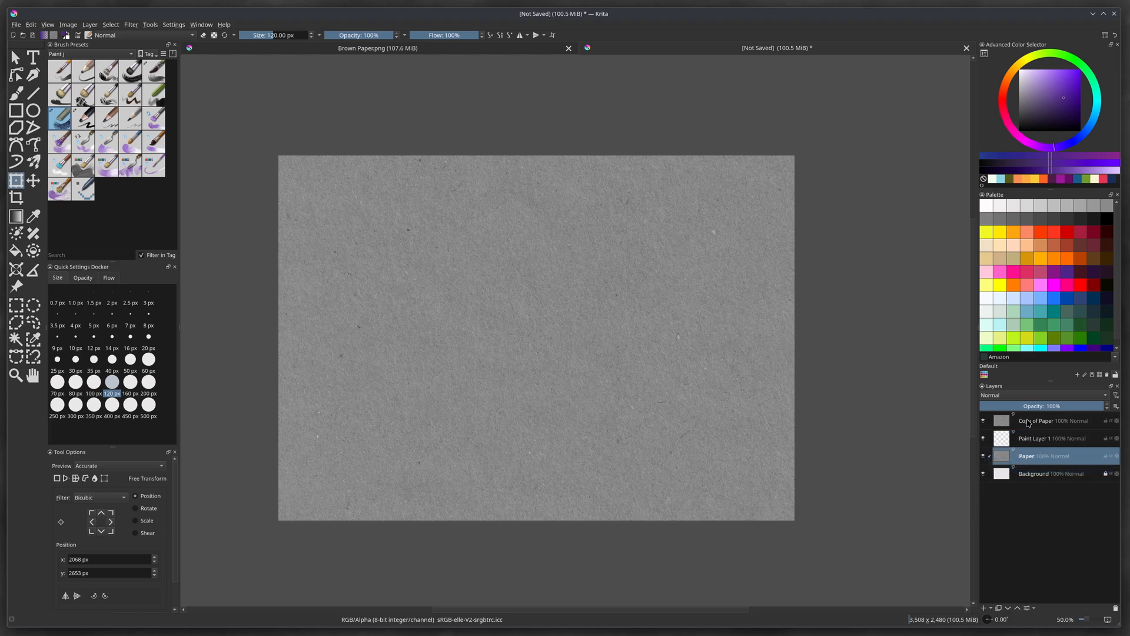
{"action": "left_click", "coordinate": [1038, 421]}
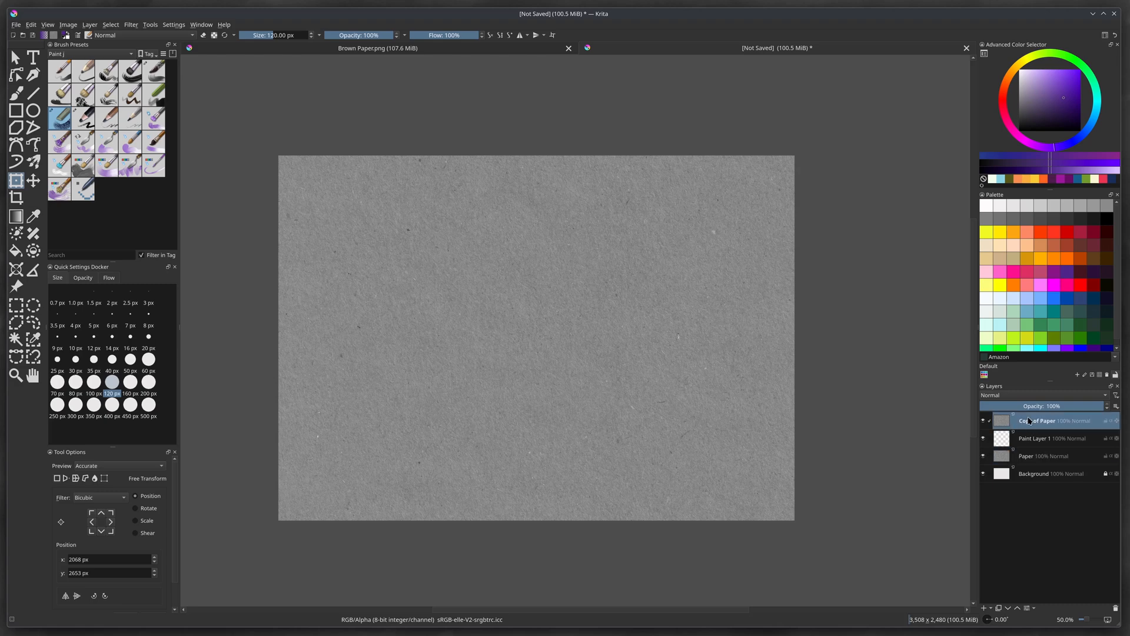
{"action": "mouse_move", "coordinate": [1038, 420]}
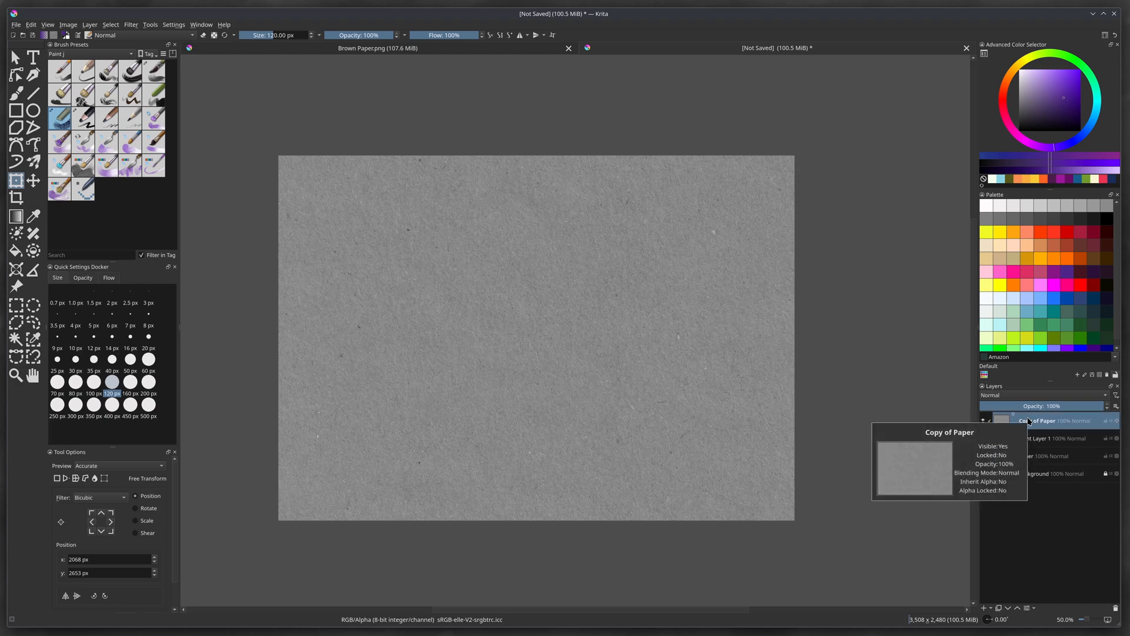
{"action": "double_click", "coordinate": [1038, 420]}
{"action": "type", "text": "Paper Topper"}
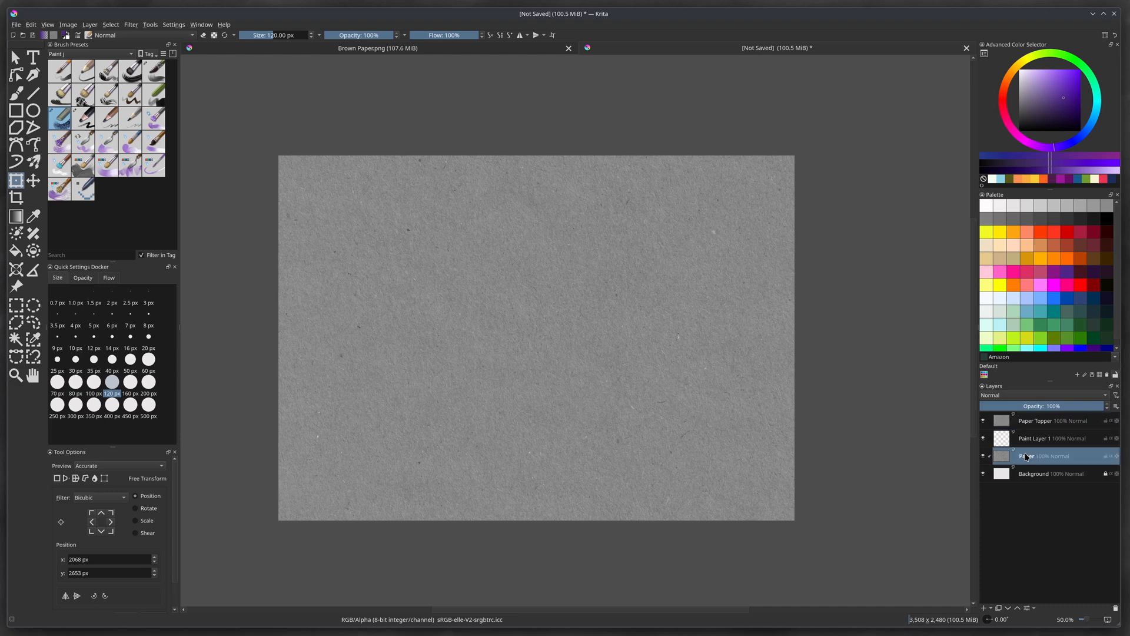
{"action": "double_click", "coordinate": [1024, 455]}
{"action": "type", "text": " Depths"}
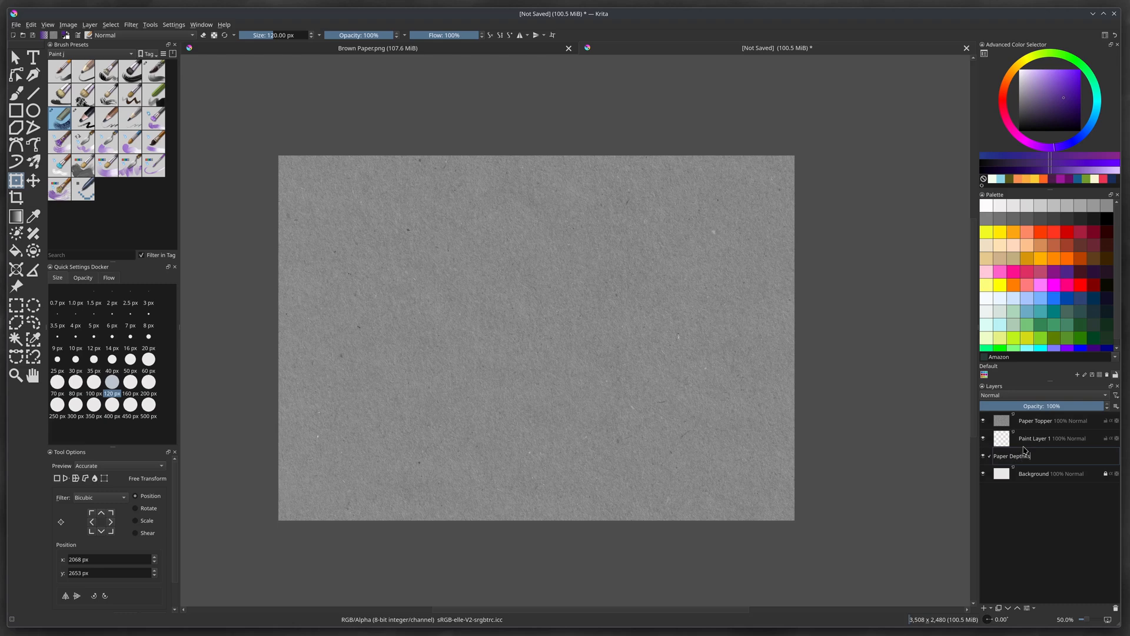
Confirm the name 'Paper Depths' for the lower layer, then select Paper Topper
{"action": "left_click", "coordinate": [1037, 455]}
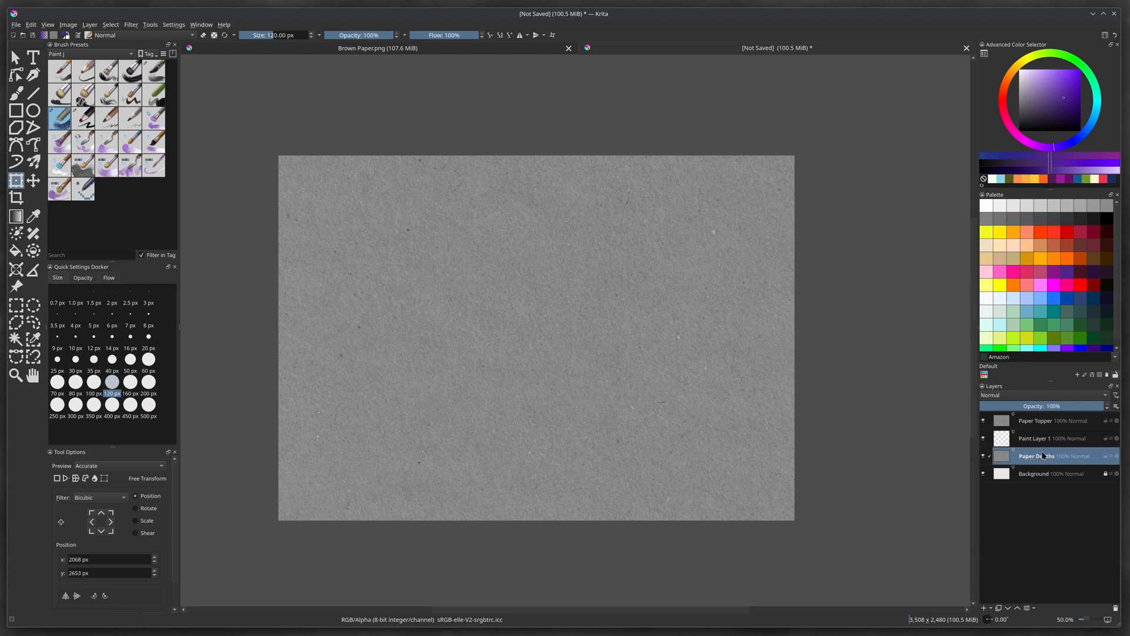
{"action": "mouse_move", "coordinate": [1036, 420]}
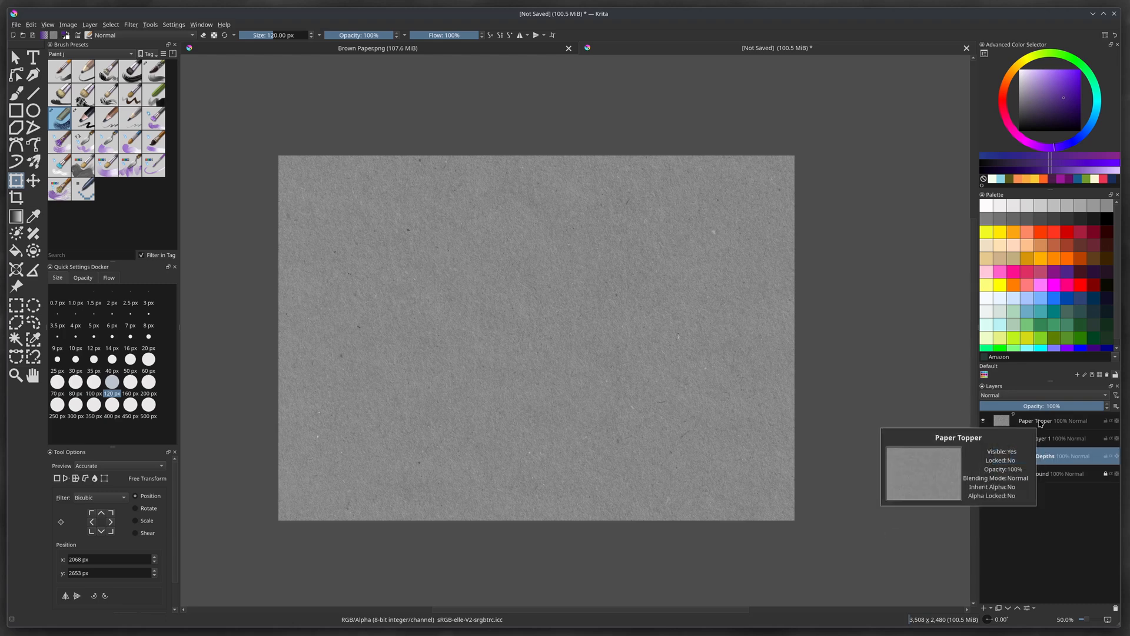
{"action": "left_click", "coordinate": [1038, 421]}
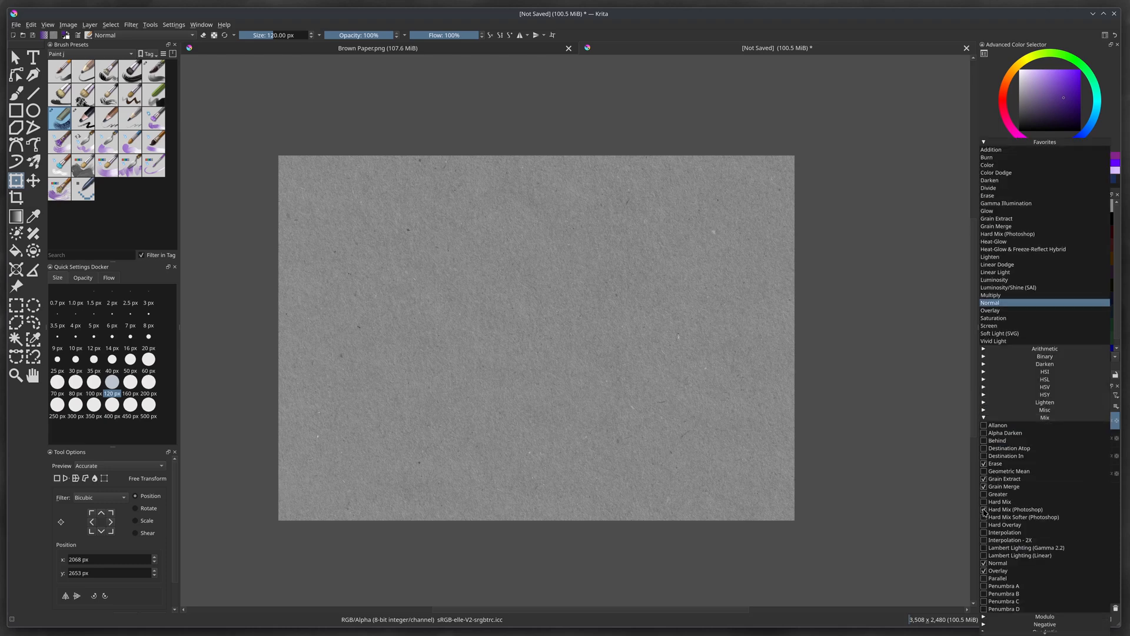
Choose Grain Extract as Paper Topper's blending mode in the Layers docker
{"action": "left_click", "coordinate": [1016, 510]}
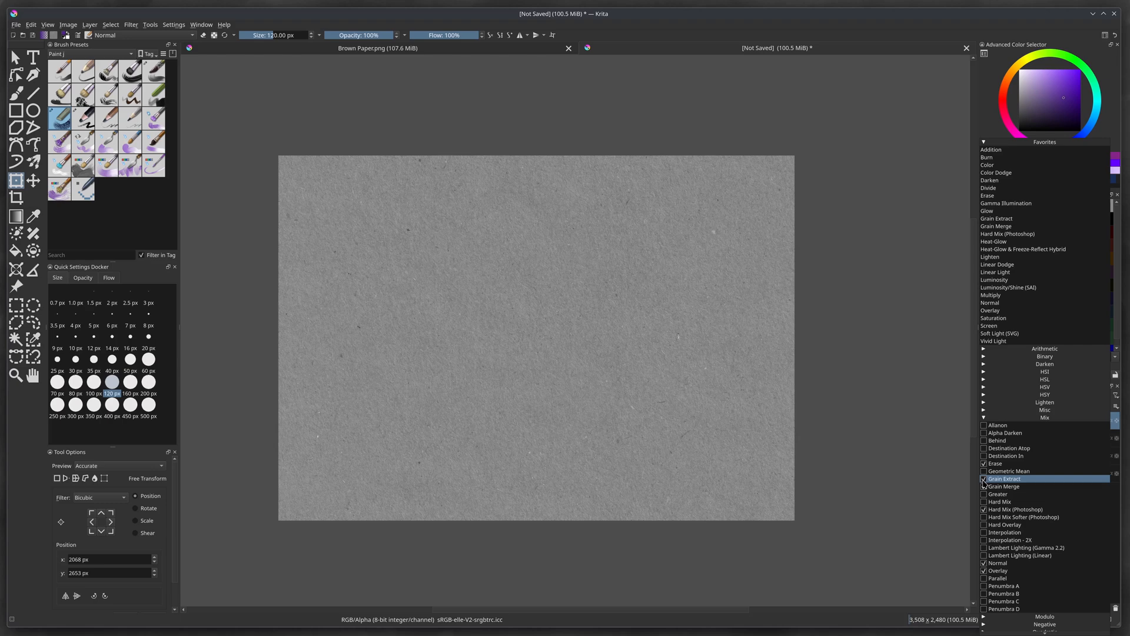
{"action": "left_click", "coordinate": [983, 478]}
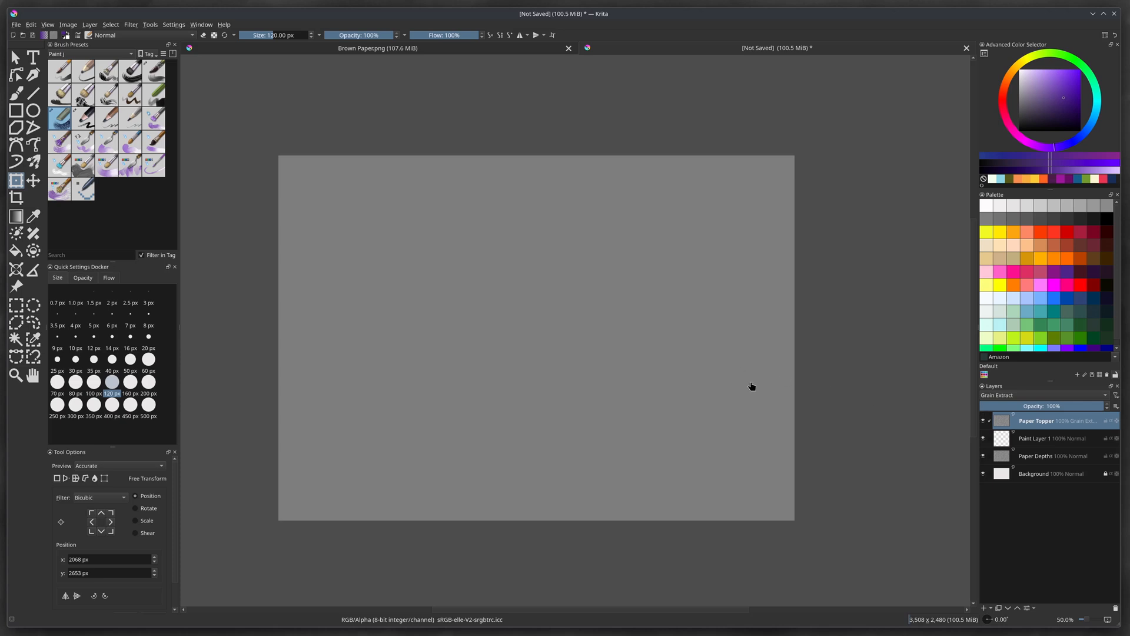
{"action": "mouse_move", "coordinate": [782, 373]}
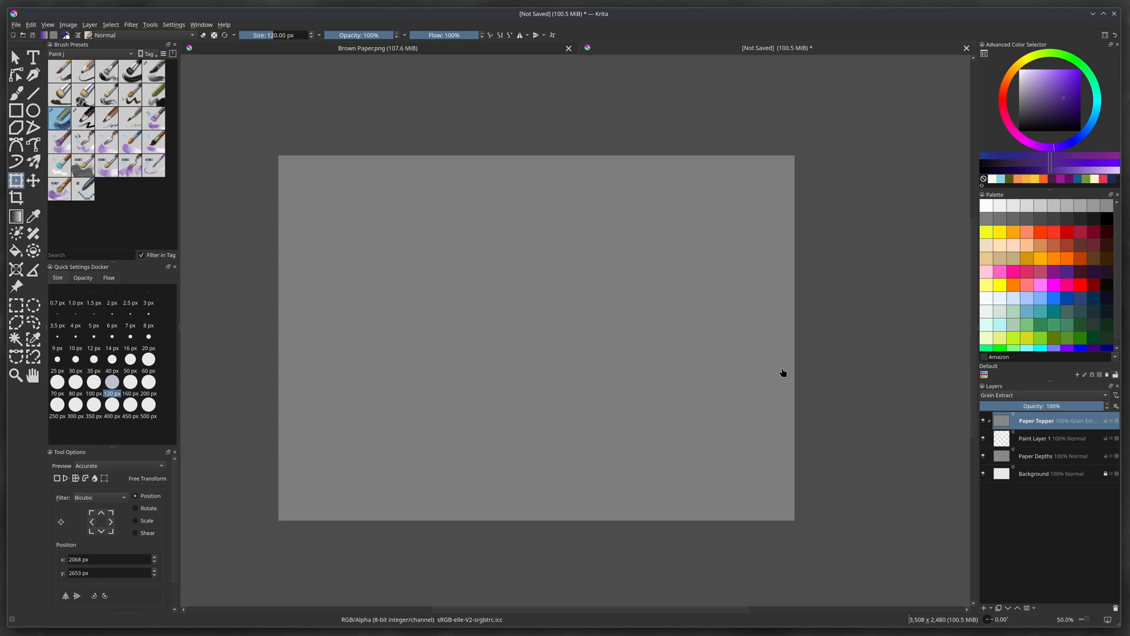
{"action": "mouse_move", "coordinate": [1031, 423]}
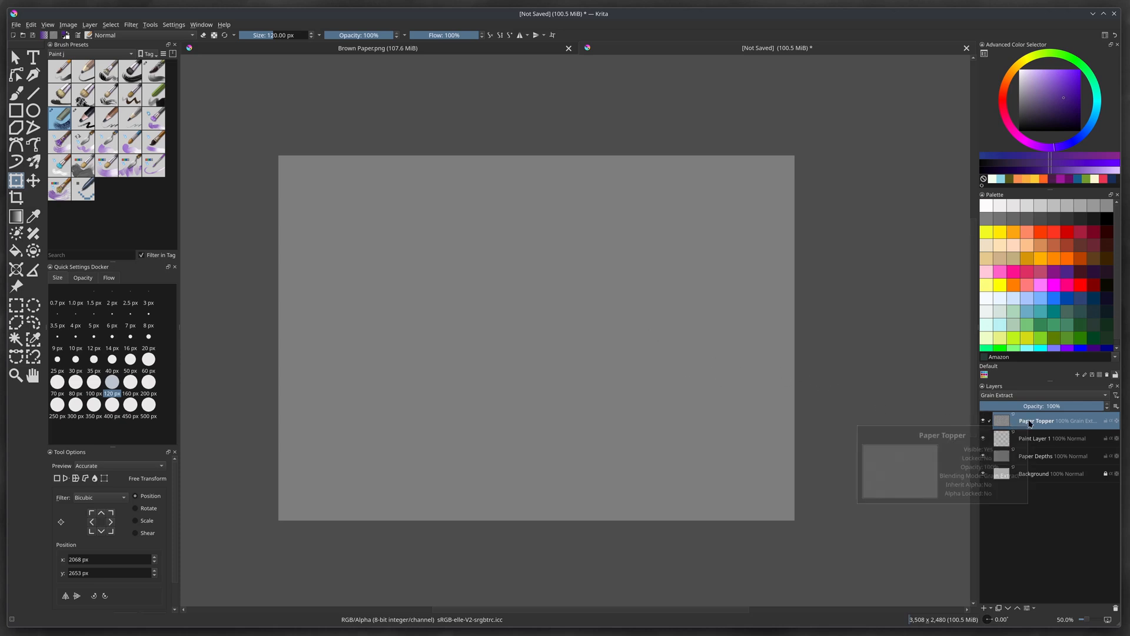
Add a filter mask using Adjust > Invert to the Paper Topper layer
{"action": "right_click", "coordinate": [1038, 421]}
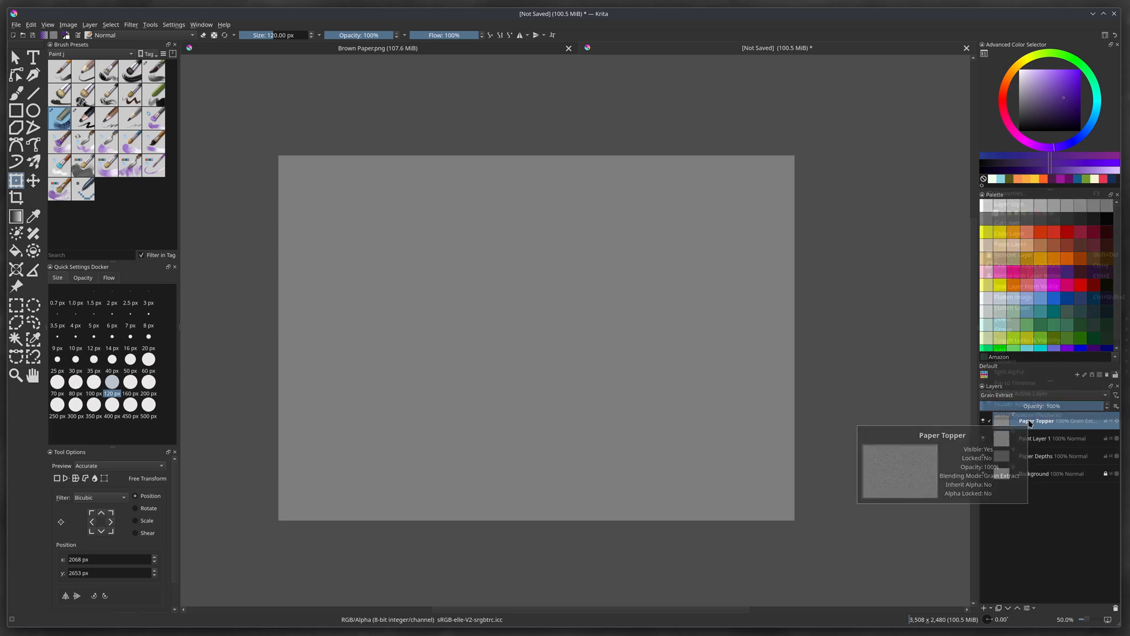
{"action": "right_click", "coordinate": [1030, 421]}
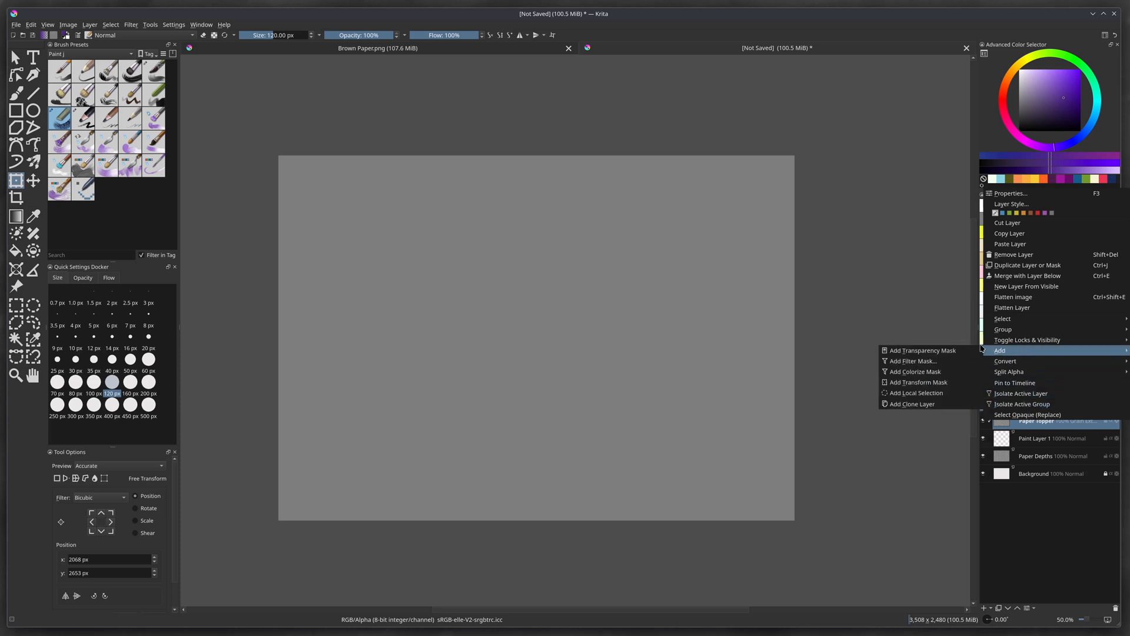
{"action": "mouse_move", "coordinate": [911, 360]}
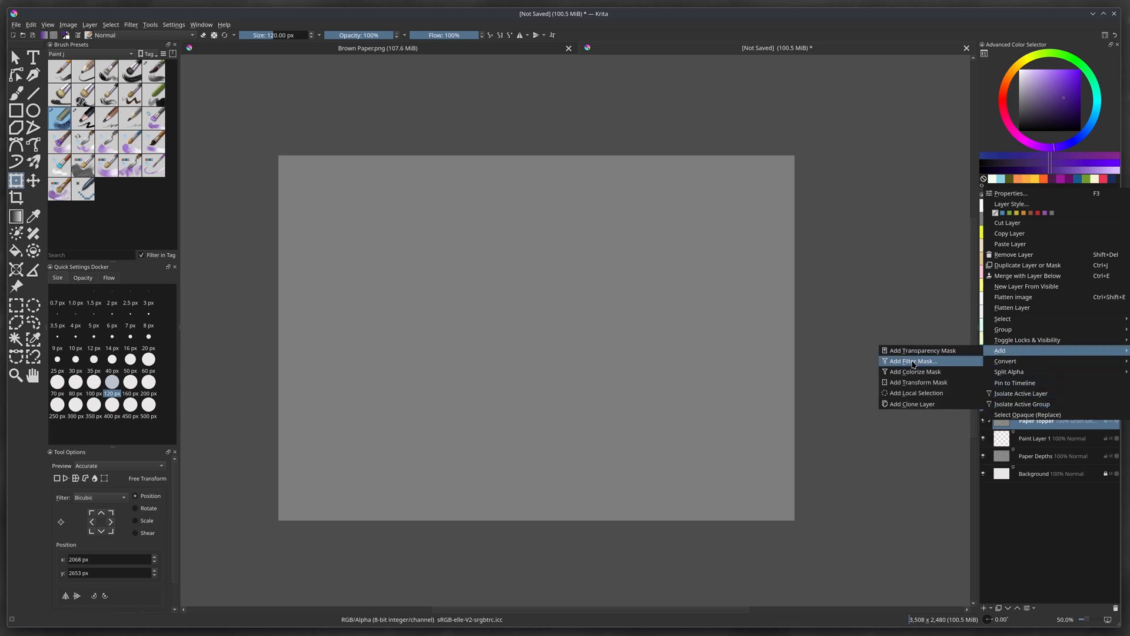
{"action": "left_click", "coordinate": [912, 361]}
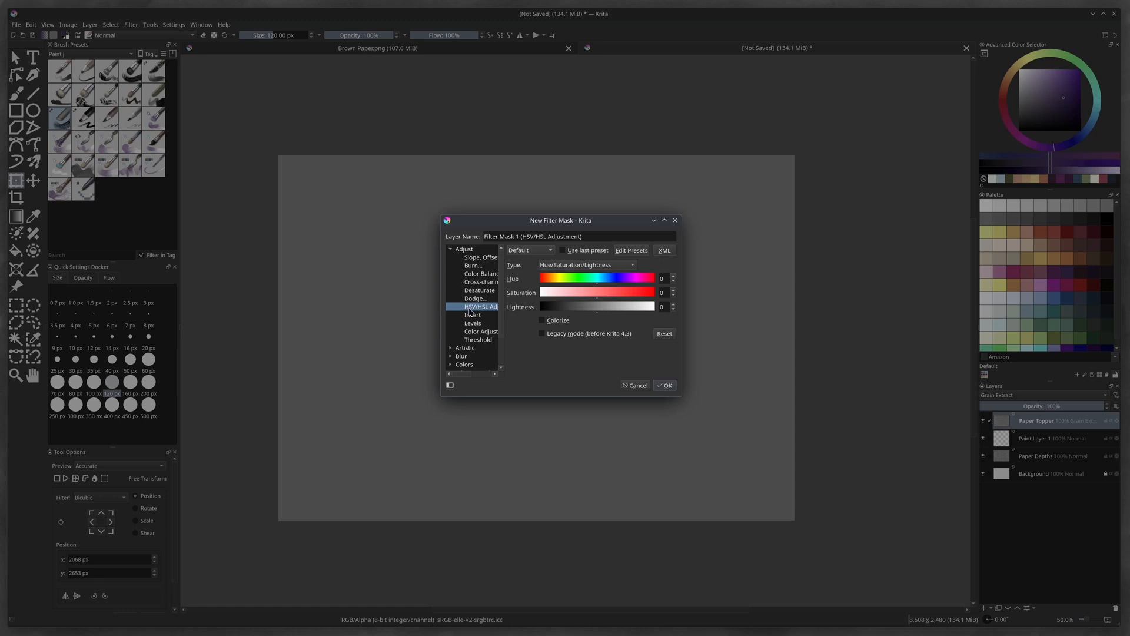
{"action": "left_click", "coordinate": [473, 314]}
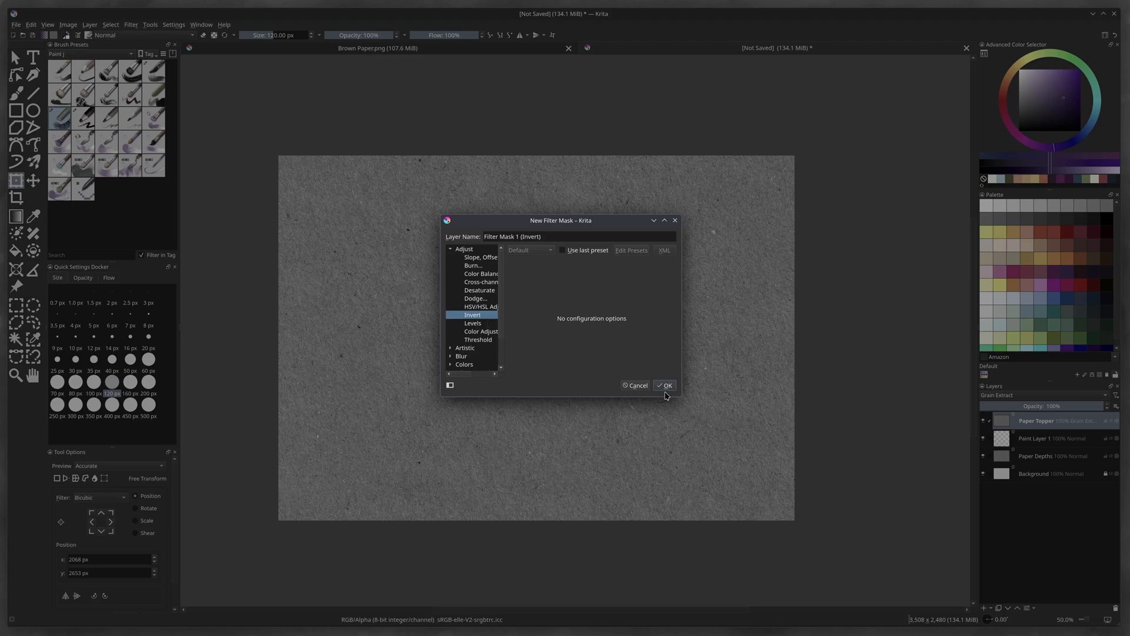
{"action": "left_click", "coordinate": [663, 385]}
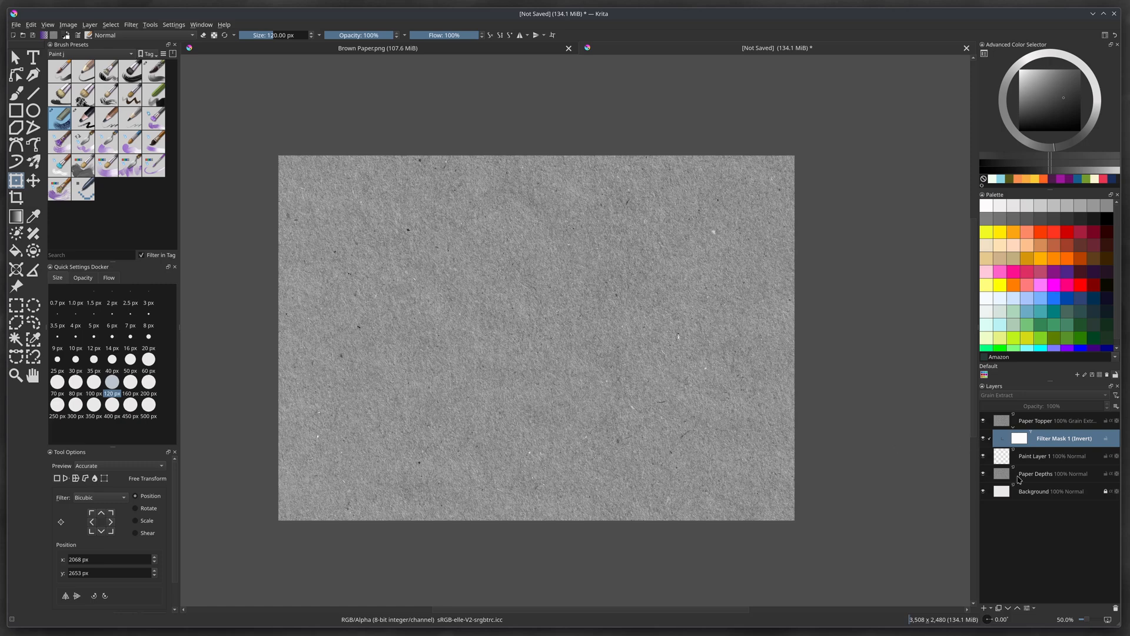
{"action": "mouse_move", "coordinate": [1024, 476]}
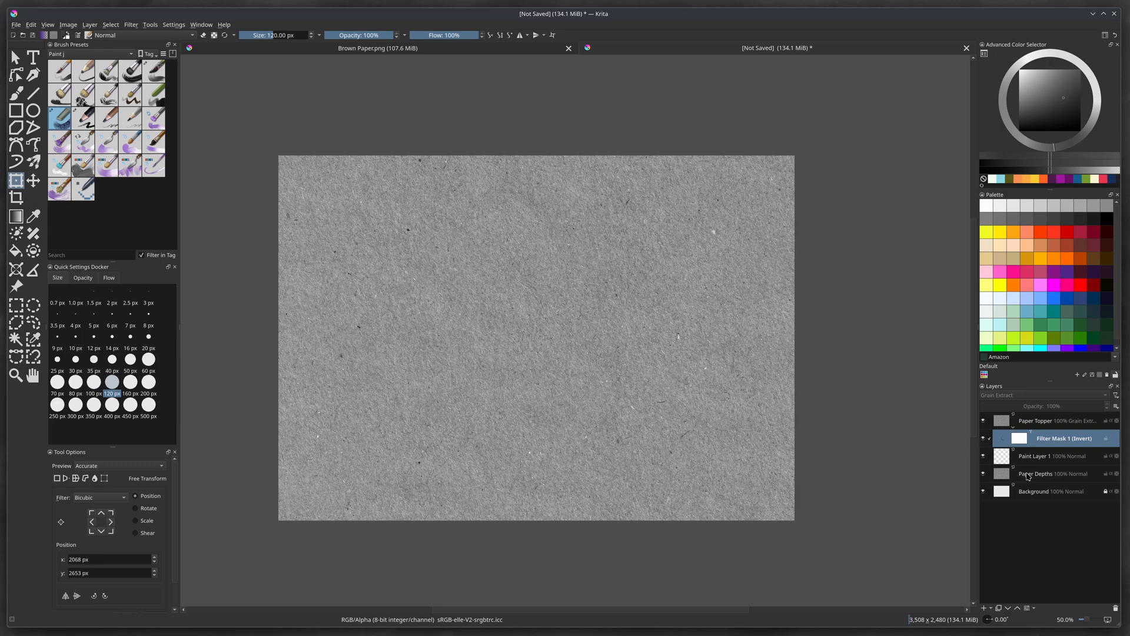
Attach a Levels filter mask with default settings to the Paper Depths layer
{"action": "left_click", "coordinate": [1037, 473]}
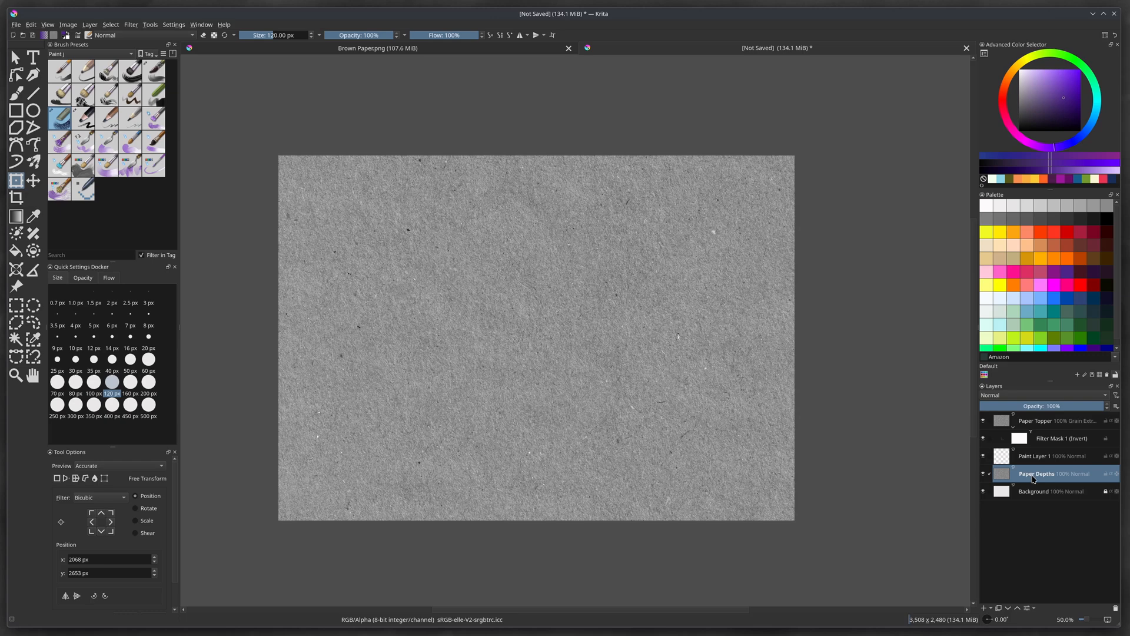
{"action": "mouse_move", "coordinate": [1034, 474]}
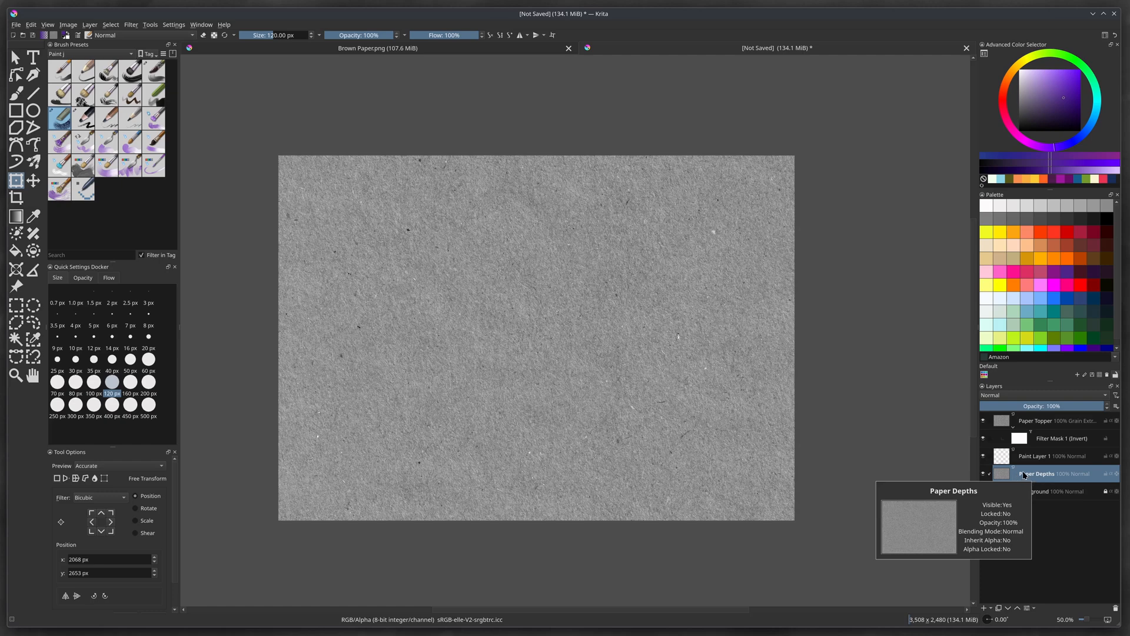
{"action": "right_click", "coordinate": [1038, 473]}
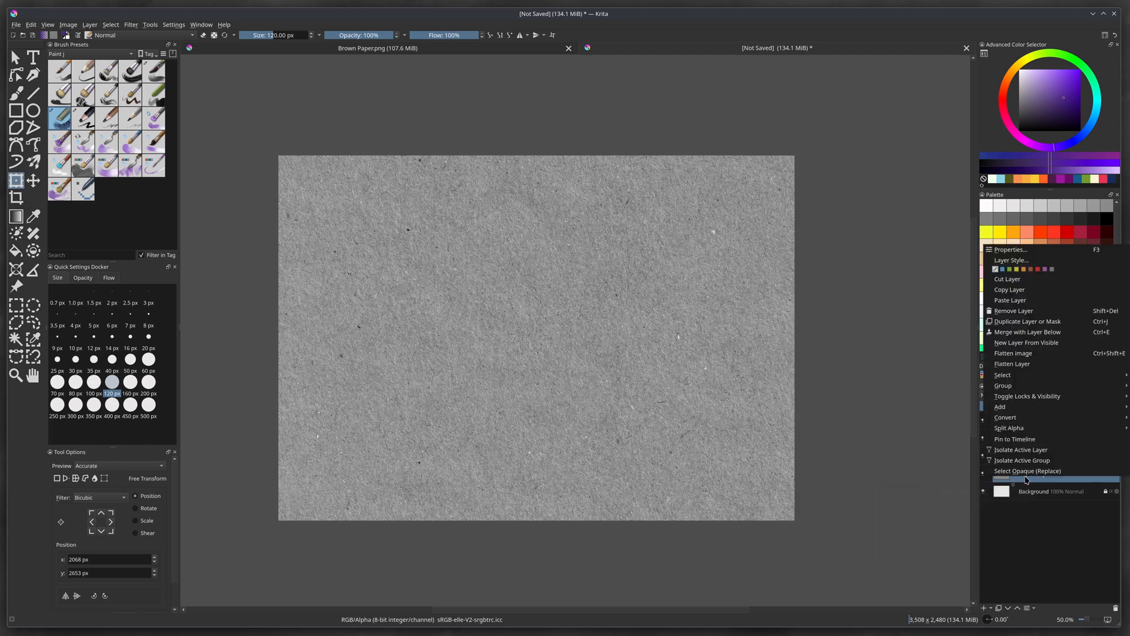
{"action": "mouse_move", "coordinate": [1002, 406]}
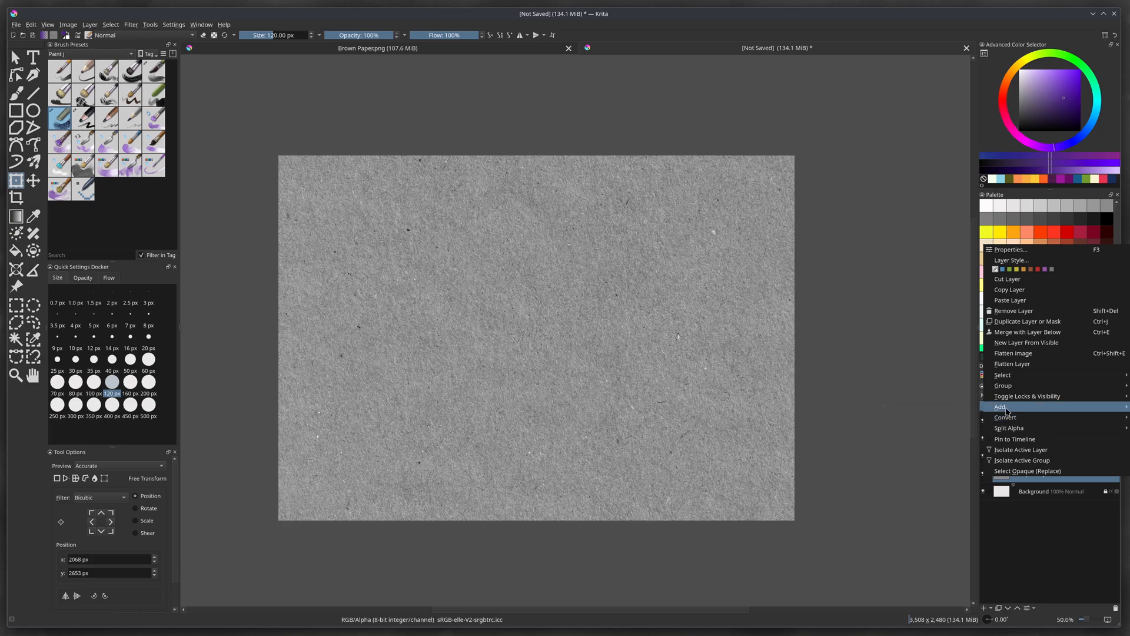
{"action": "mouse_move", "coordinate": [1001, 406]}
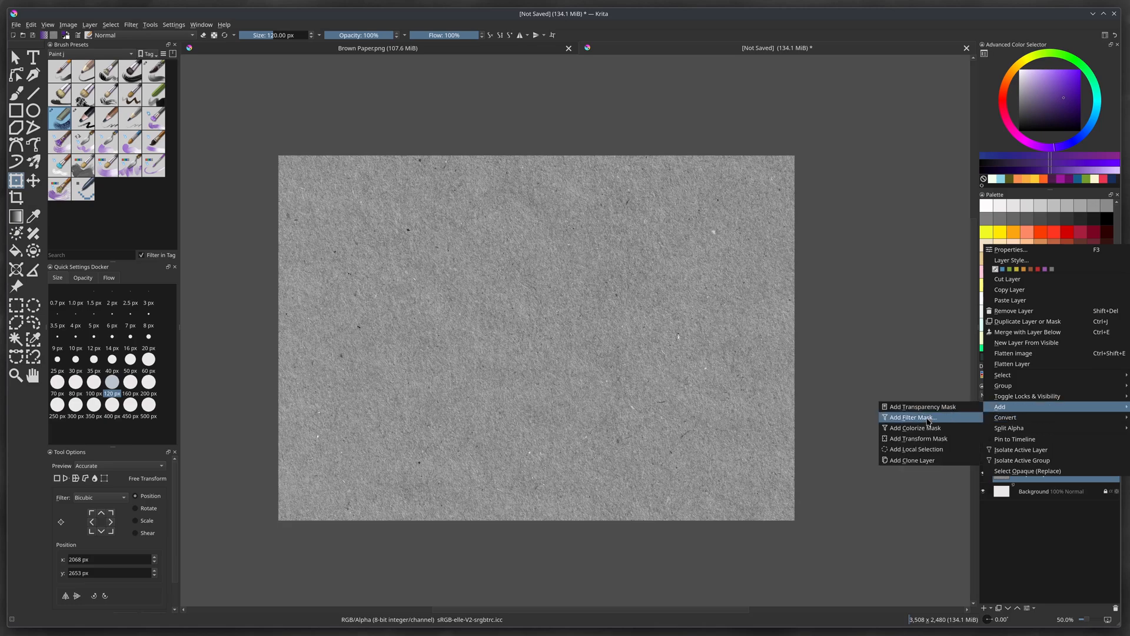
{"action": "left_click", "coordinate": [911, 417]}
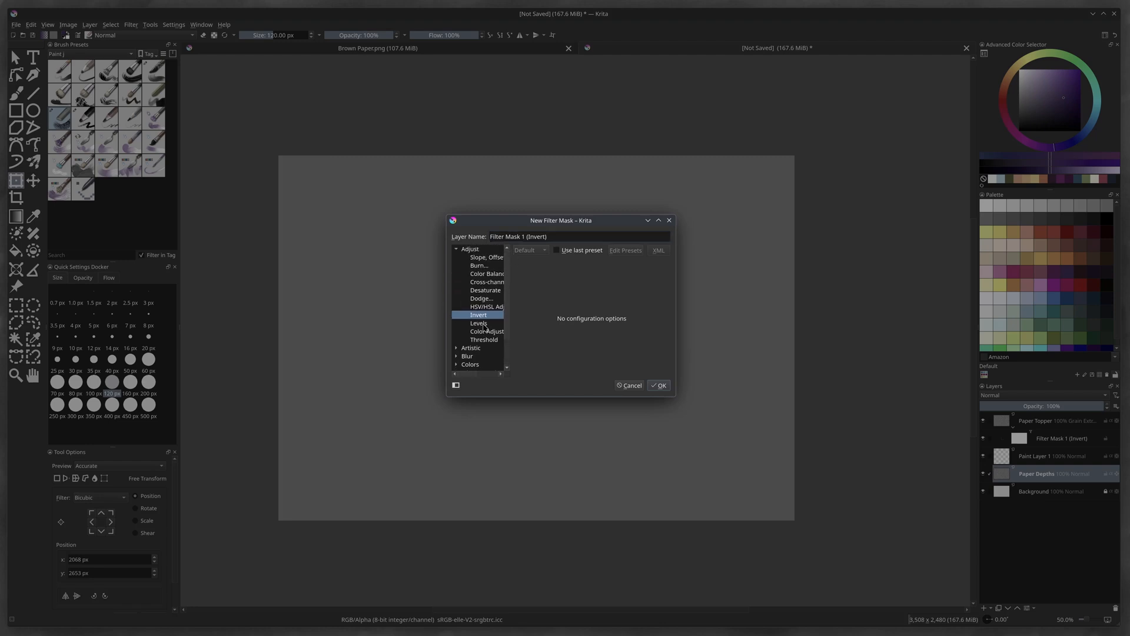
{"action": "left_click", "coordinate": [478, 322]}
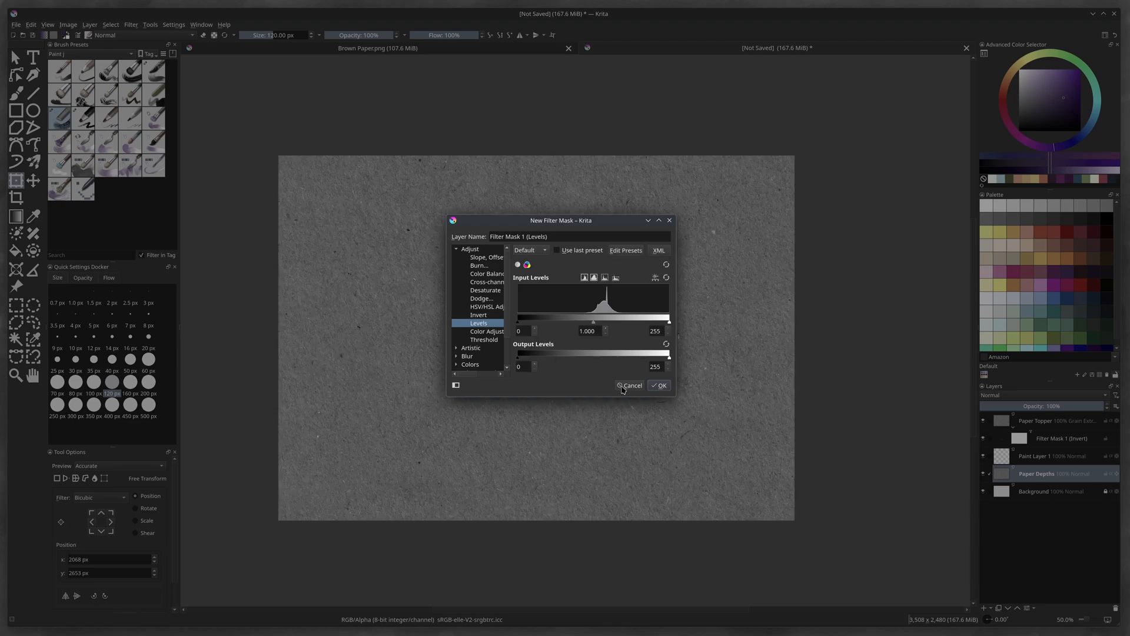
{"action": "left_click", "coordinate": [657, 385]}
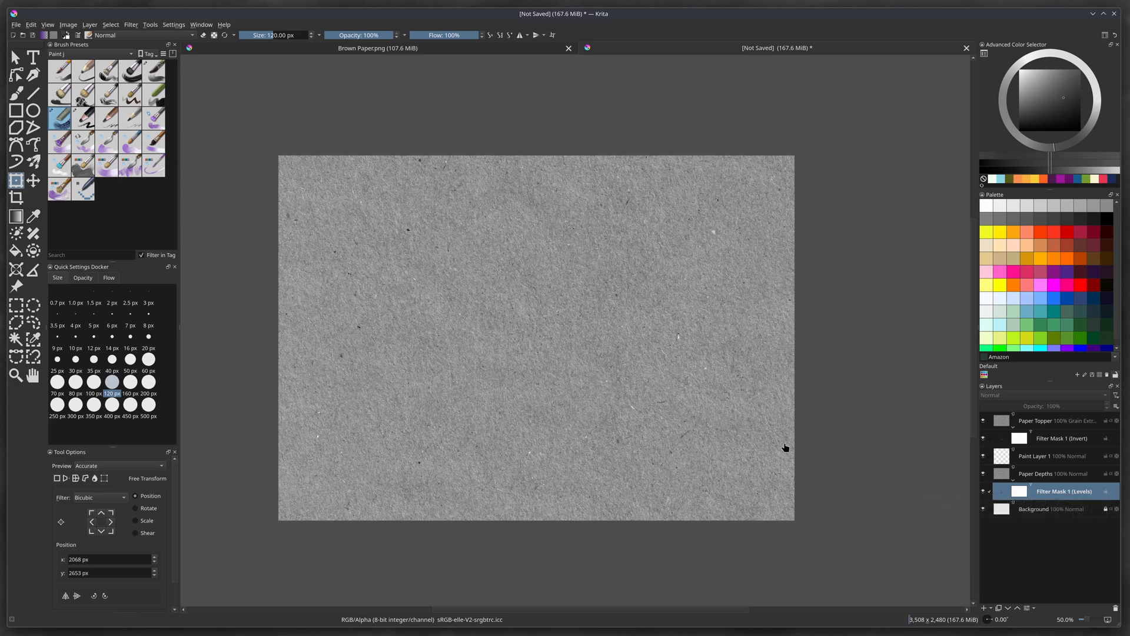
{"action": "mouse_move", "coordinate": [858, 378]}
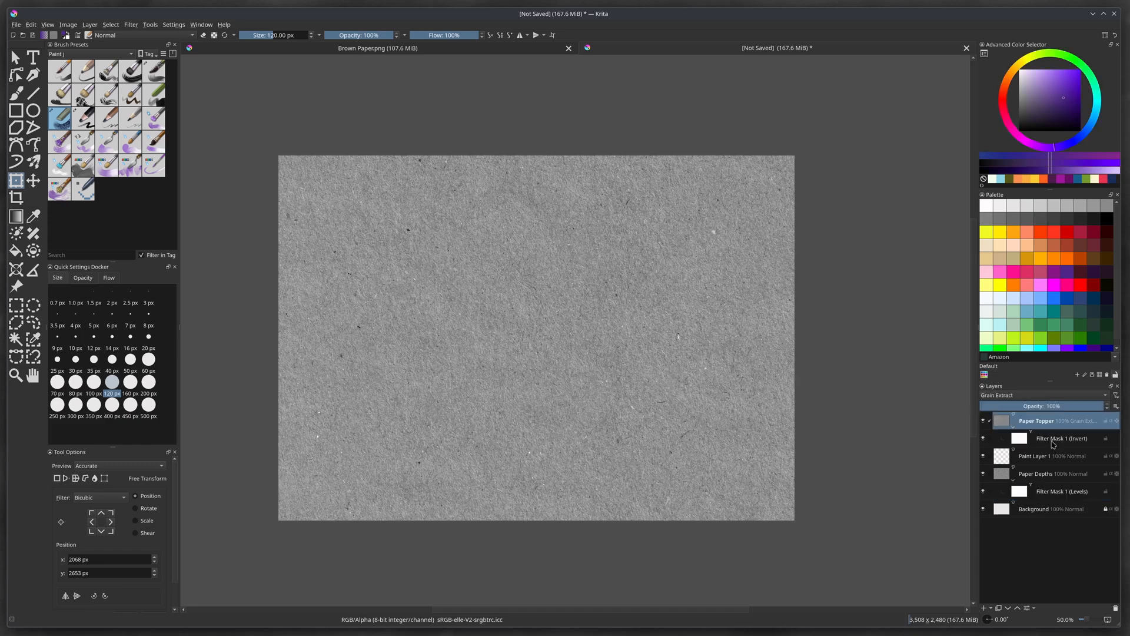
{"action": "mouse_move", "coordinate": [1046, 443]}
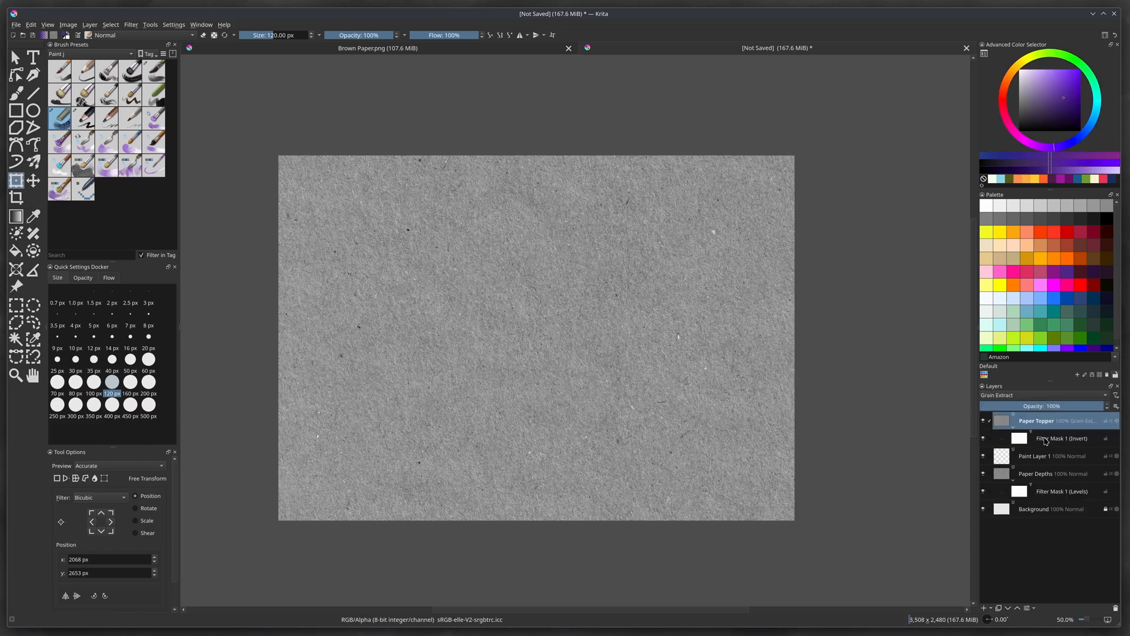
{"action": "mouse_move", "coordinate": [1038, 420]}
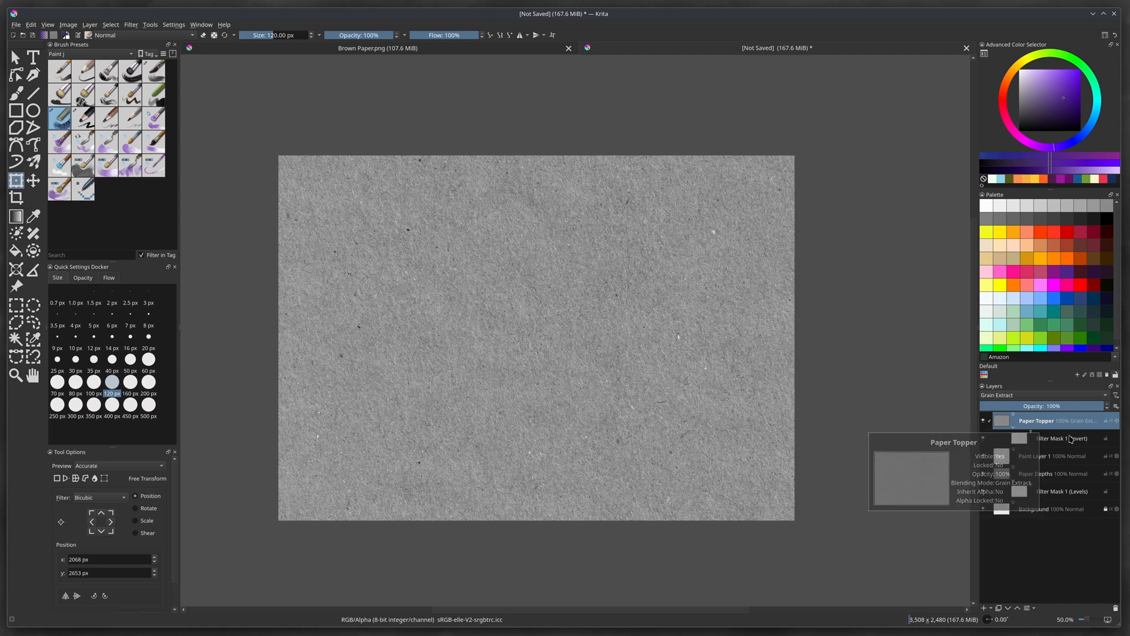
{"action": "mouse_move", "coordinate": [1060, 438]}
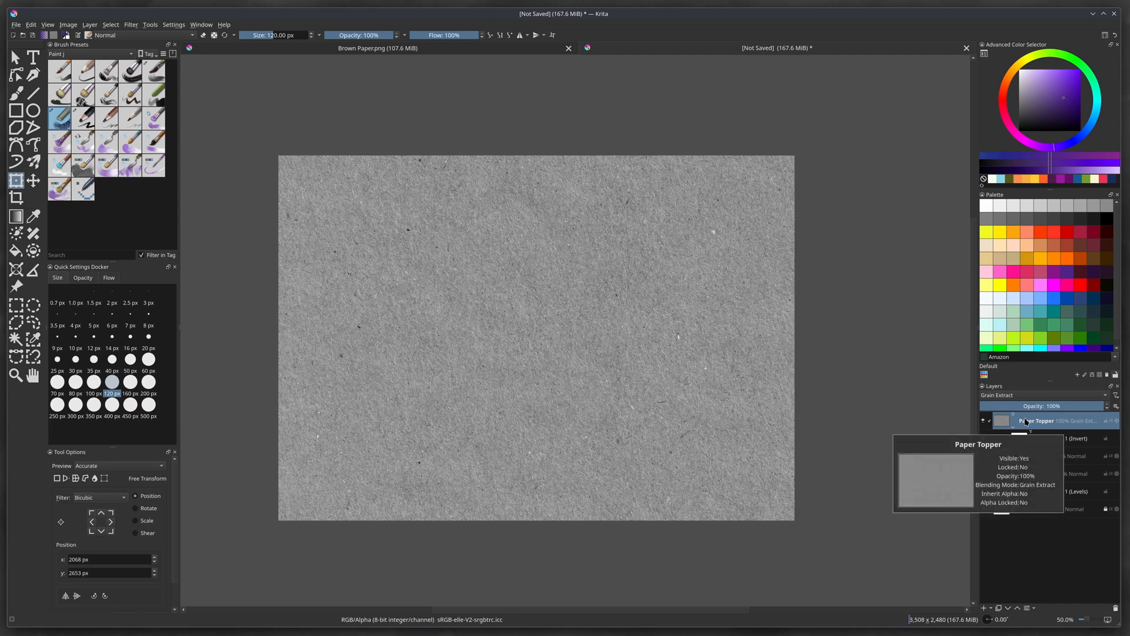
{"action": "mouse_move", "coordinate": [1045, 427]}
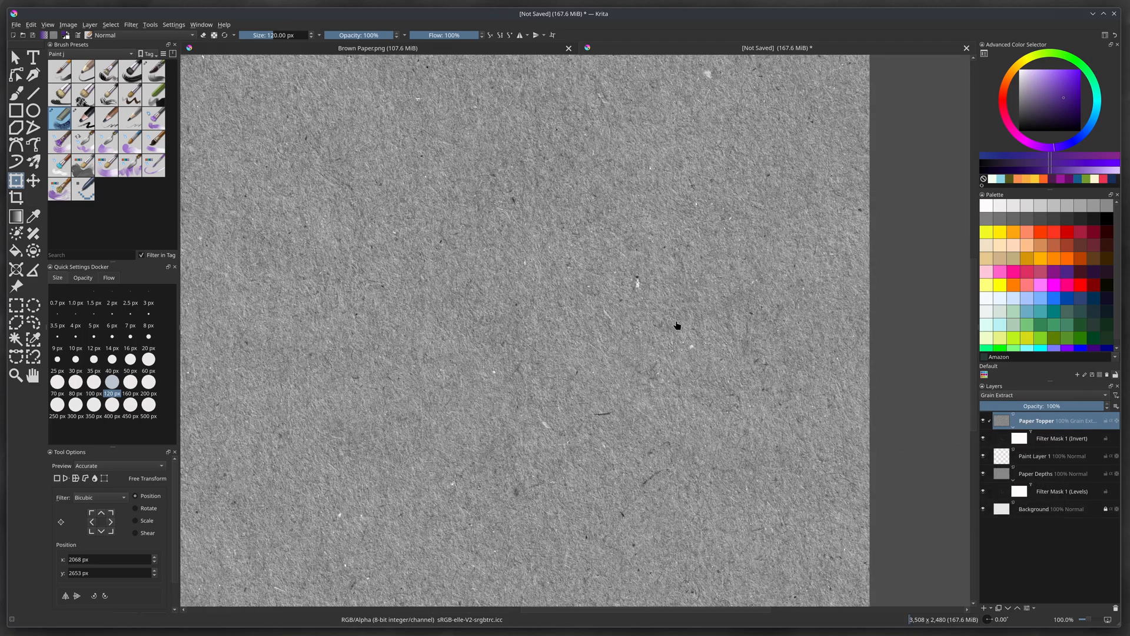
{"action": "mouse_move", "coordinate": [719, 378]}
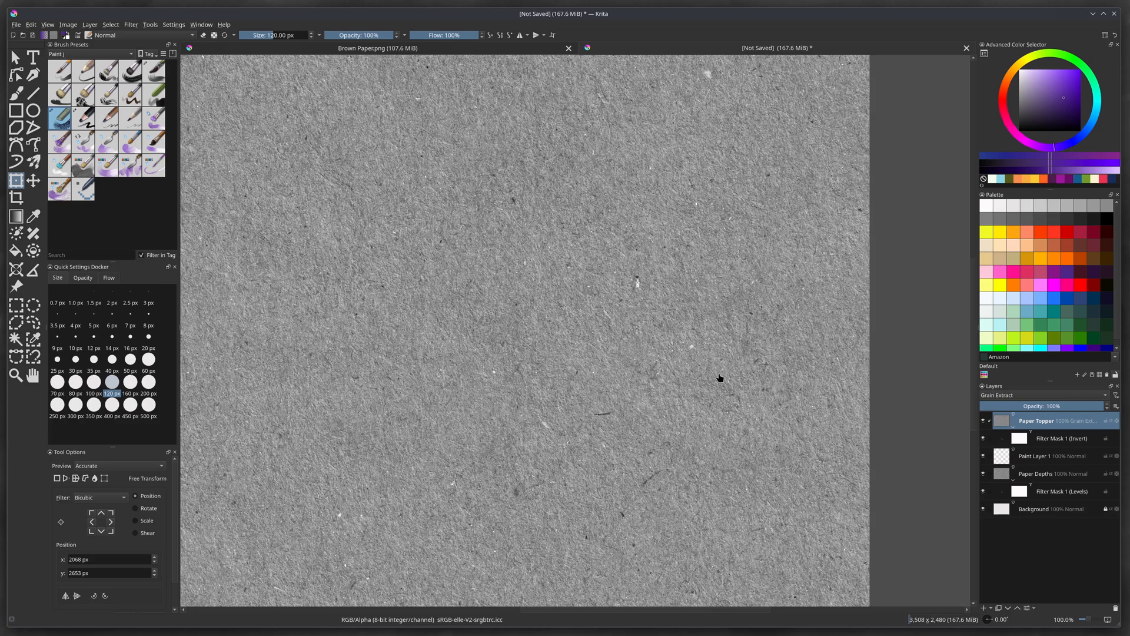
{"action": "mouse_move", "coordinate": [826, 404]}
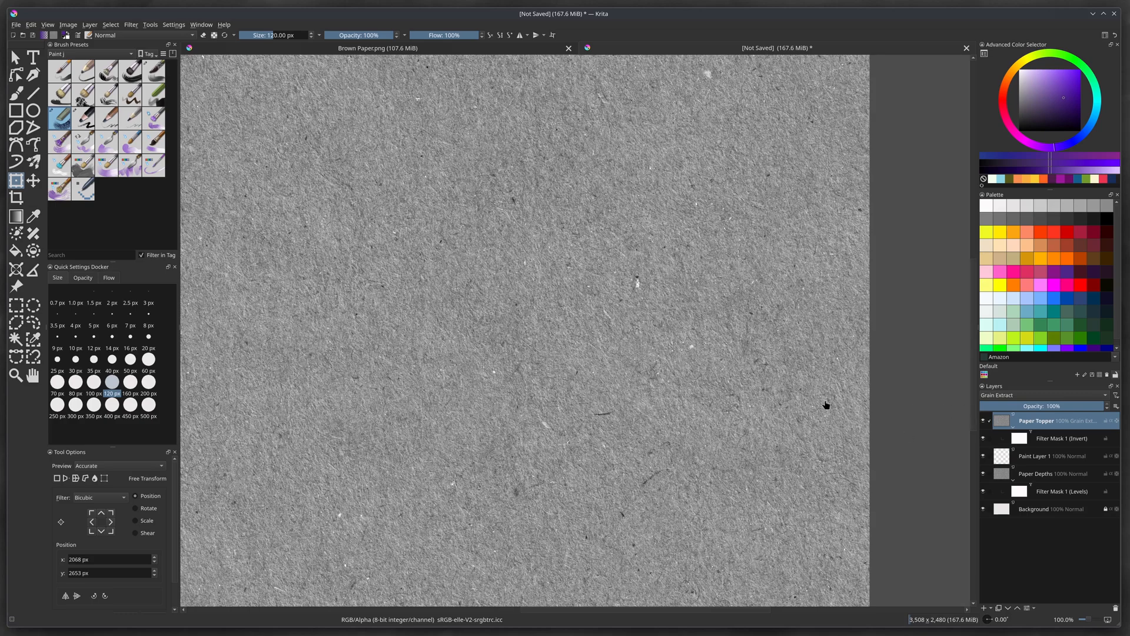
{"action": "mouse_move", "coordinate": [922, 425]}
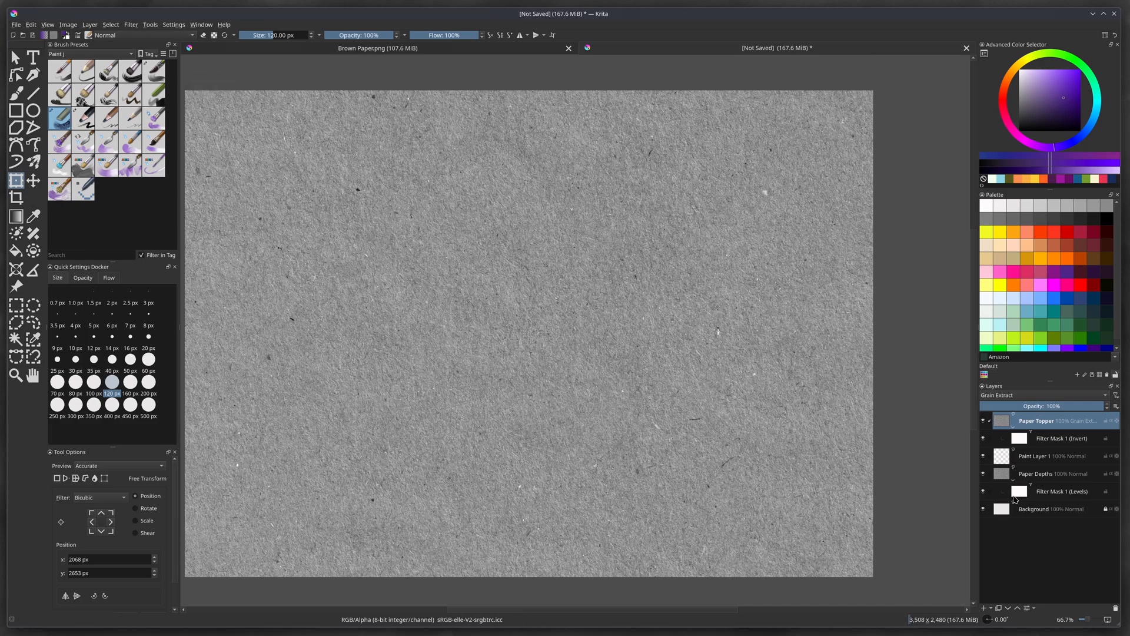
{"action": "left_click", "coordinate": [1037, 473]}
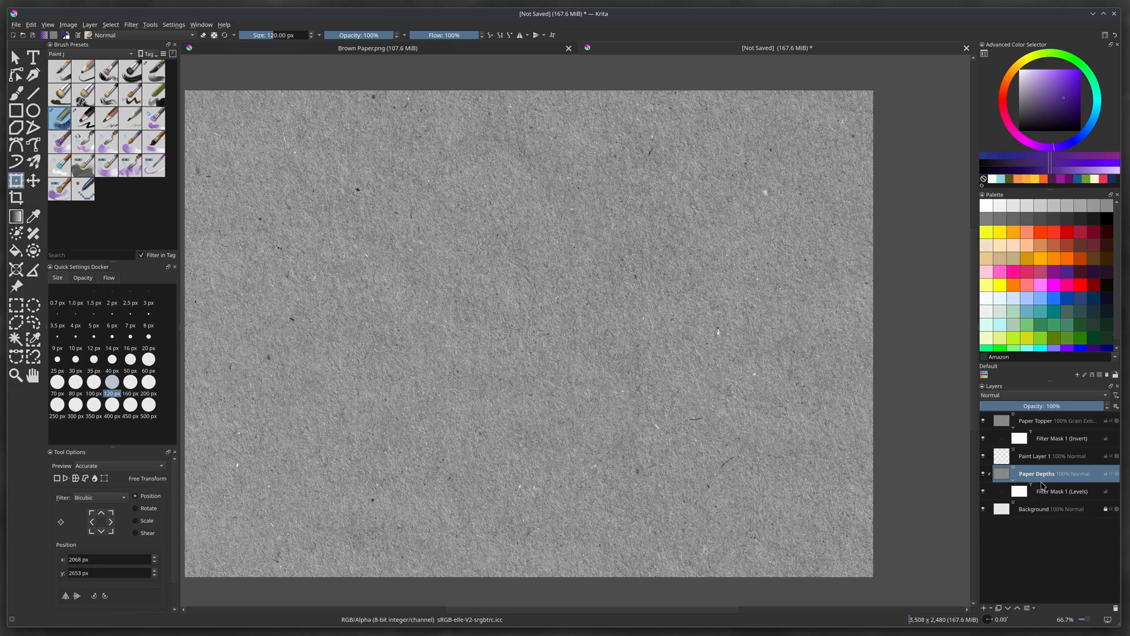
{"action": "mouse_move", "coordinate": [1053, 498]}
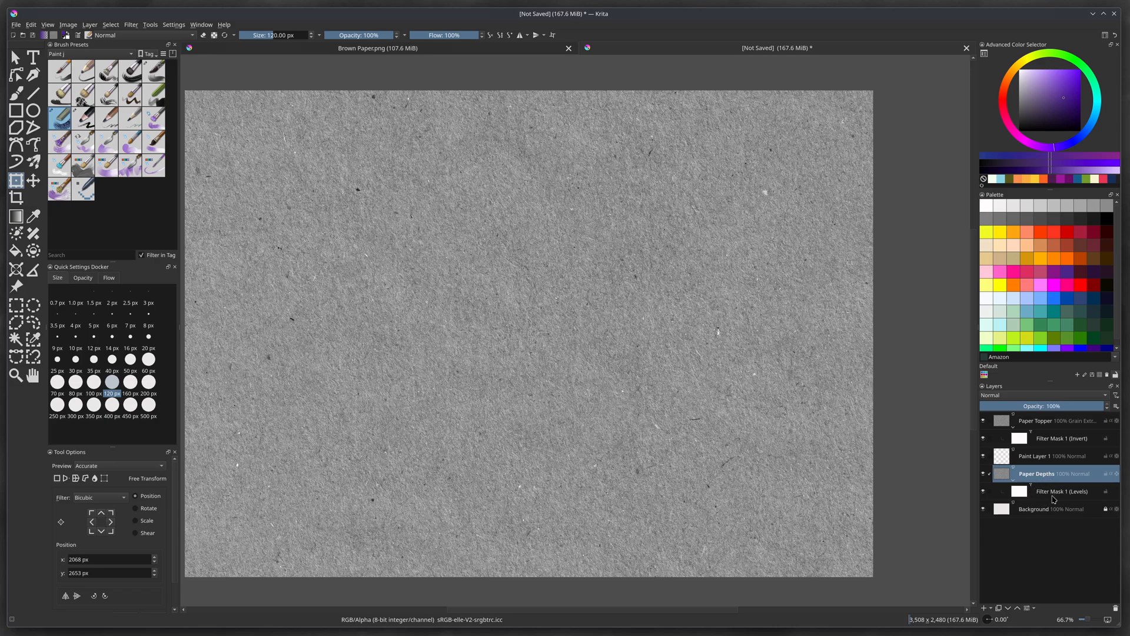
{"action": "mouse_move", "coordinate": [1053, 500]}
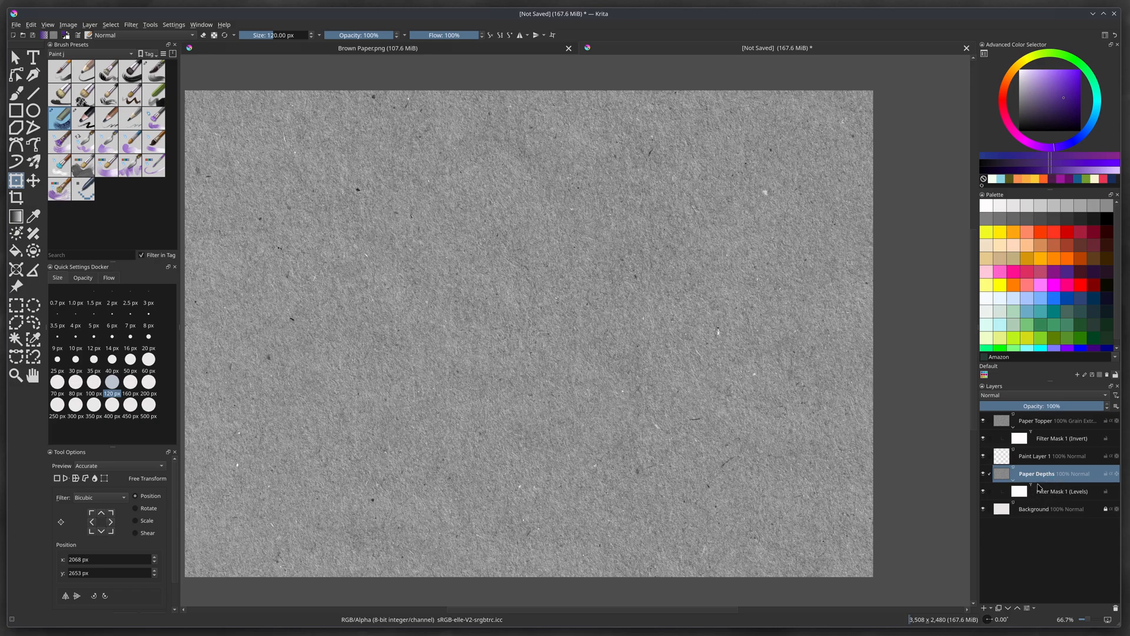
{"action": "mouse_move", "coordinate": [1042, 497]}
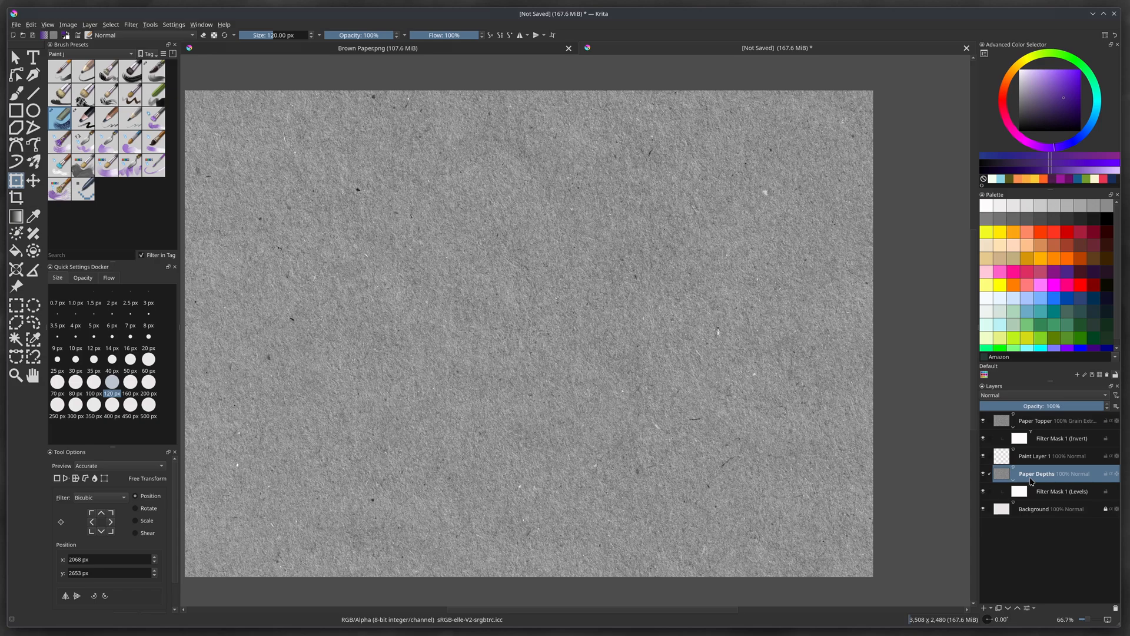
{"action": "mouse_move", "coordinate": [1037, 456]}
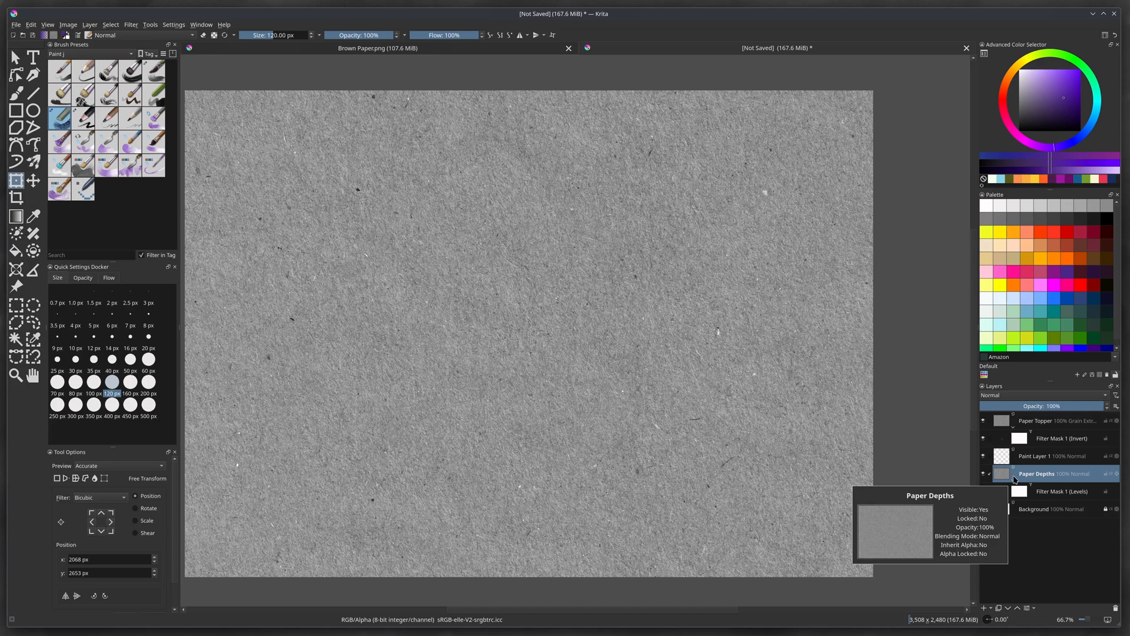
{"action": "mouse_move", "coordinate": [1088, 476]}
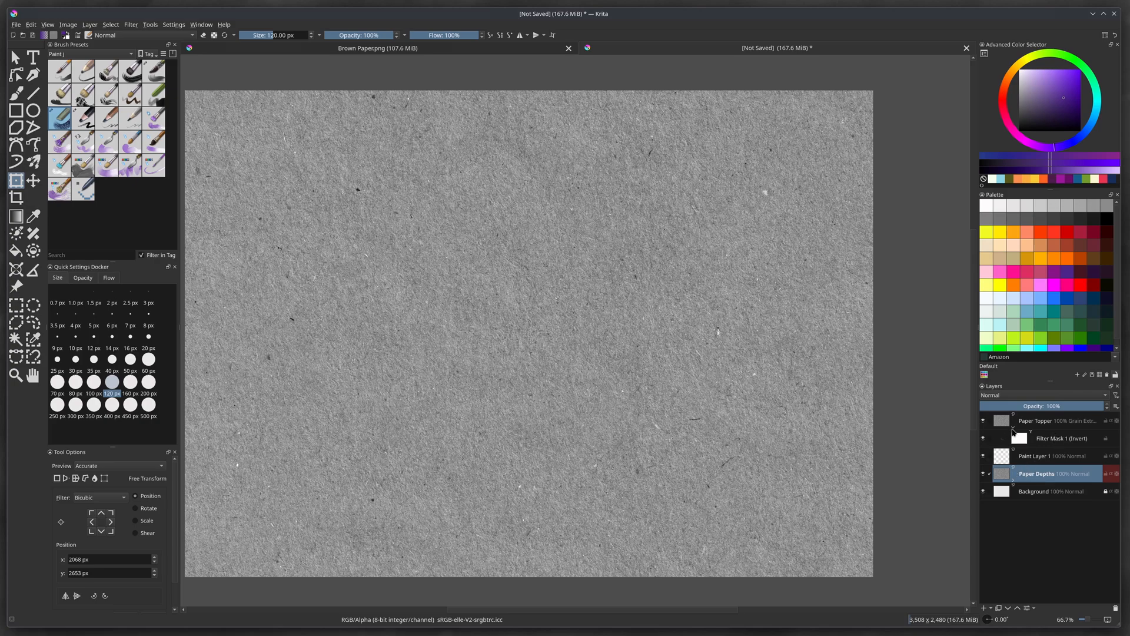
Select the Paper Topper layer and bring up its layer context menu
{"action": "left_click", "coordinate": [1037, 420]}
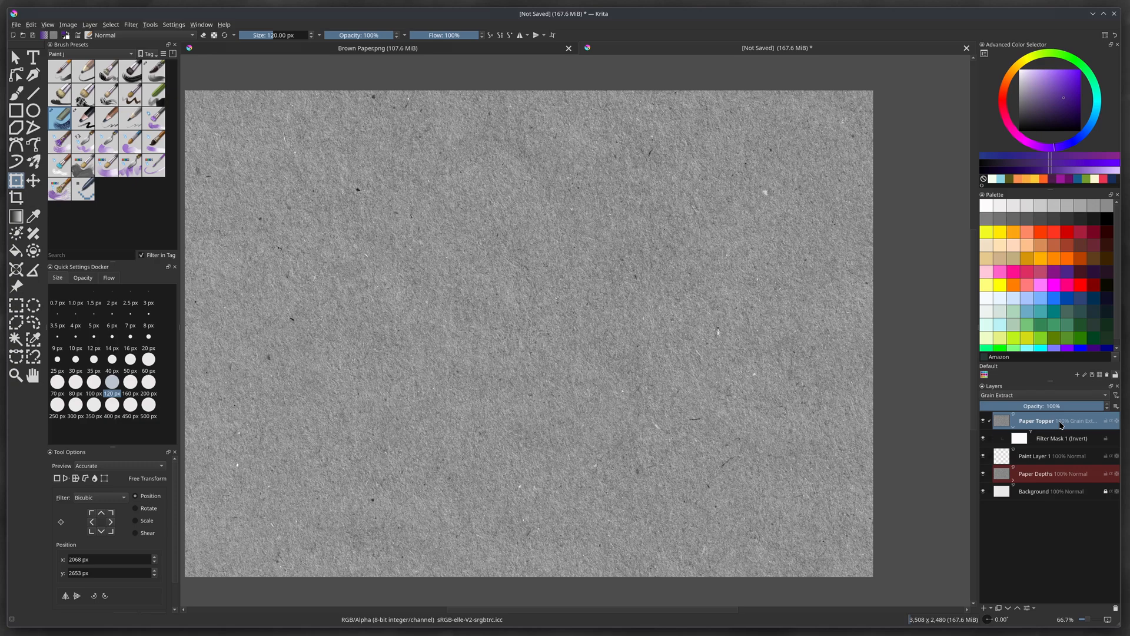
{"action": "right_click", "coordinate": [1038, 420]}
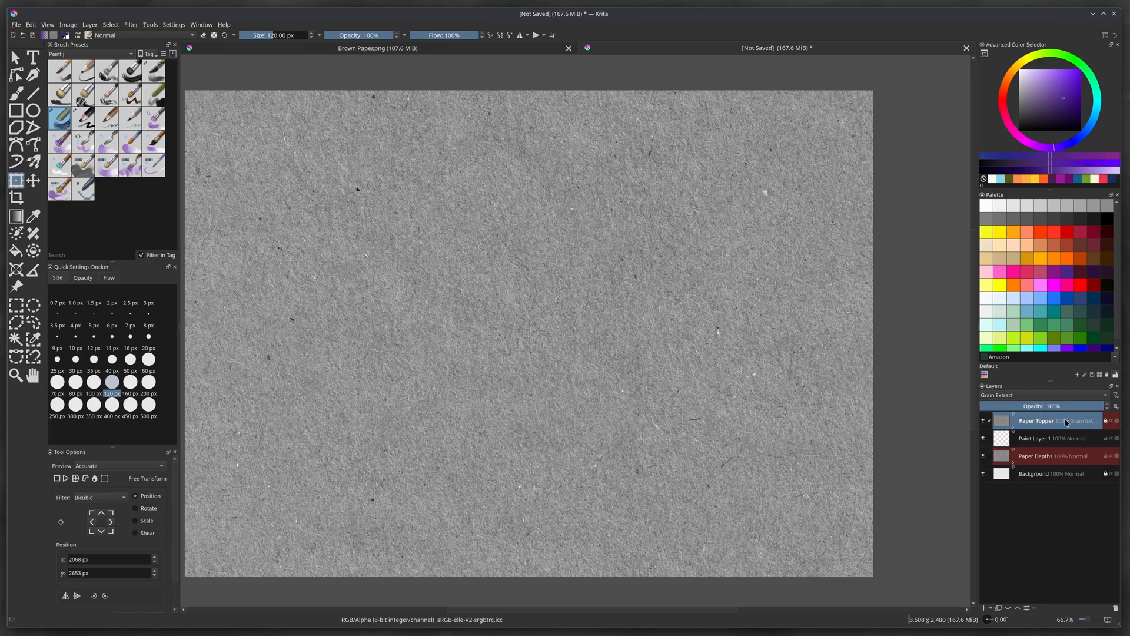
{"action": "mouse_move", "coordinate": [1067, 462]}
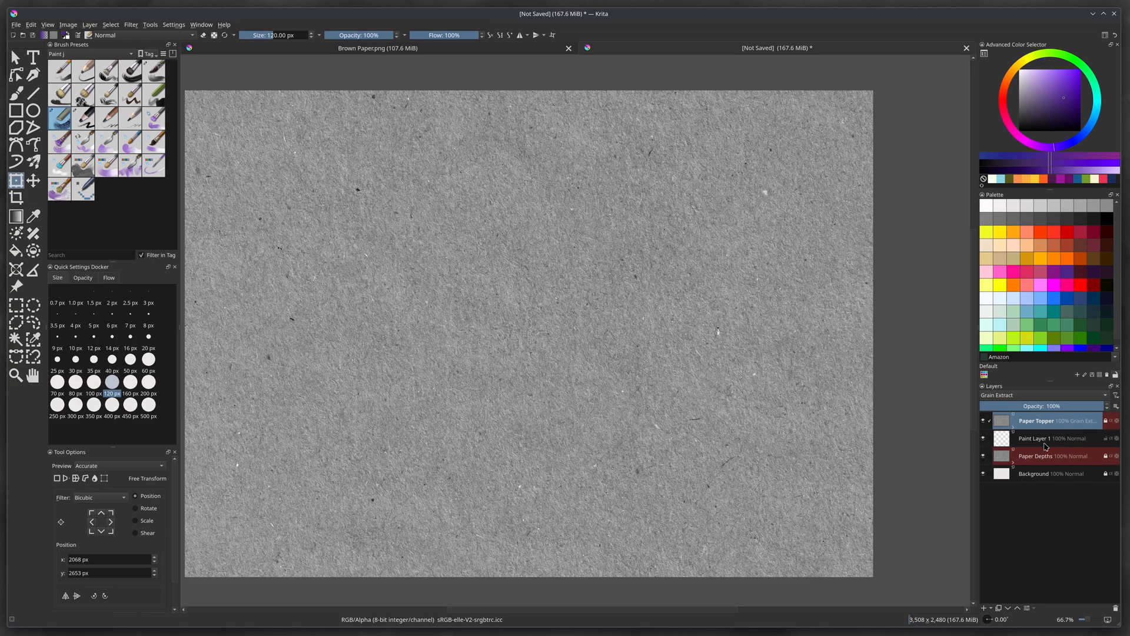
Set the Paper Topper layer's opacity to 48%
{"action": "left_click_drag", "start_coordinate": [1073, 405], "coordinate": [1042, 405]}
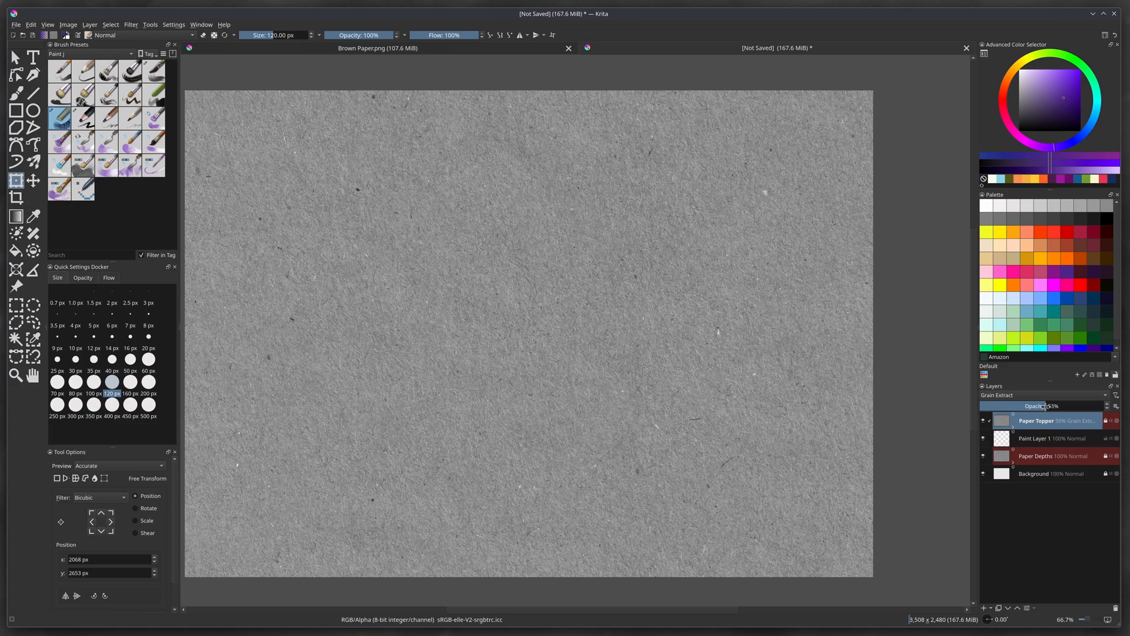
{"action": "left_click_drag", "start_coordinate": [1034, 405], "coordinate": [1066, 405]}
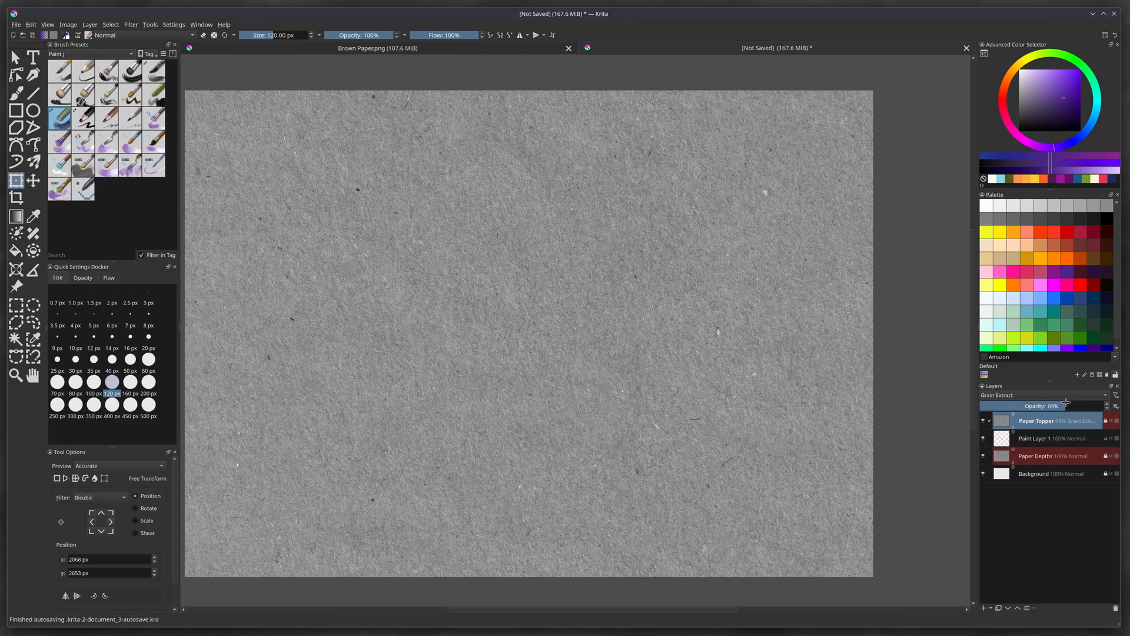
{"action": "left_click_drag", "start_coordinate": [1073, 405], "coordinate": [1060, 405]}
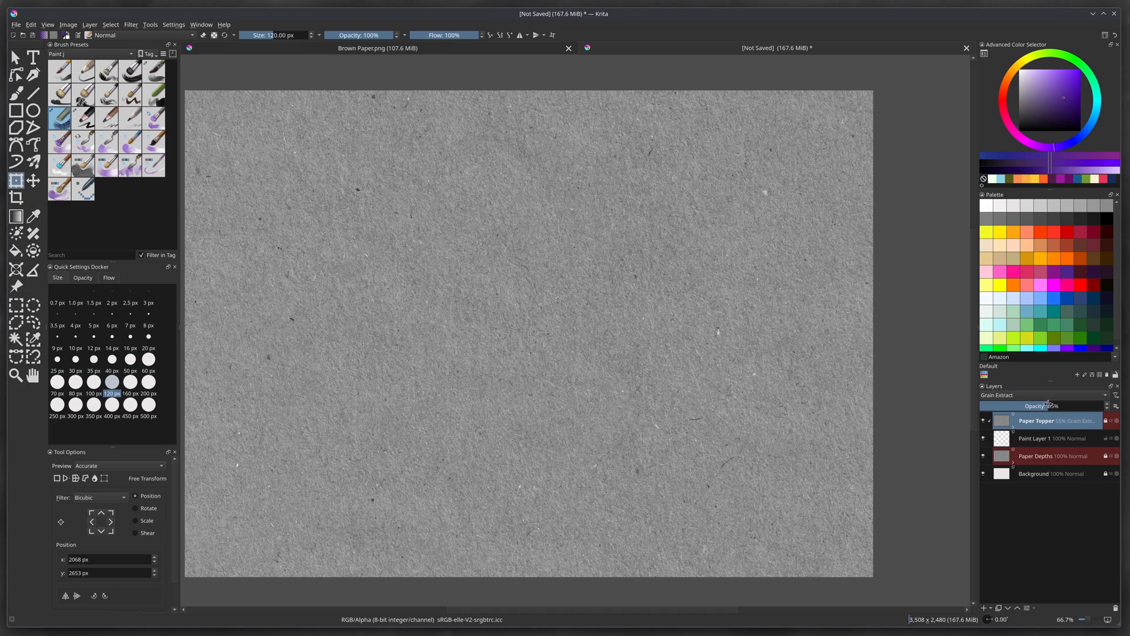
{"action": "left_click_drag", "start_coordinate": [1053, 405], "coordinate": [1043, 405]}
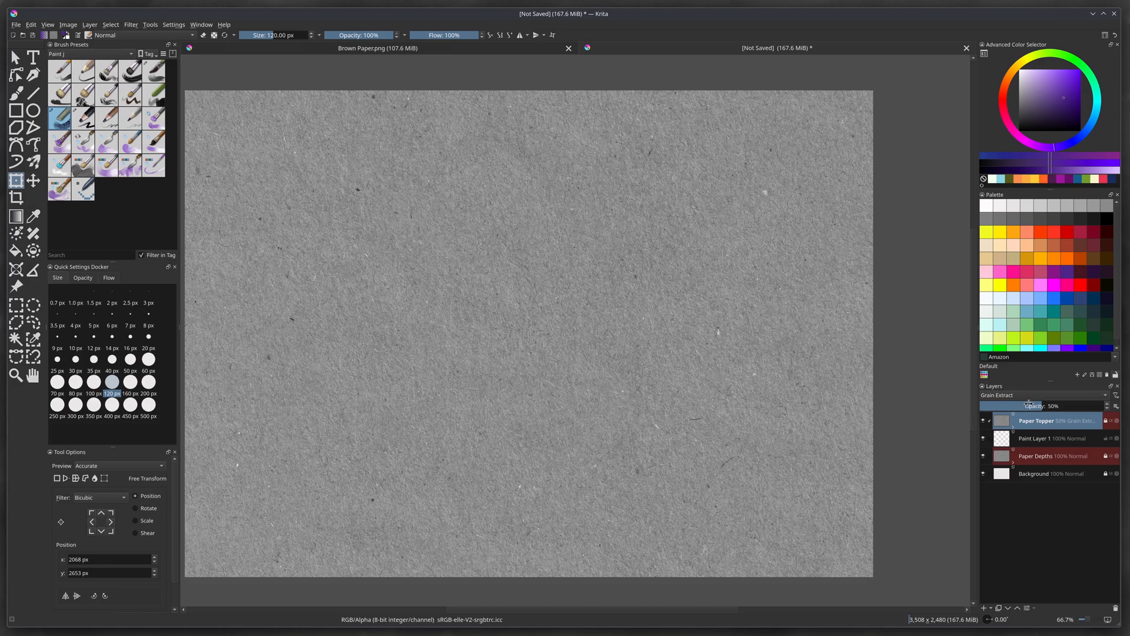
{"action": "left_click_drag", "start_coordinate": [1046, 405], "coordinate": [1035, 405]}
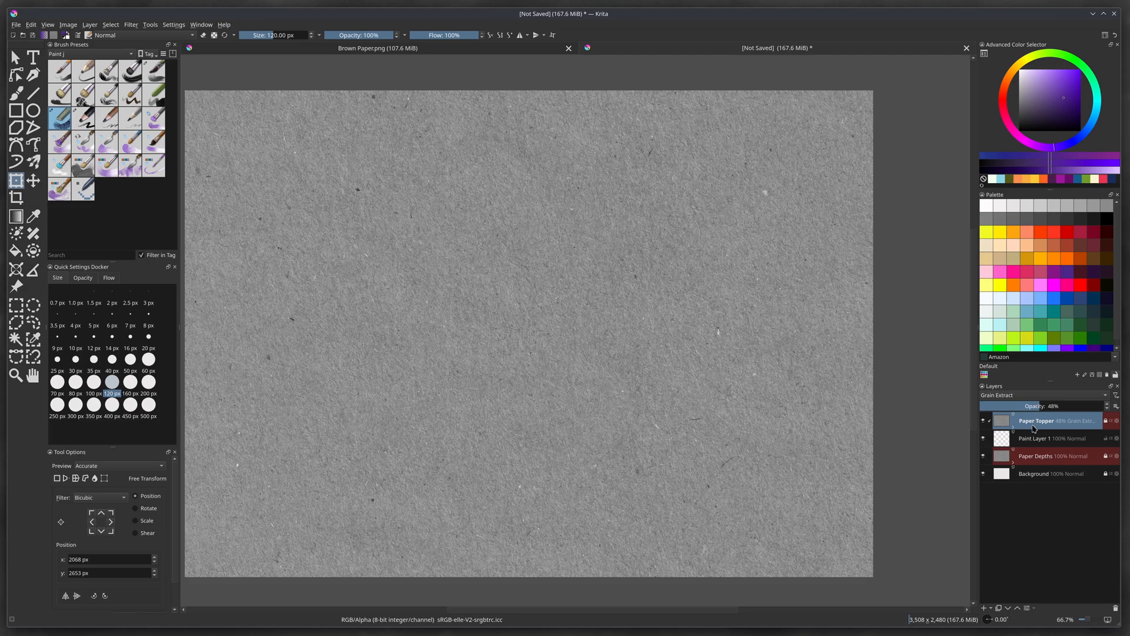
{"action": "mouse_move", "coordinate": [1027, 469]}
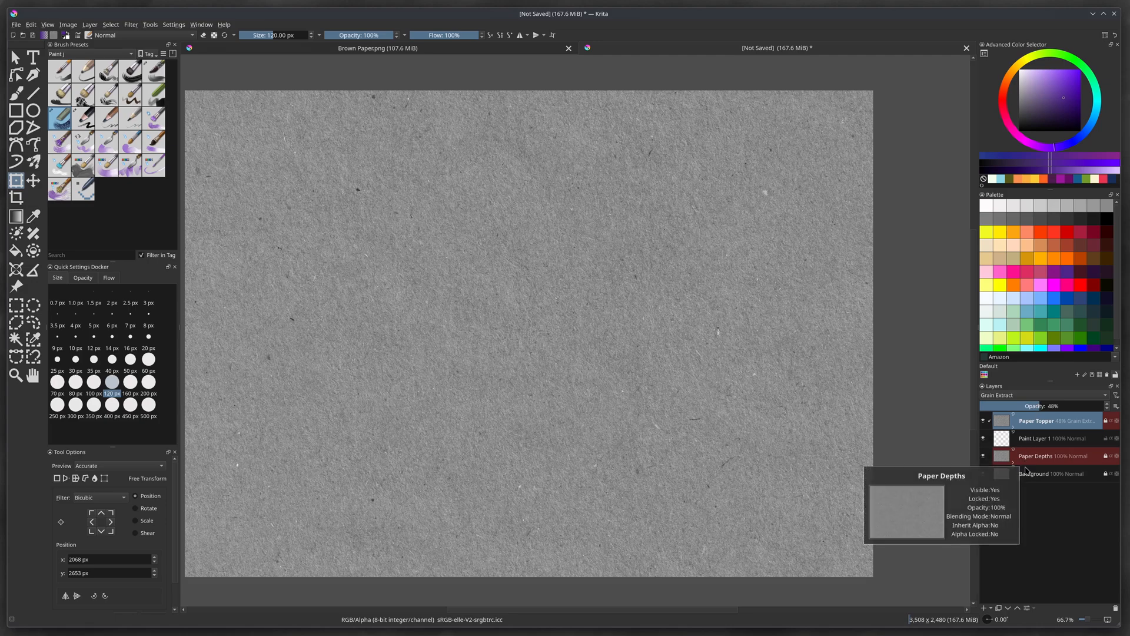
{"action": "mouse_move", "coordinate": [1033, 474]}
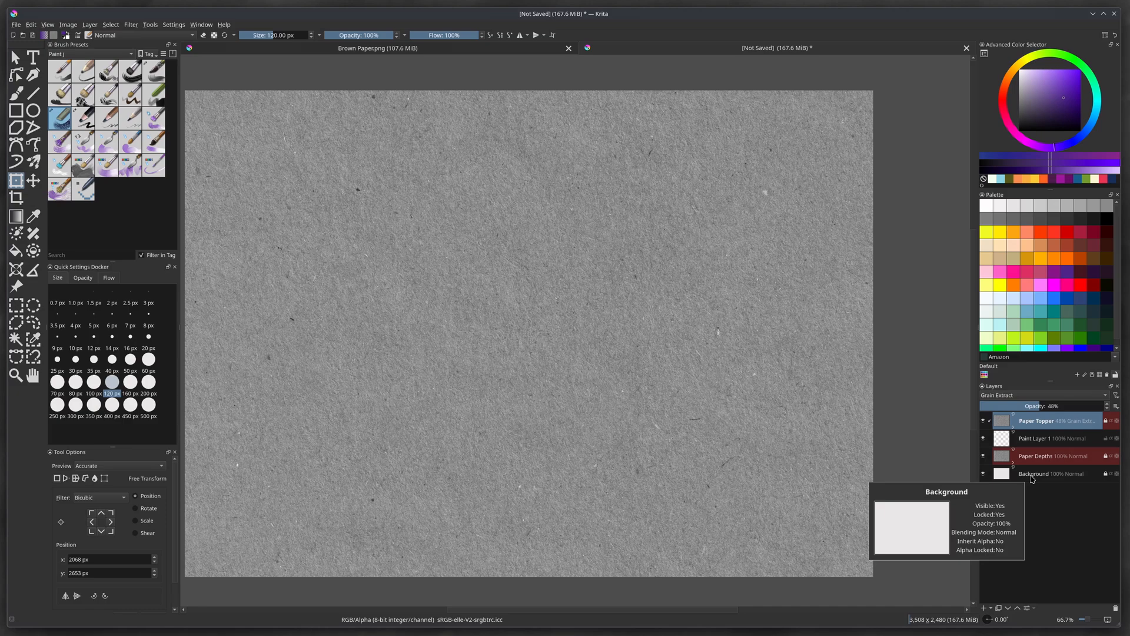
{"action": "mouse_move", "coordinate": [996, 502]}
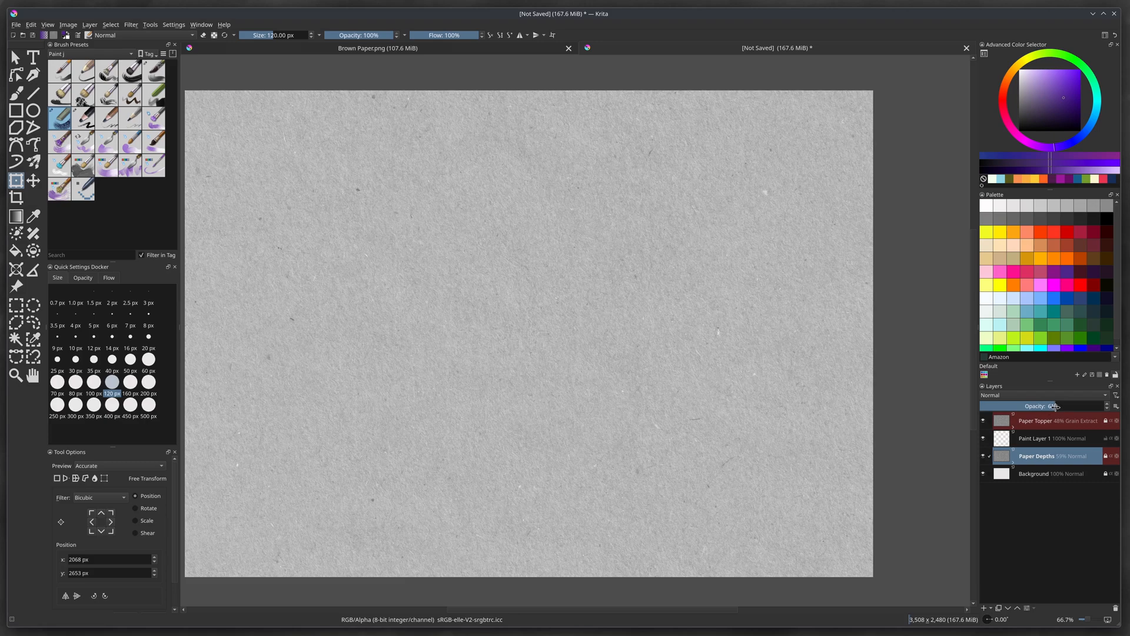
Lower Paper Depths to 45% opacity and unlock the Background layer
{"action": "left_click_drag", "start_coordinate": [1053, 405], "coordinate": [1059, 405]}
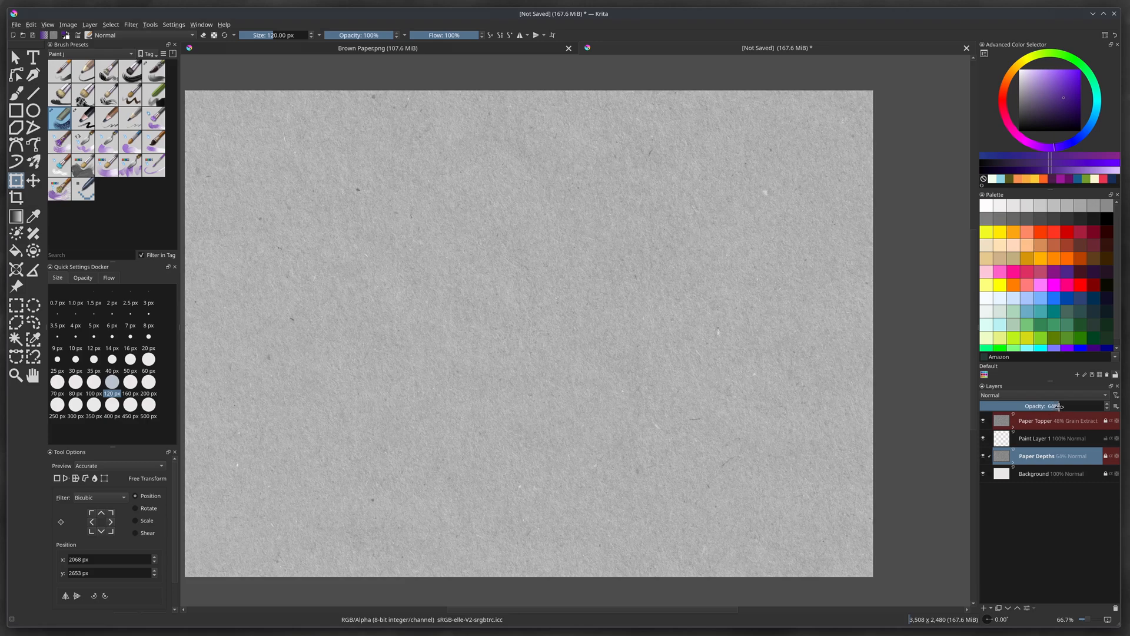
{"action": "left_click_drag", "start_coordinate": [1073, 405], "coordinate": [1038, 405]}
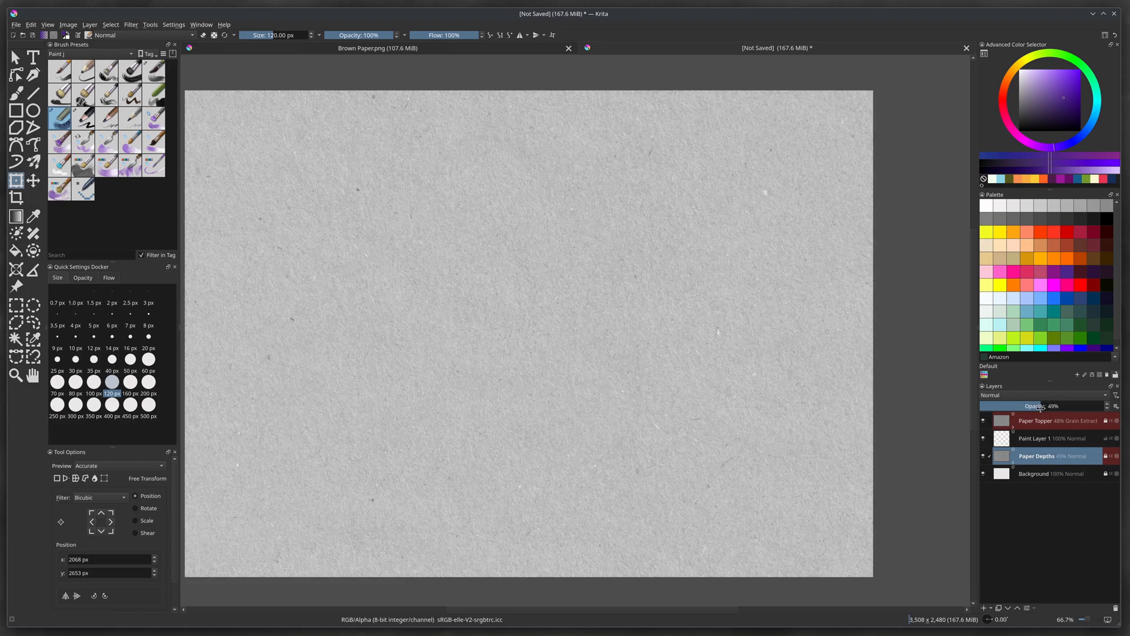
{"action": "left_click_drag", "start_coordinate": [1046, 406], "coordinate": [1037, 406]}
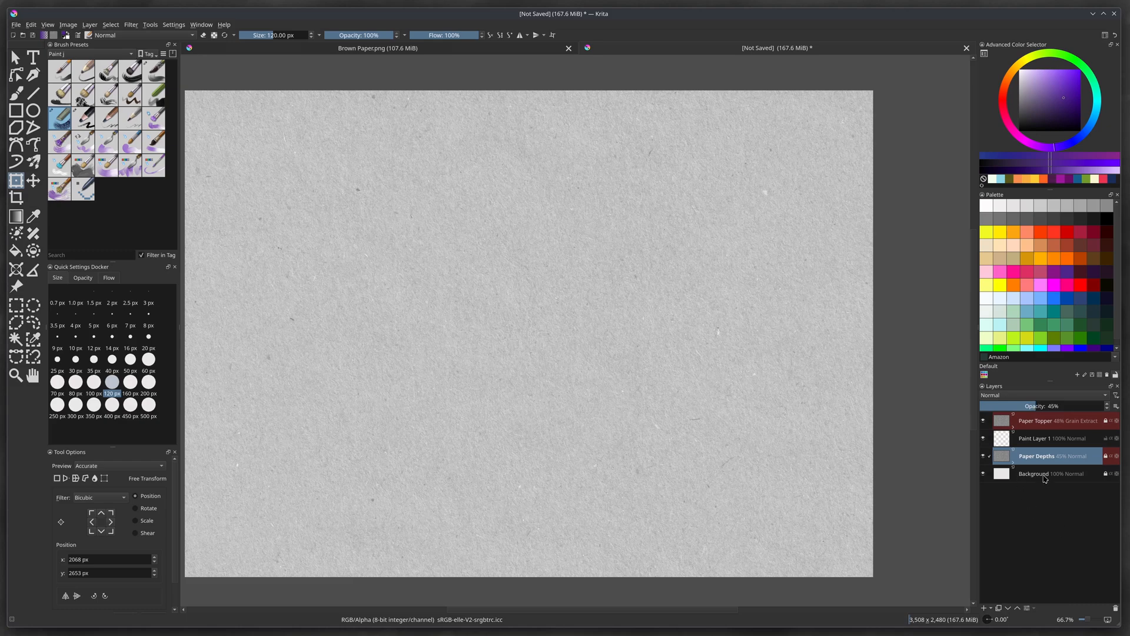
{"action": "mouse_move", "coordinate": [1043, 473]}
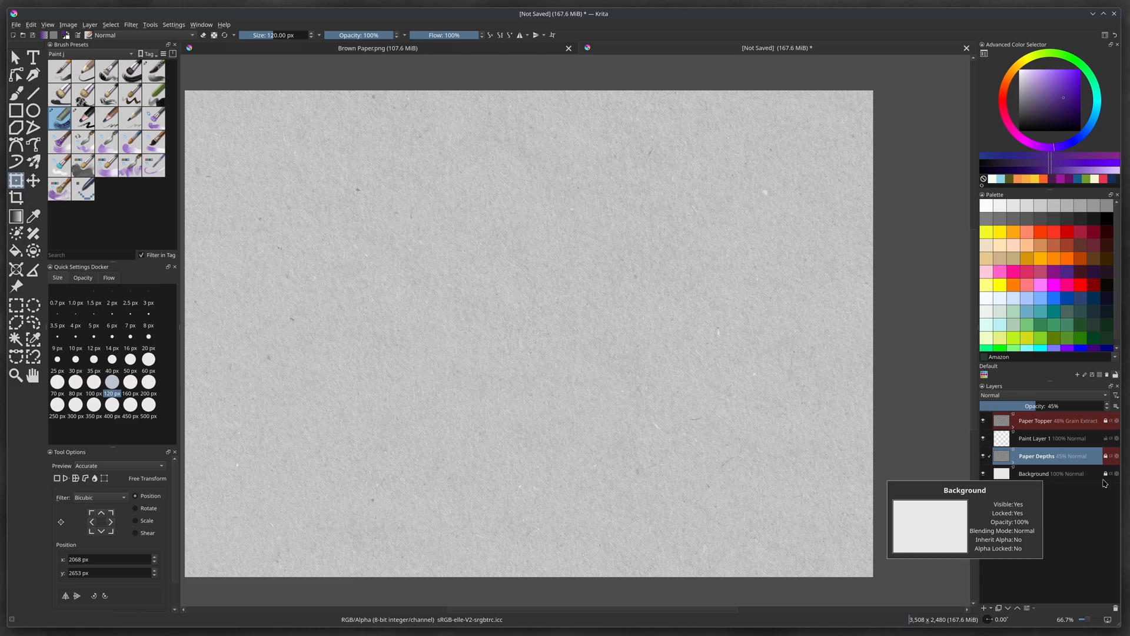
{"action": "left_click", "coordinate": [1035, 473]}
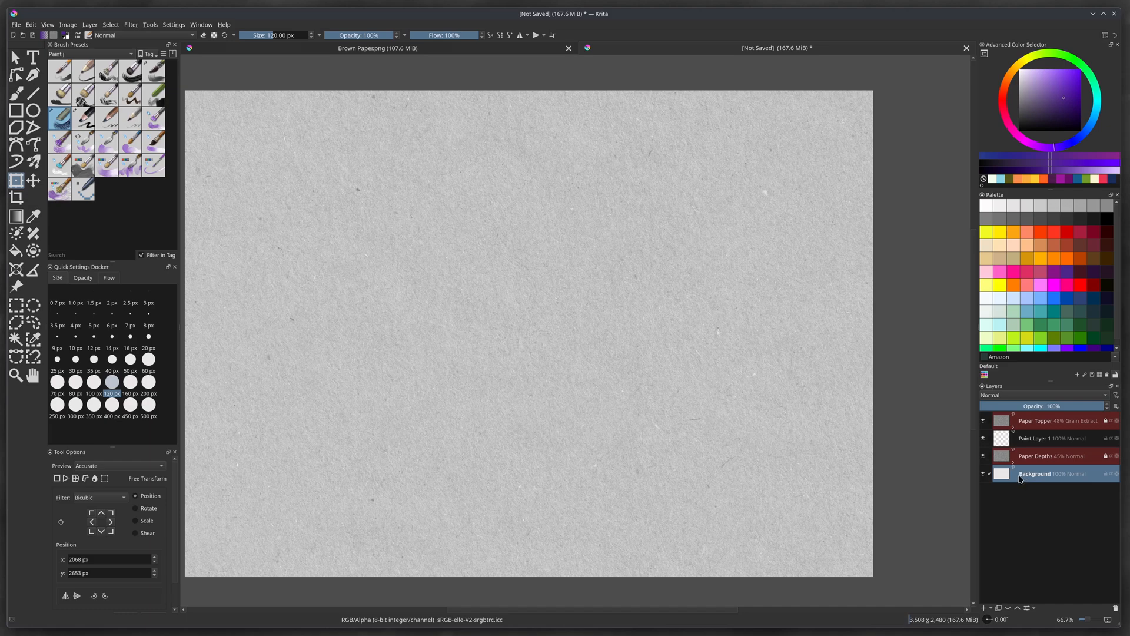
{"action": "mouse_move", "coordinate": [1034, 473]}
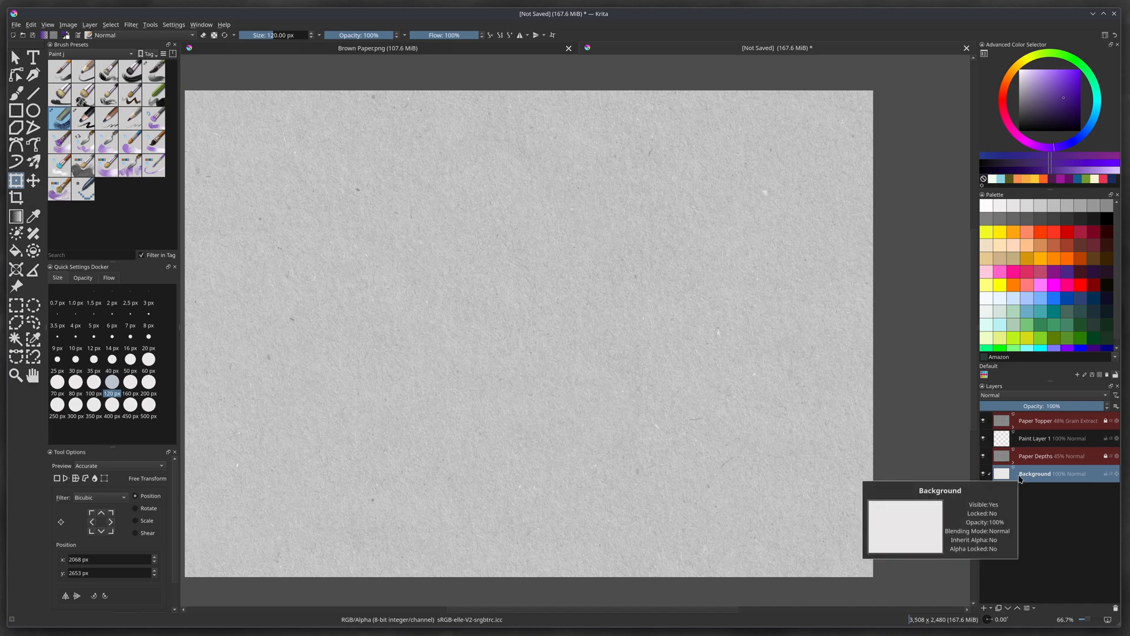
Rename the Background layer to 'Paper Color' and pick a light apricot colour
{"action": "double_click", "coordinate": [1036, 473]}
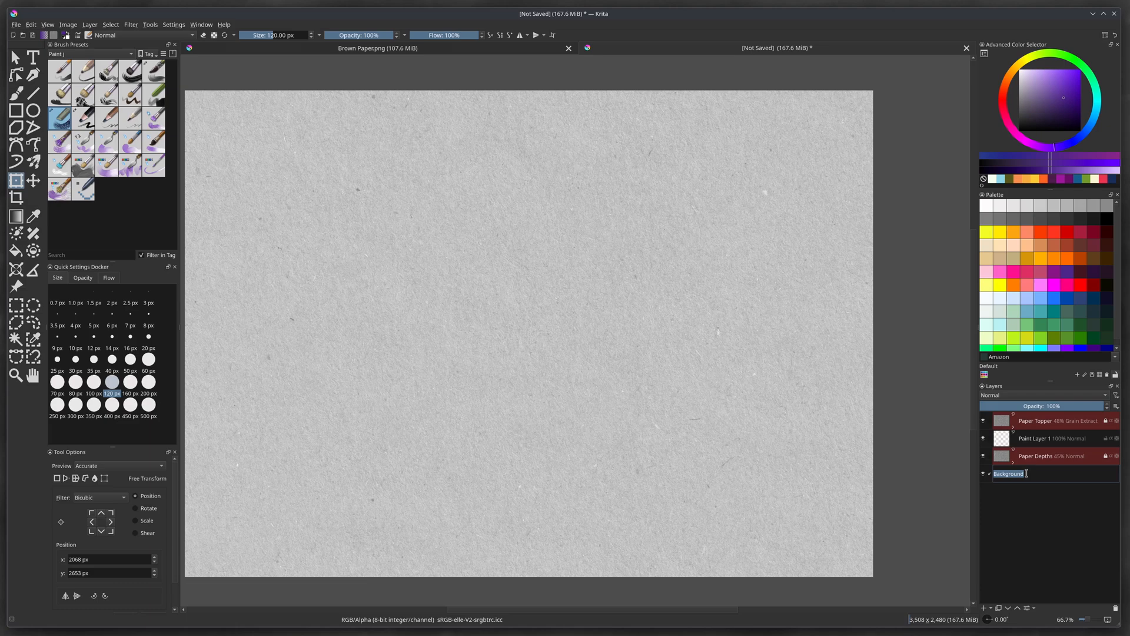
{"action": "type", "text": "Paper Color"}
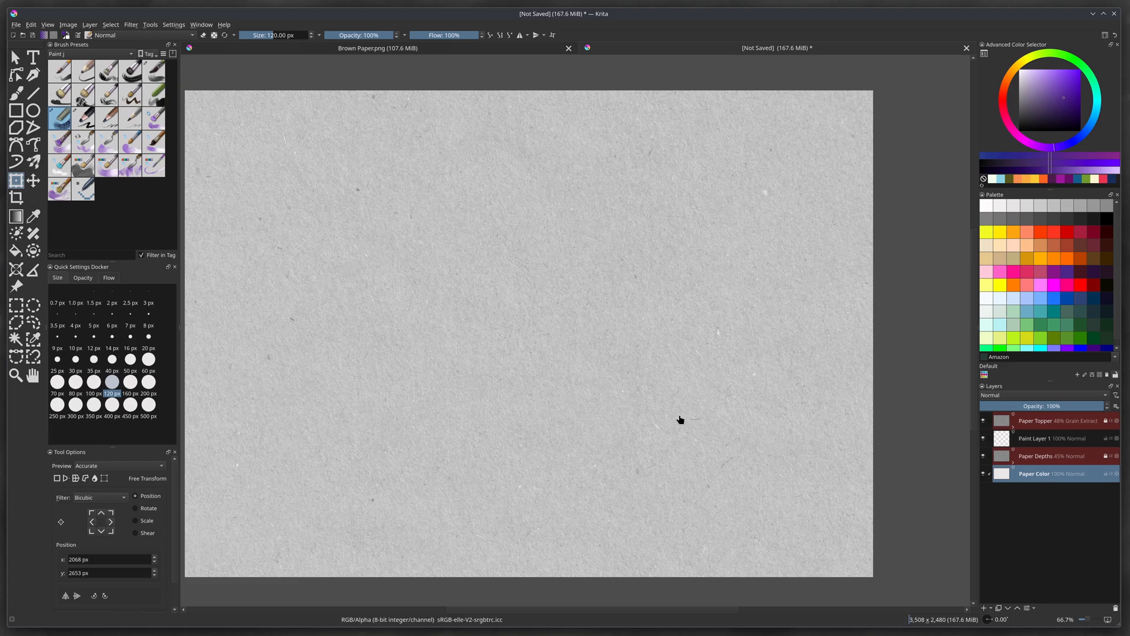
{"action": "mouse_move", "coordinate": [914, 303]}
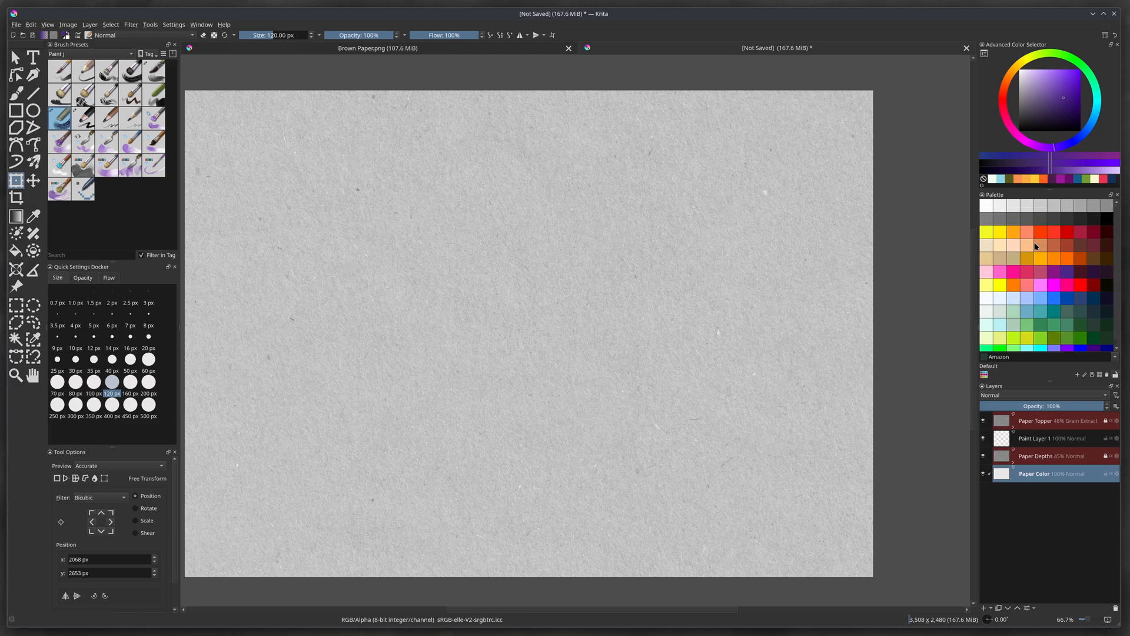
{"action": "left_click", "coordinate": [1028, 245]}
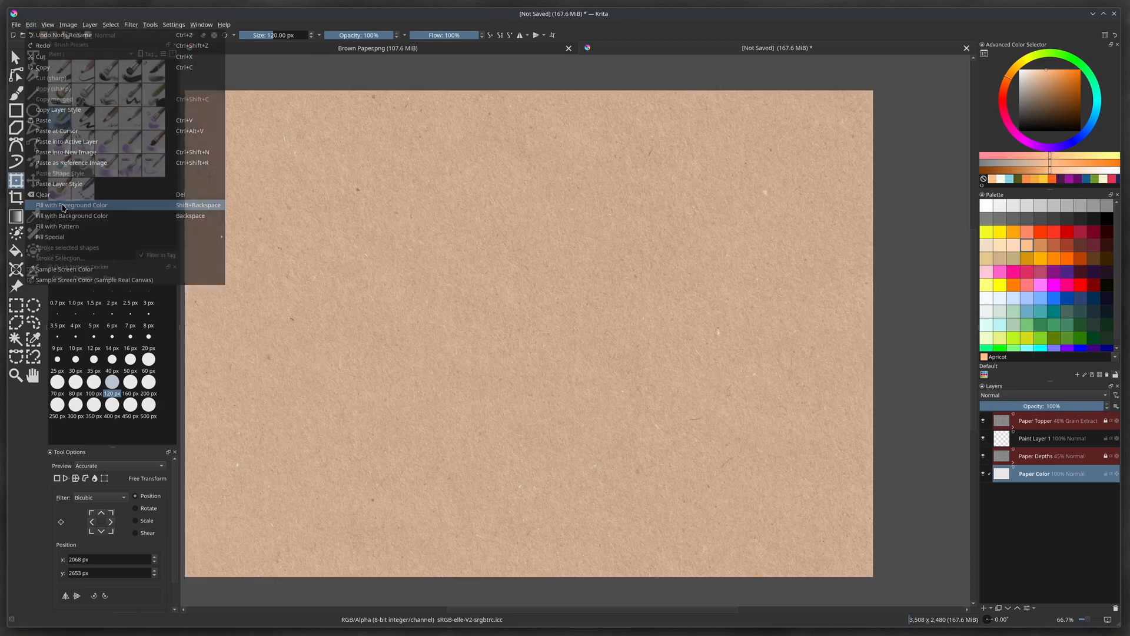
Fill Paper Color with apricot, then refill it with Persian orange
{"action": "left_click", "coordinate": [71, 205]}
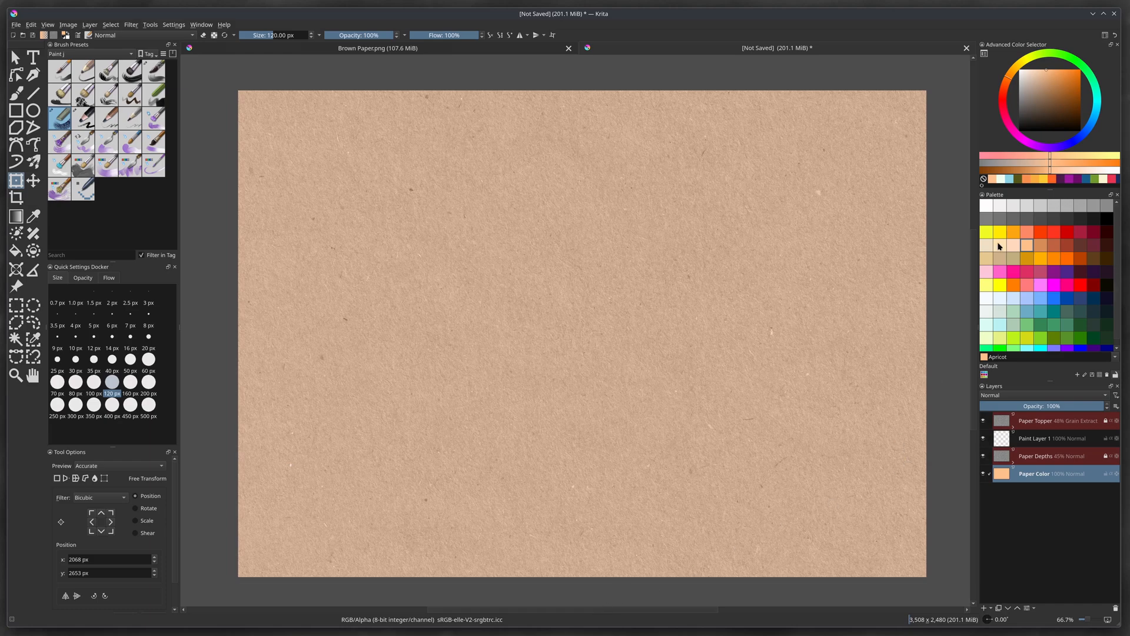
{"action": "left_click", "coordinate": [1030, 245]}
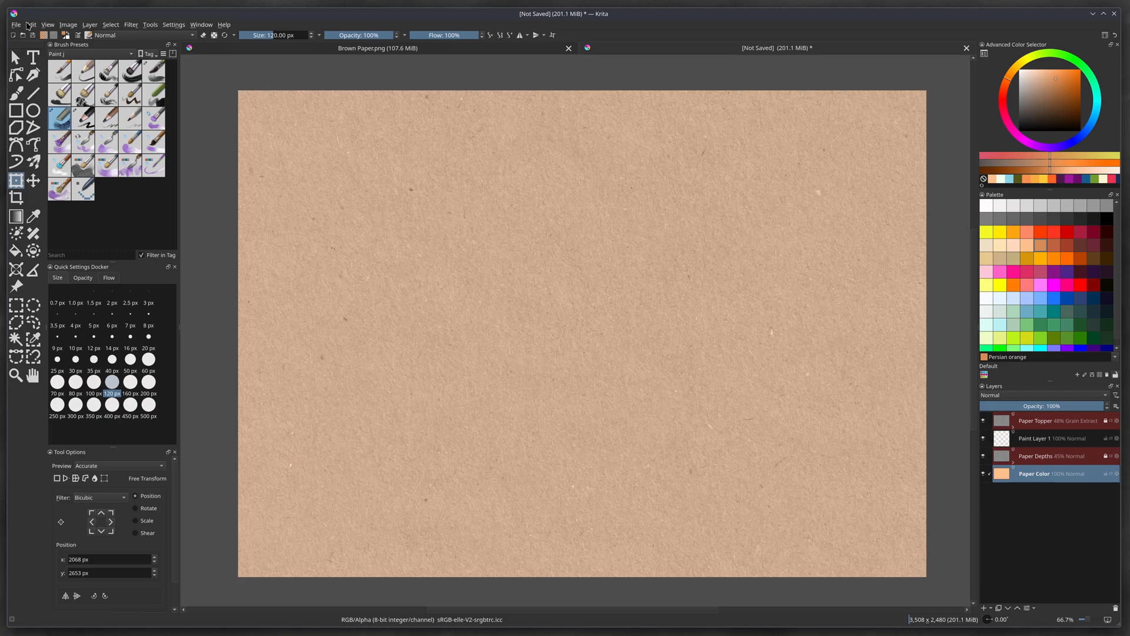
{"action": "left_click", "coordinate": [30, 24]}
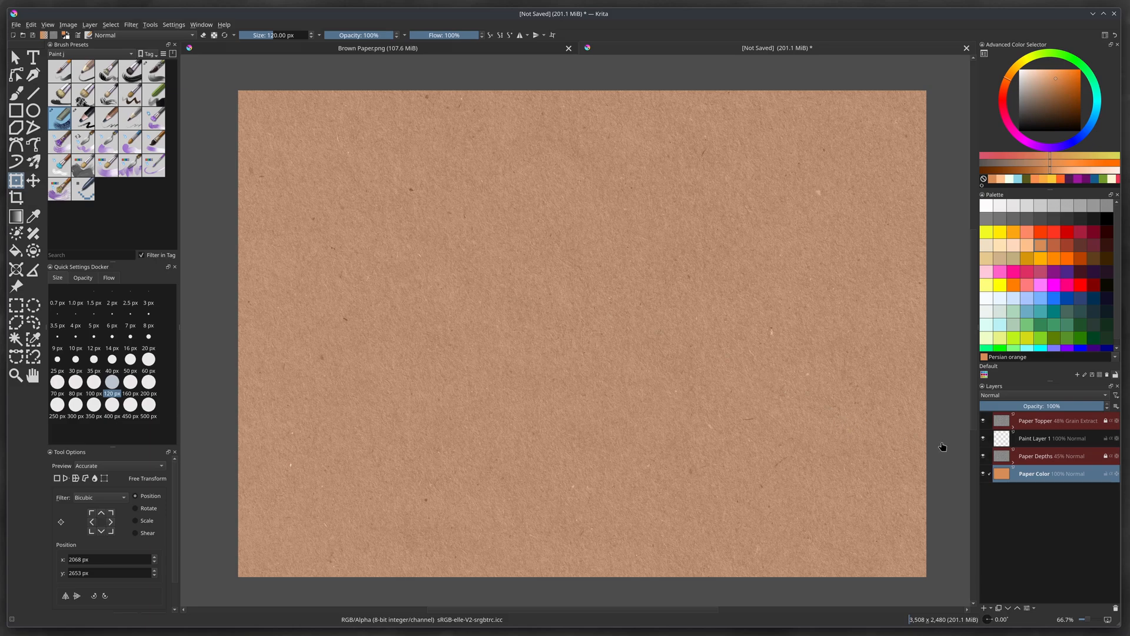
{"action": "left_click", "coordinate": [1038, 474]}
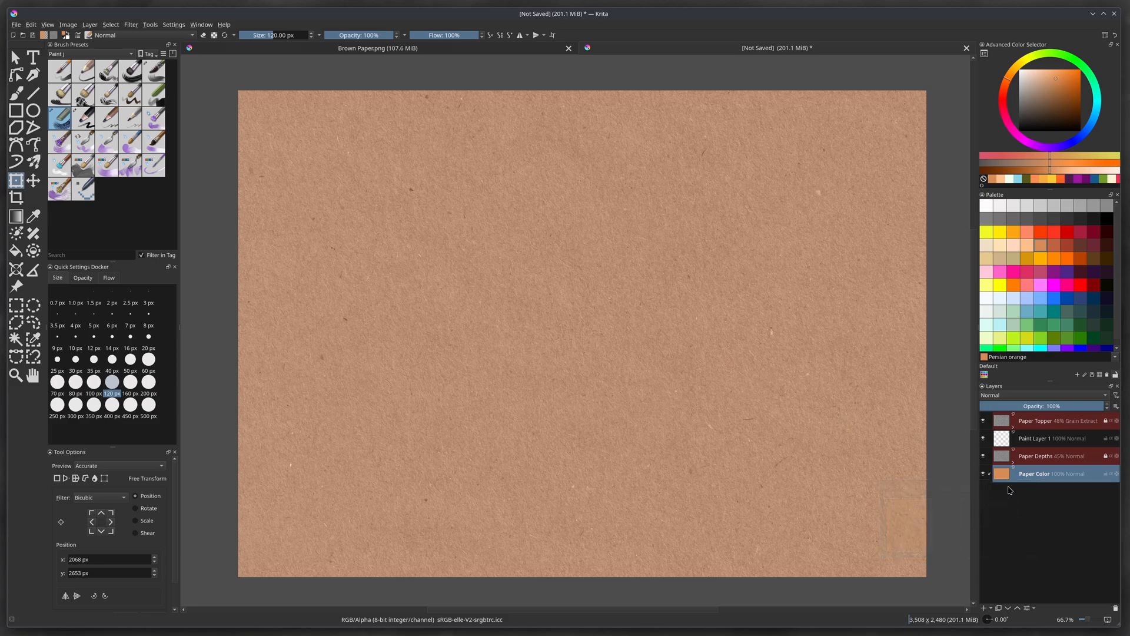
Expand Paper Depths, select Filter Mask 1 (Levels) and show its context menu
{"action": "left_click", "coordinate": [1036, 456]}
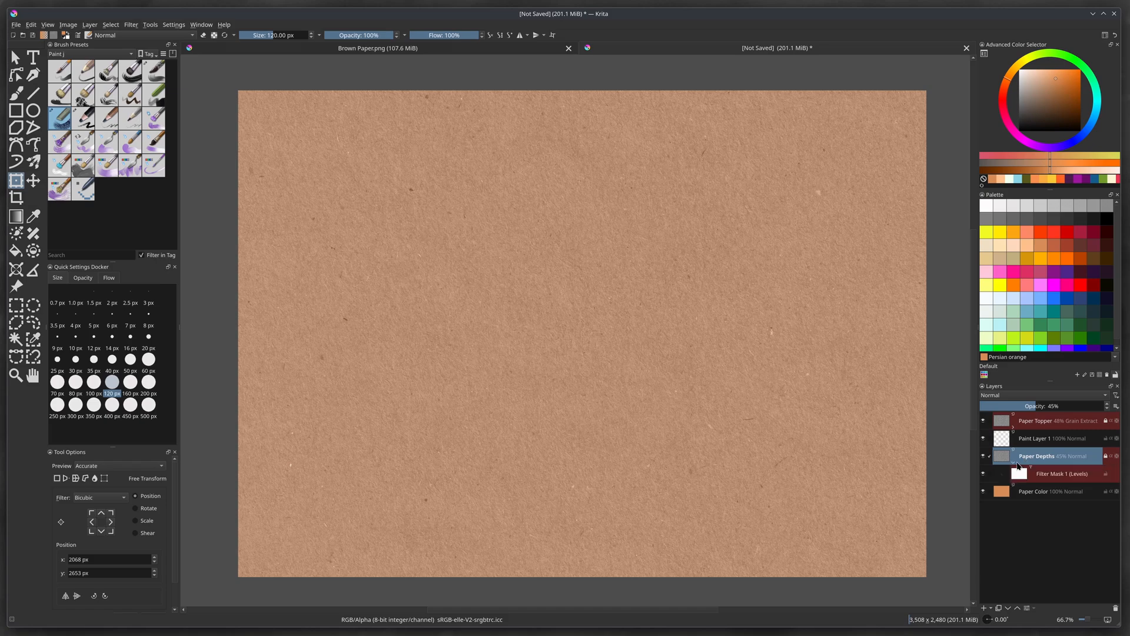
{"action": "left_click", "coordinate": [1059, 473]}
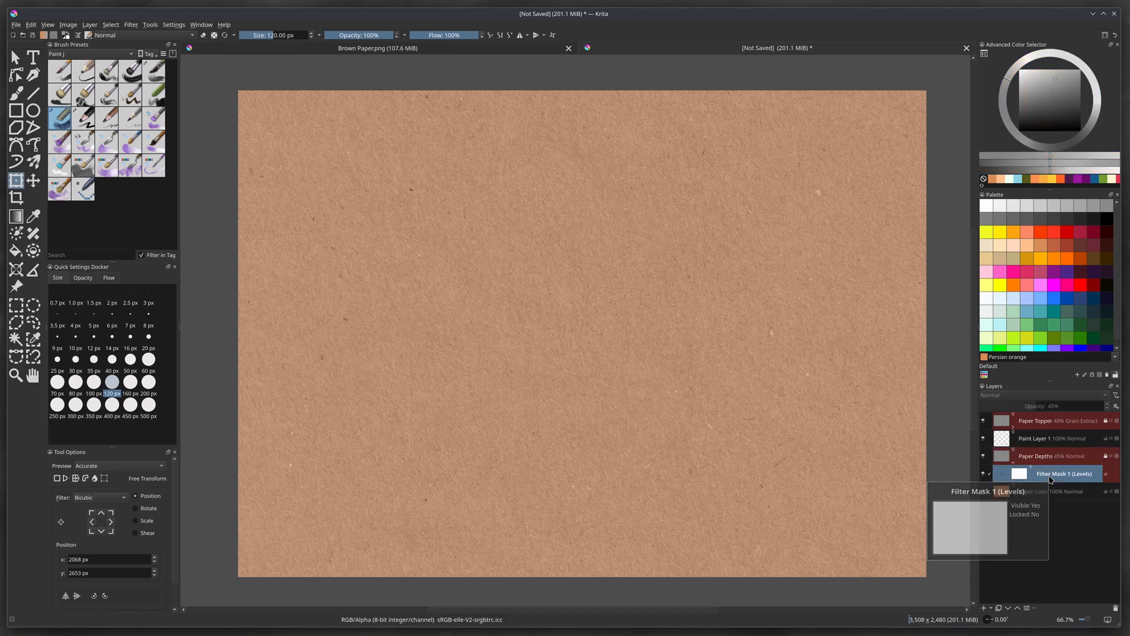
{"action": "right_click", "coordinate": [1053, 473]}
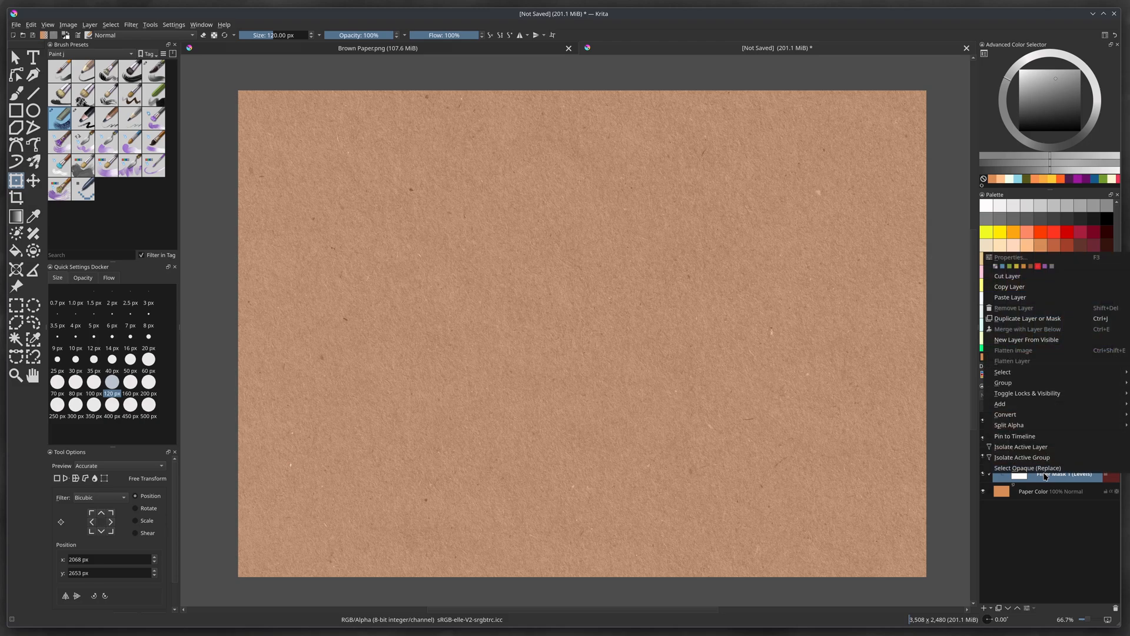
{"action": "mouse_move", "coordinate": [937, 325]}
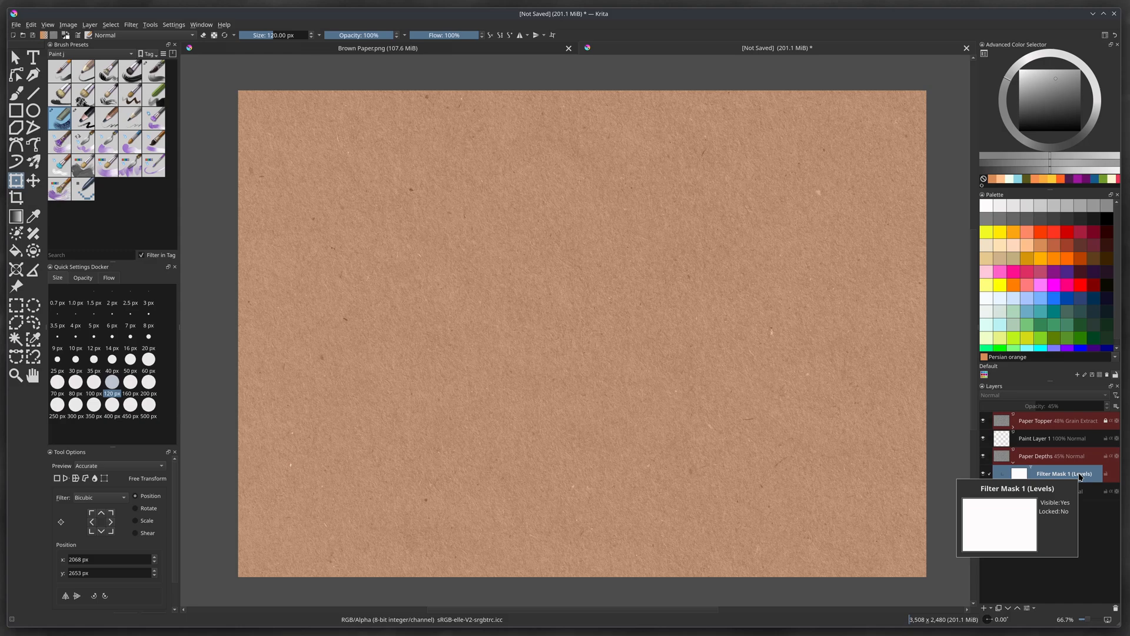
{"action": "right_click", "coordinate": [1063, 473]}
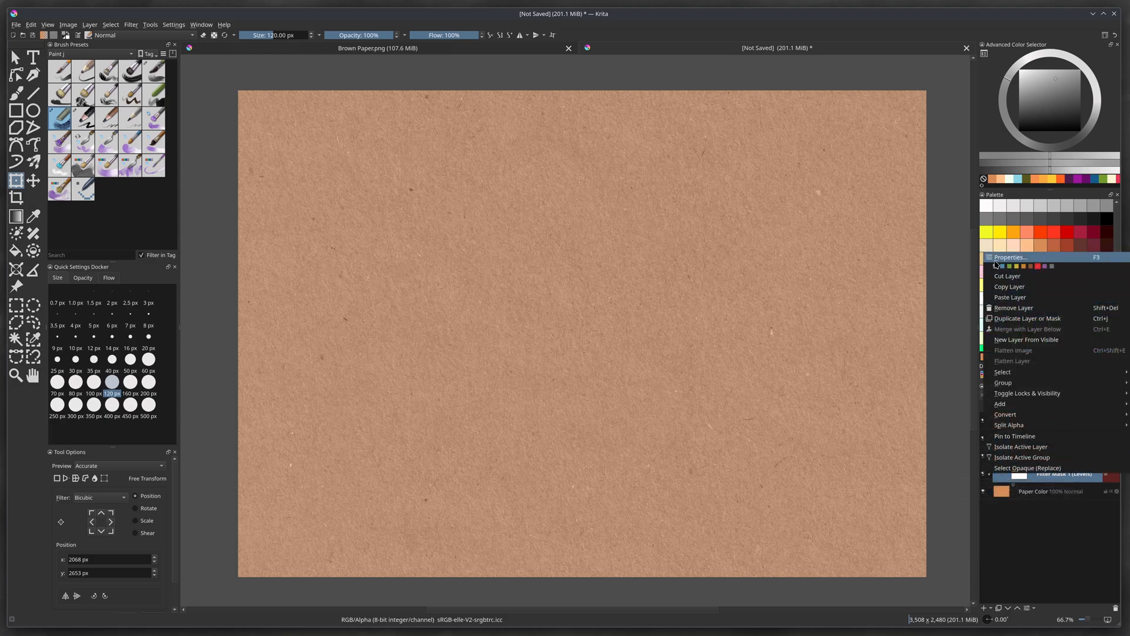
Set the Levels mask's white input to 209 and midtone to 0.610, then apply
{"action": "left_click", "coordinate": [1009, 257]}
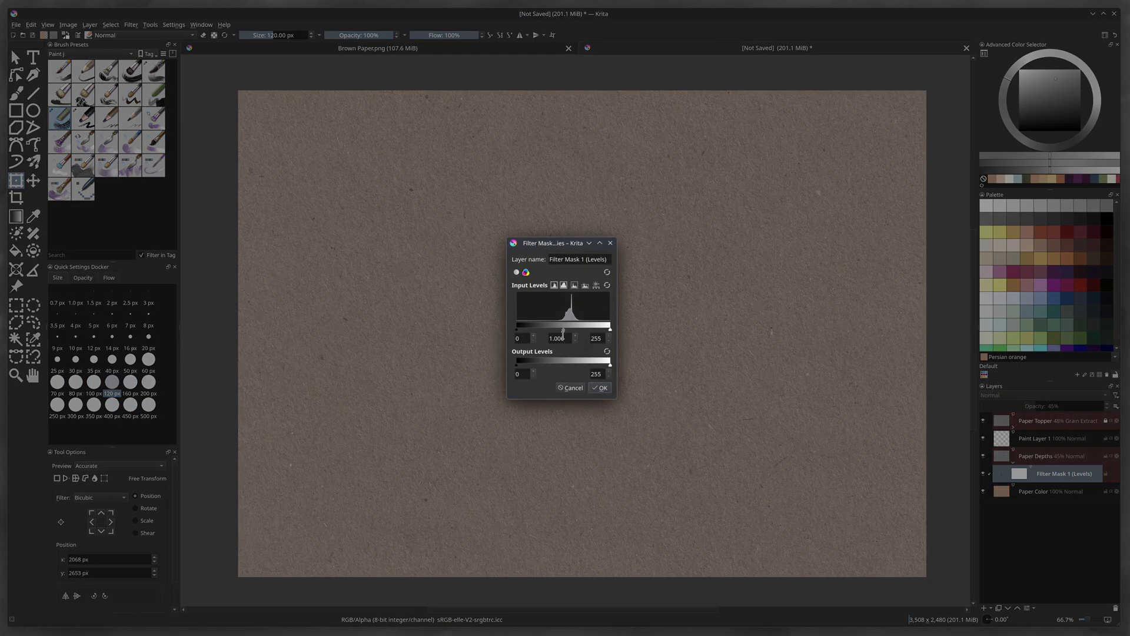
{"action": "left_click_drag", "start_coordinate": [562, 330], "coordinate": [571, 330]}
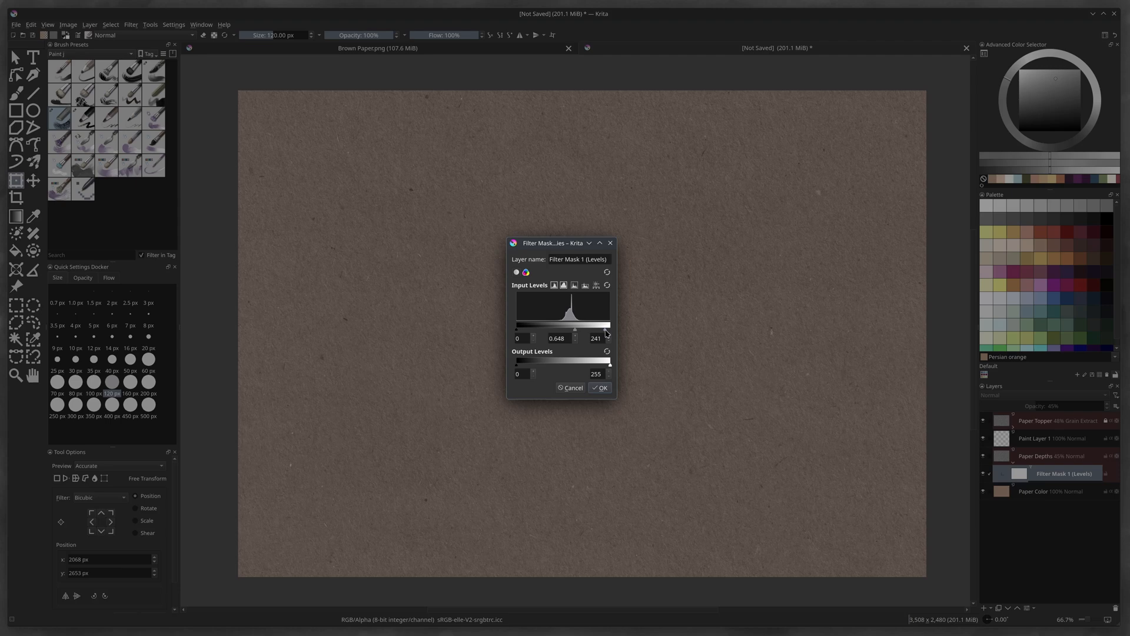
{"action": "left_click_drag", "start_coordinate": [606, 331], "coordinate": [595, 330]}
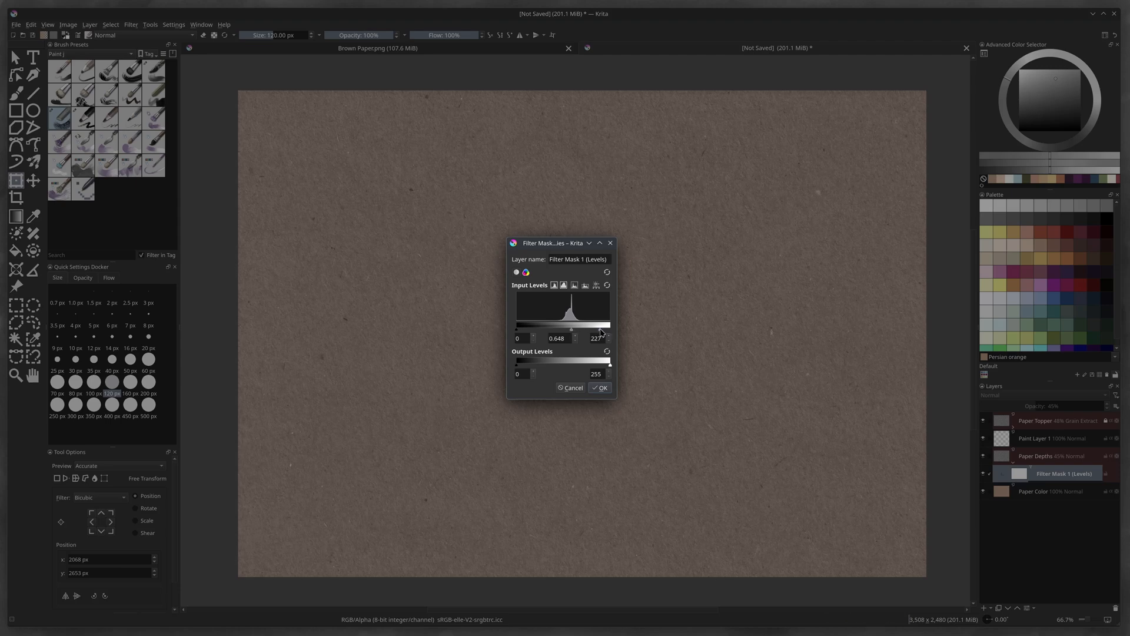
{"action": "left_click_drag", "start_coordinate": [610, 330], "coordinate": [595, 330]}
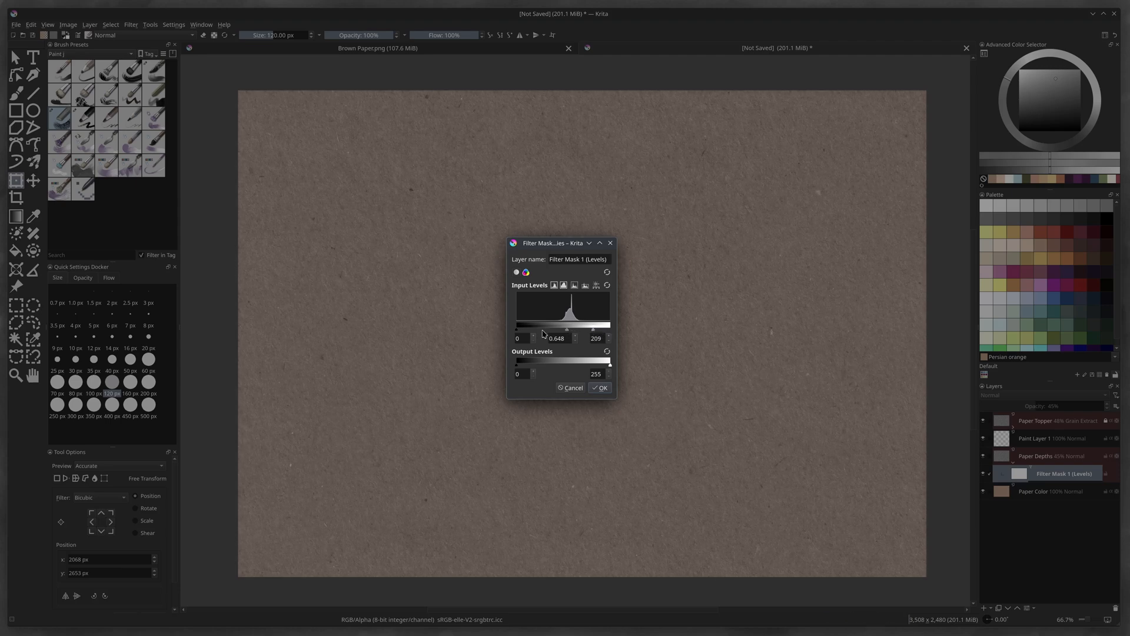
{"action": "left_click_drag", "start_coordinate": [567, 329], "coordinate": [594, 330]}
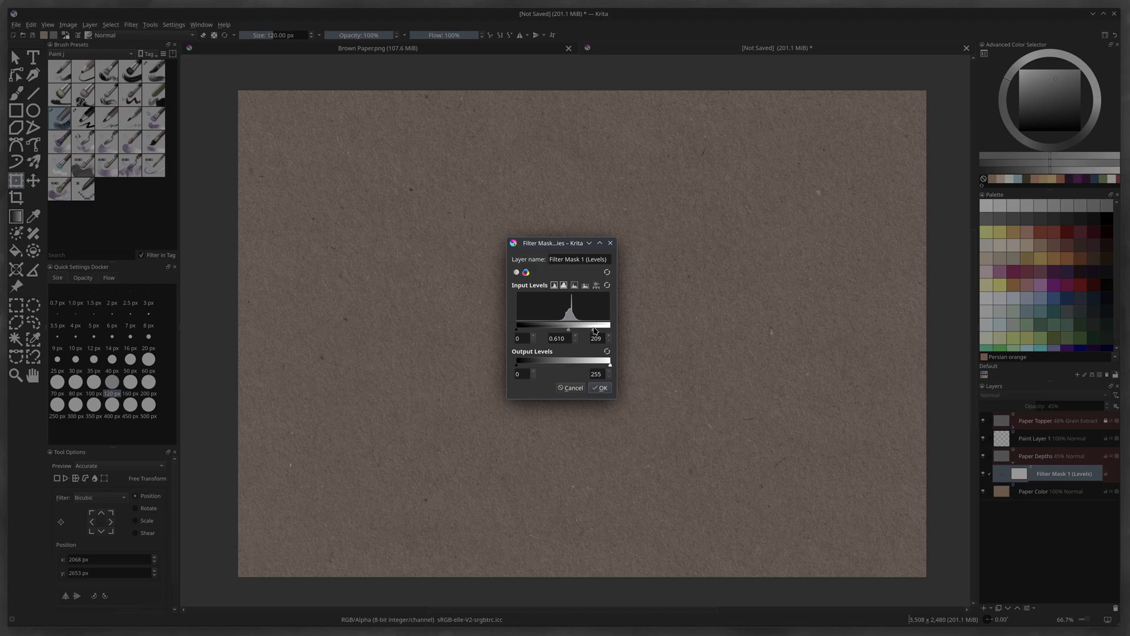
{"action": "left_click", "coordinate": [601, 387]}
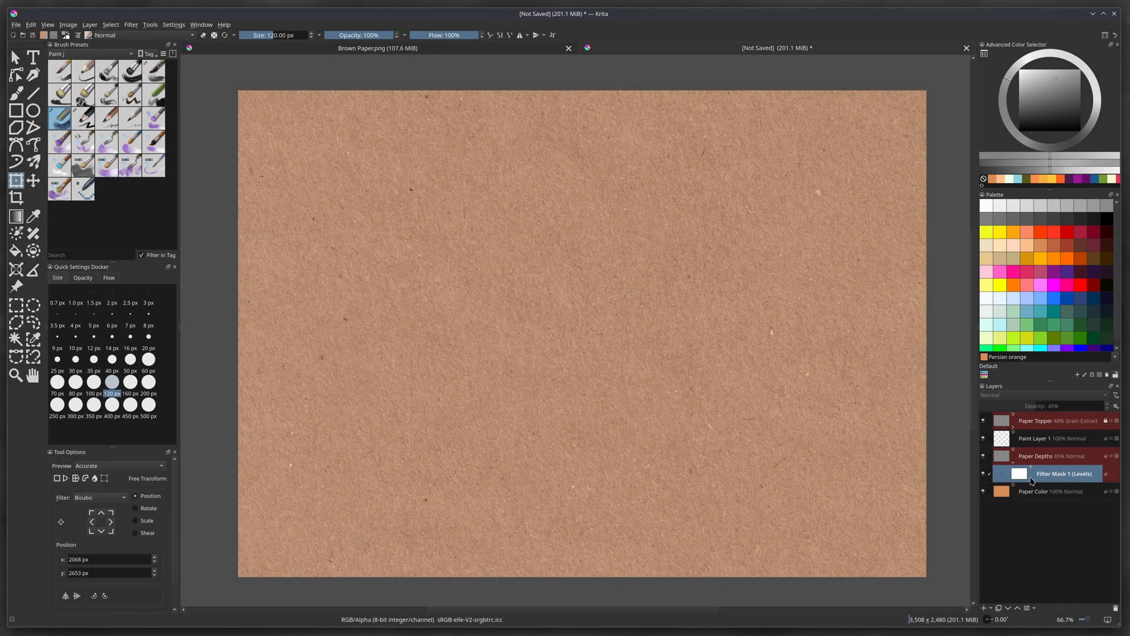
{"action": "mouse_move", "coordinate": [861, 505]}
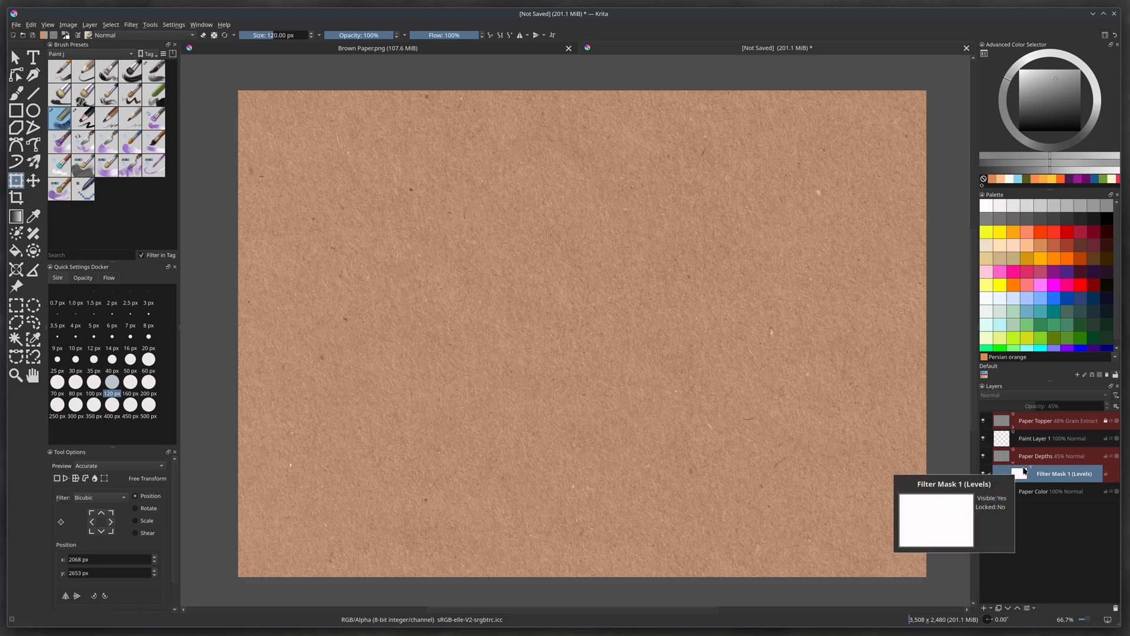
{"action": "mouse_move", "coordinate": [1030, 438]}
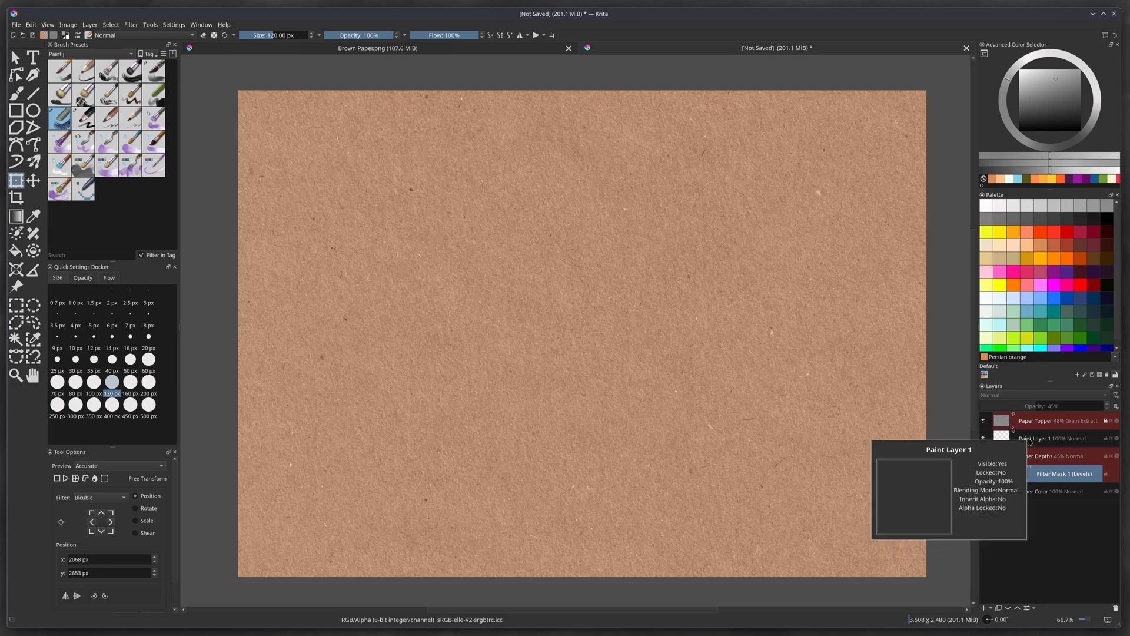
Paint broad bright french blue Chalk Grainy strokes across Paint Layer 1
{"action": "left_click", "coordinate": [1038, 438]}
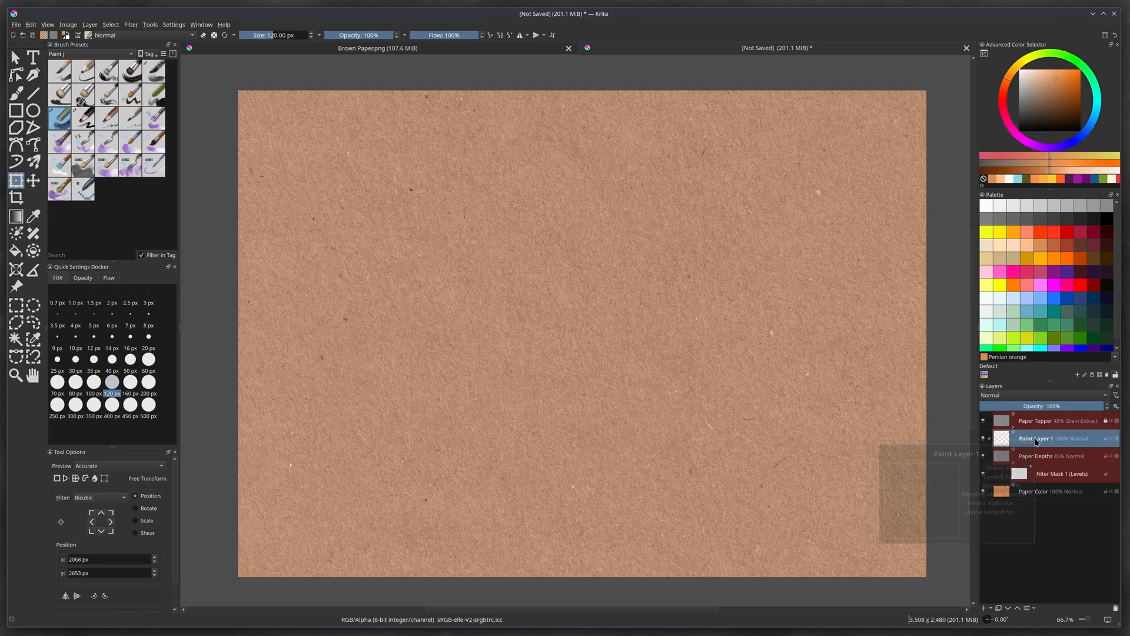
{"action": "right_click", "coordinate": [1038, 438]}
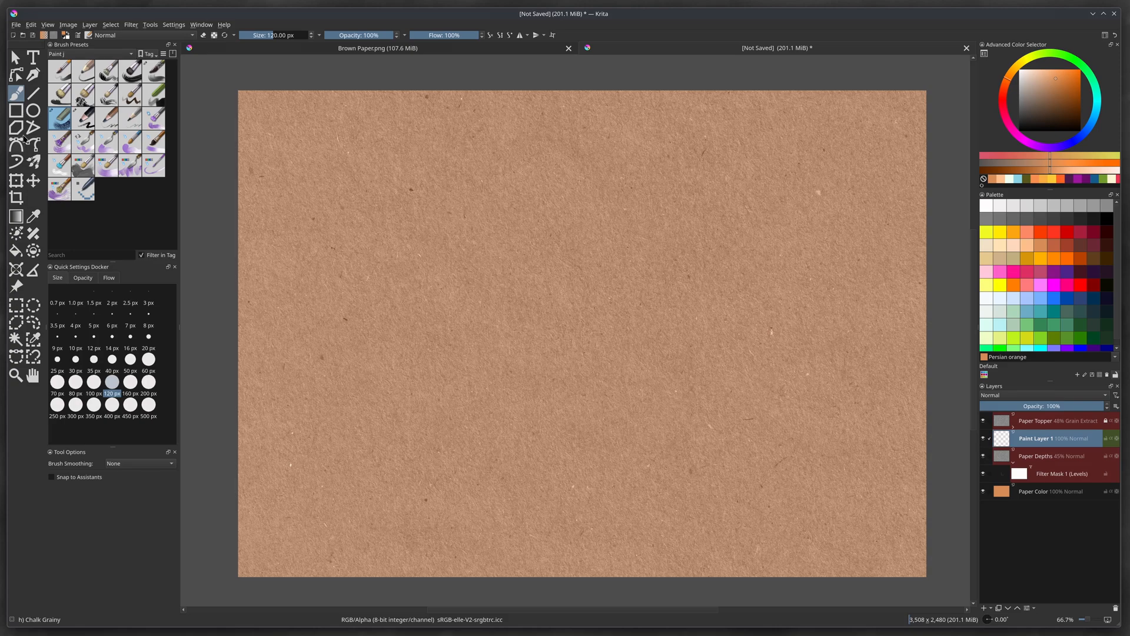
{"action": "mouse_move", "coordinate": [72, 144]}
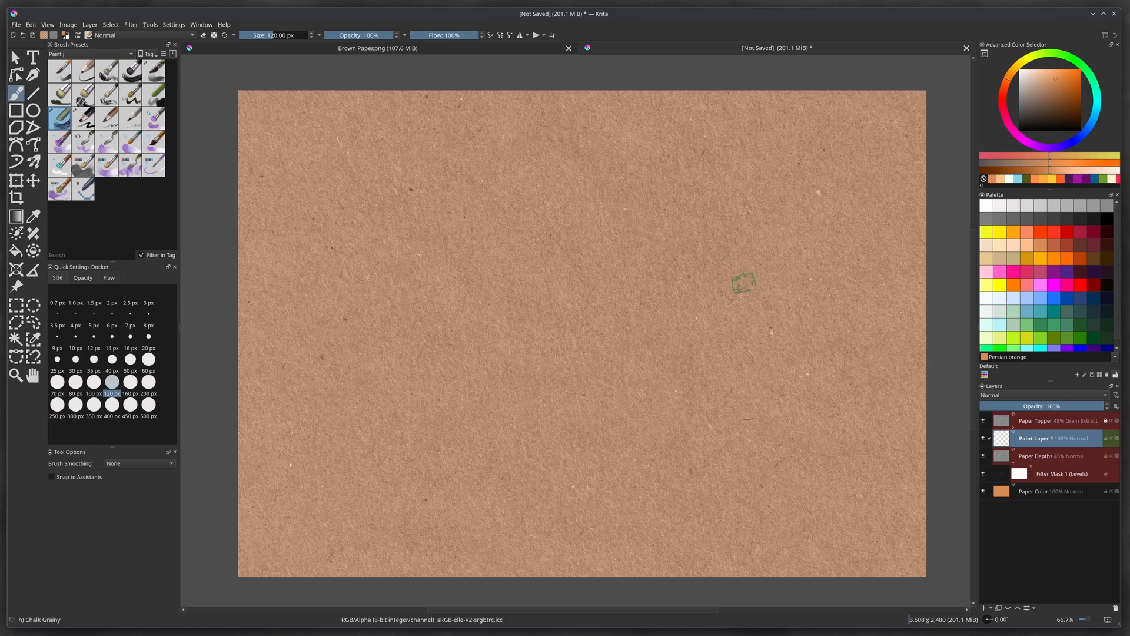
{"action": "left_click", "coordinate": [1038, 299]}
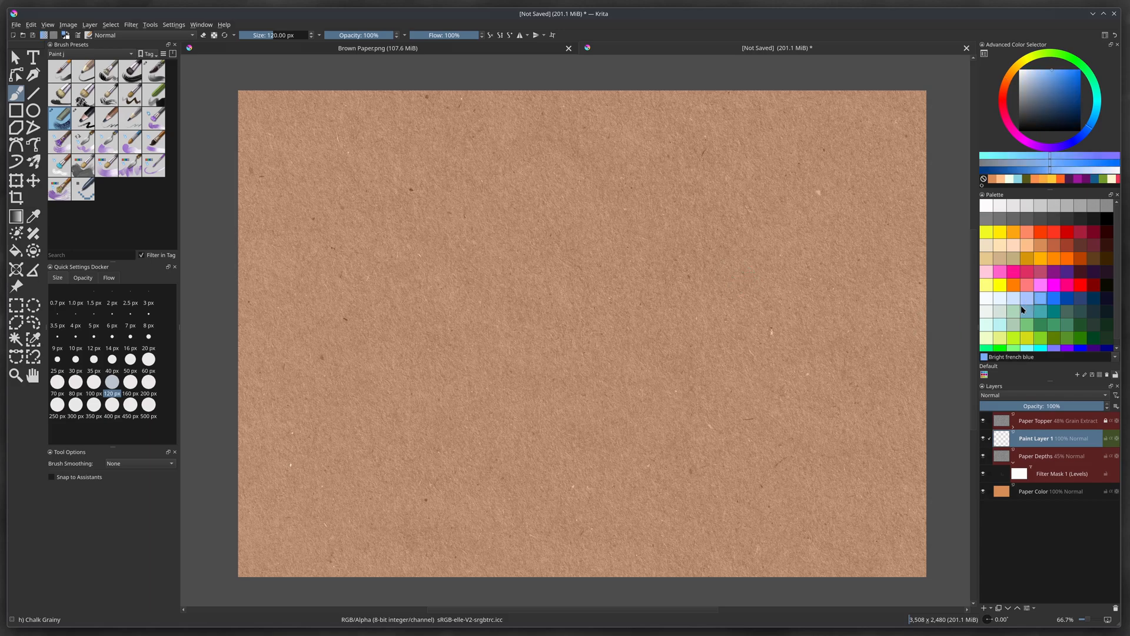
{"action": "left_click_drag", "start_coordinate": [512, 134], "coordinate": [714, 342]}
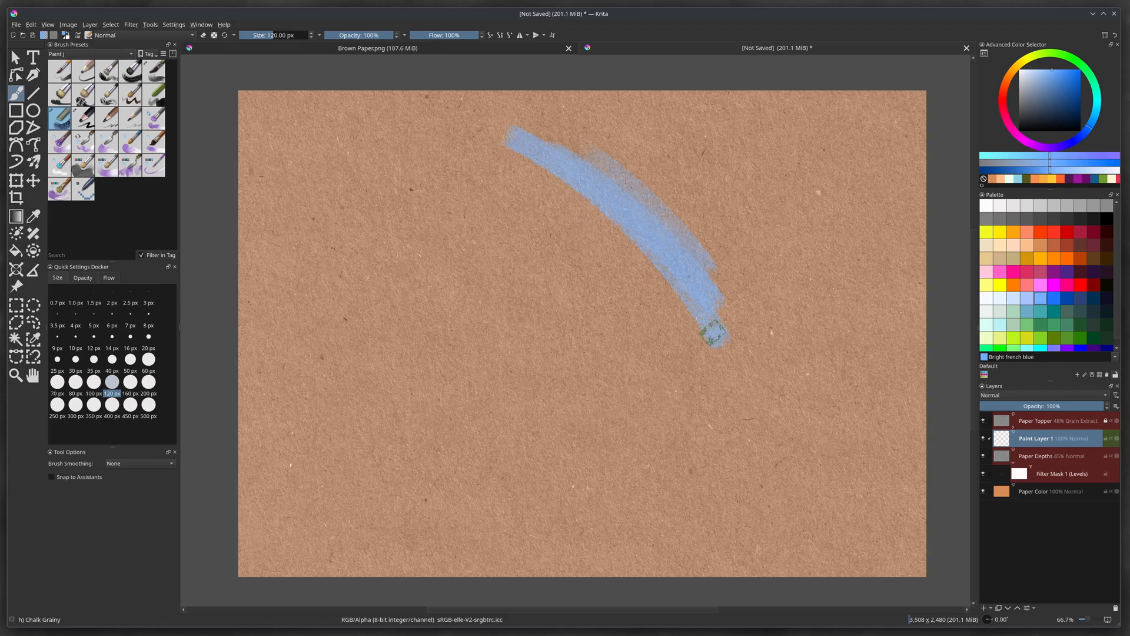
{"action": "left_click_drag", "start_coordinate": [714, 339], "coordinate": [354, 194]}
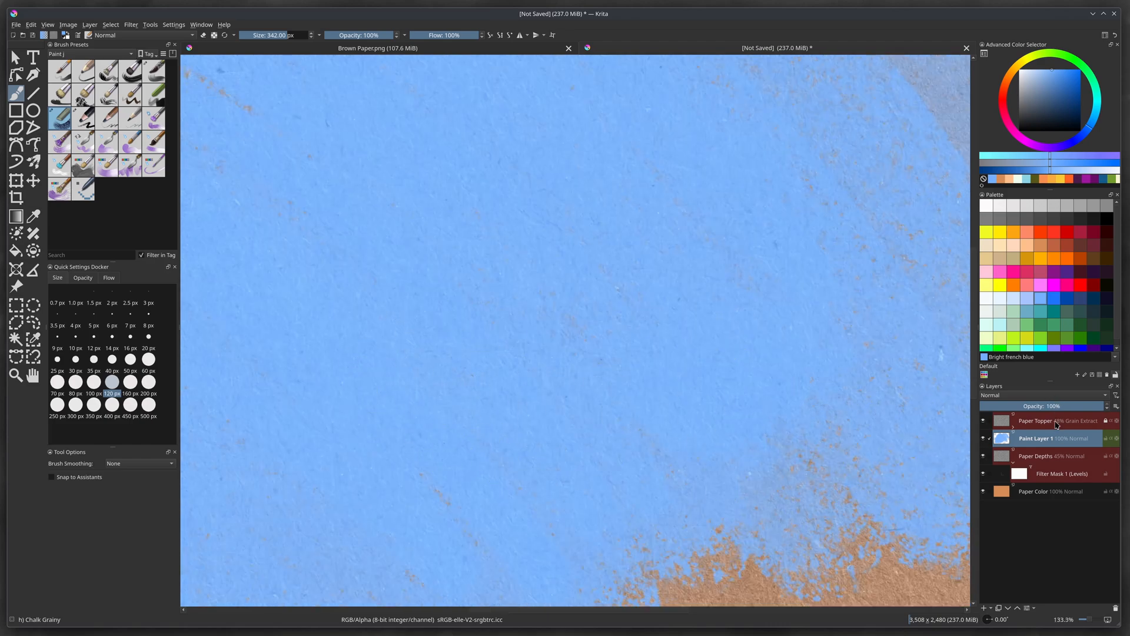
Select Paper Topper and raise its opacity to 62%
{"action": "left_click", "coordinate": [1045, 421]}
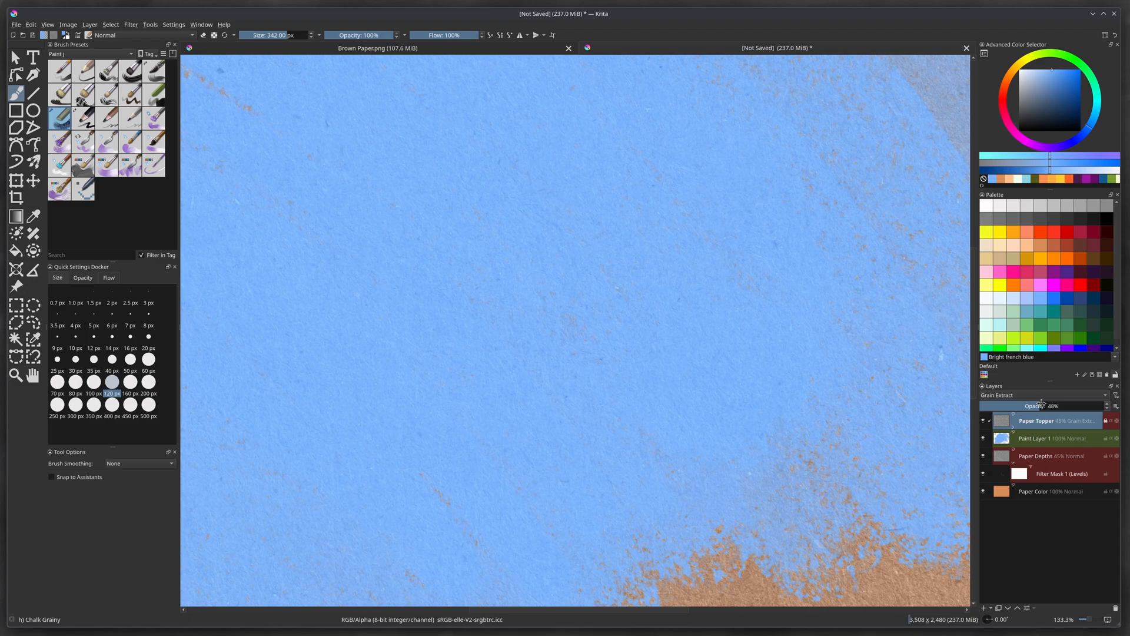
{"action": "left_click_drag", "start_coordinate": [1031, 405], "coordinate": [1063, 405]}
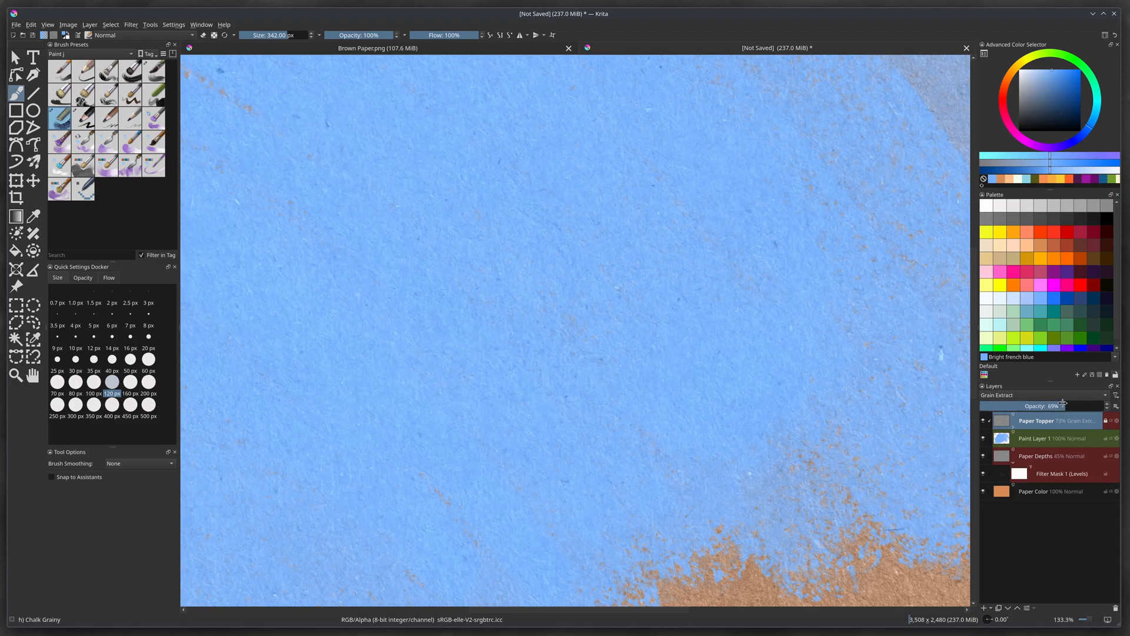
{"action": "left_click_drag", "start_coordinate": [1063, 405], "coordinate": [1054, 405]}
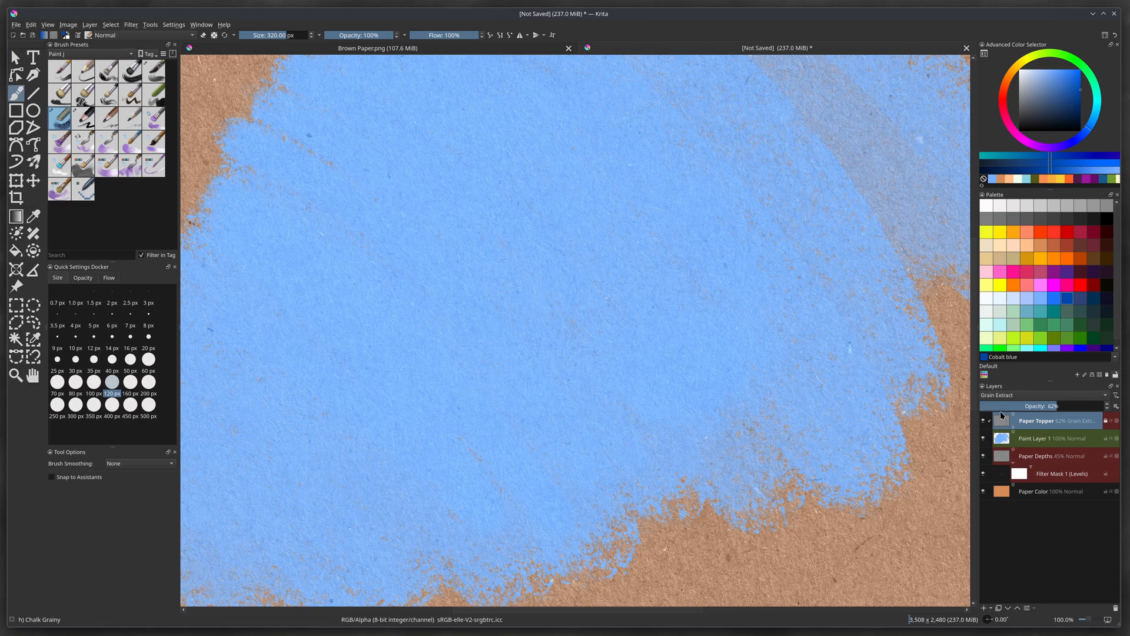
On Paint Layer 1, paint purple flower petals and blend the brown patch into the blue
{"action": "left_click", "coordinate": [1038, 438]}
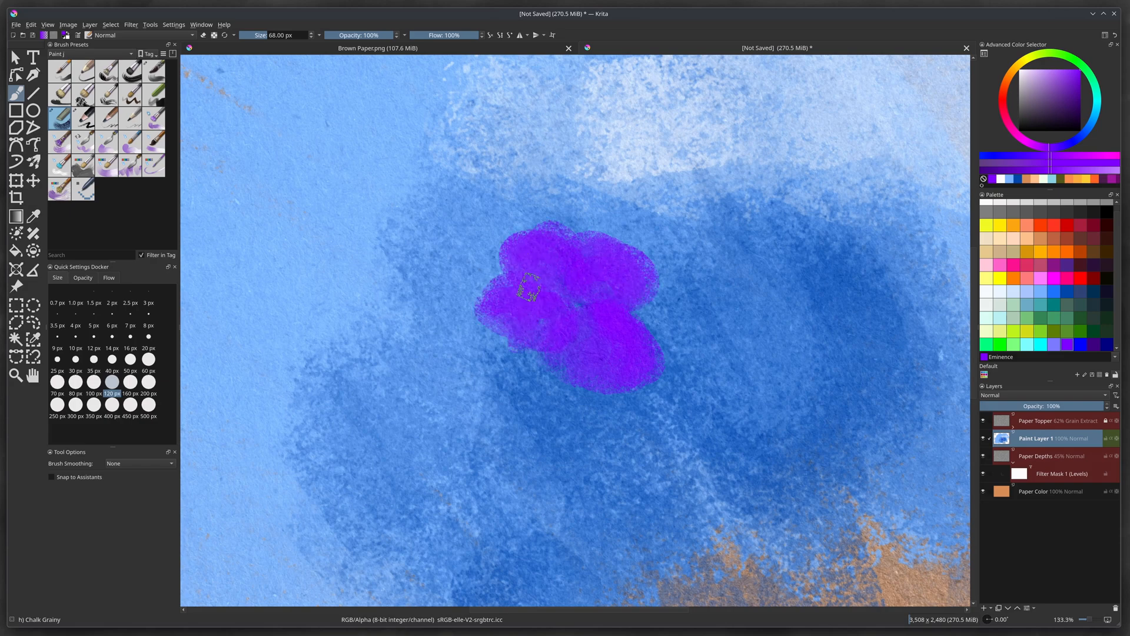
{"action": "left_click_drag", "start_coordinate": [526, 285], "coordinate": [526, 332]}
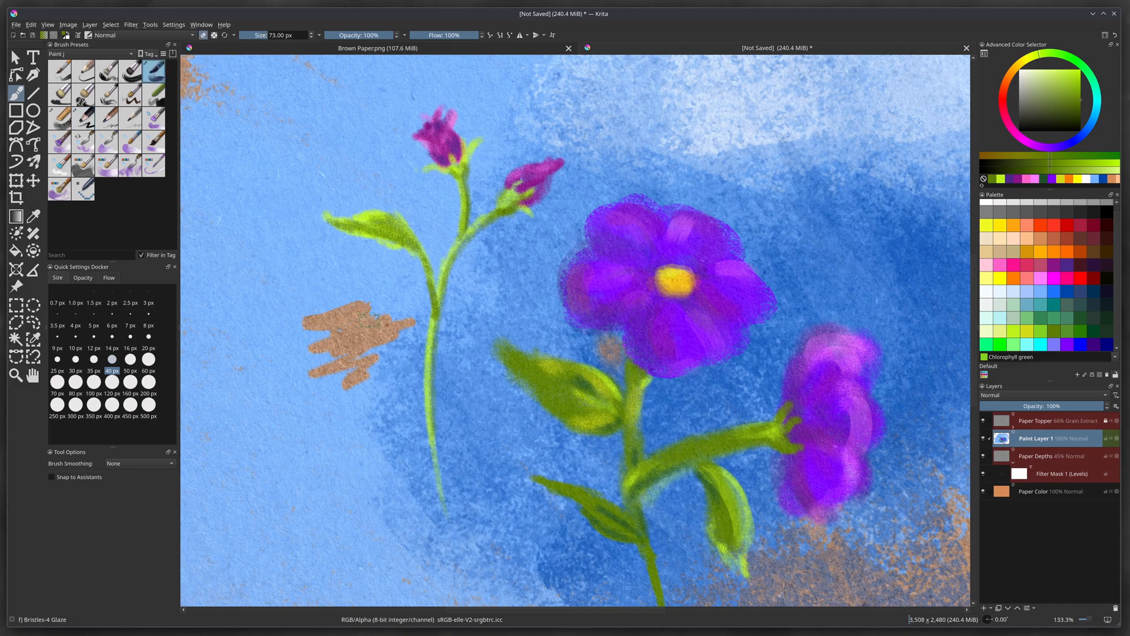
{"action": "left_click_drag", "start_coordinate": [360, 328], "coordinate": [375, 367]}
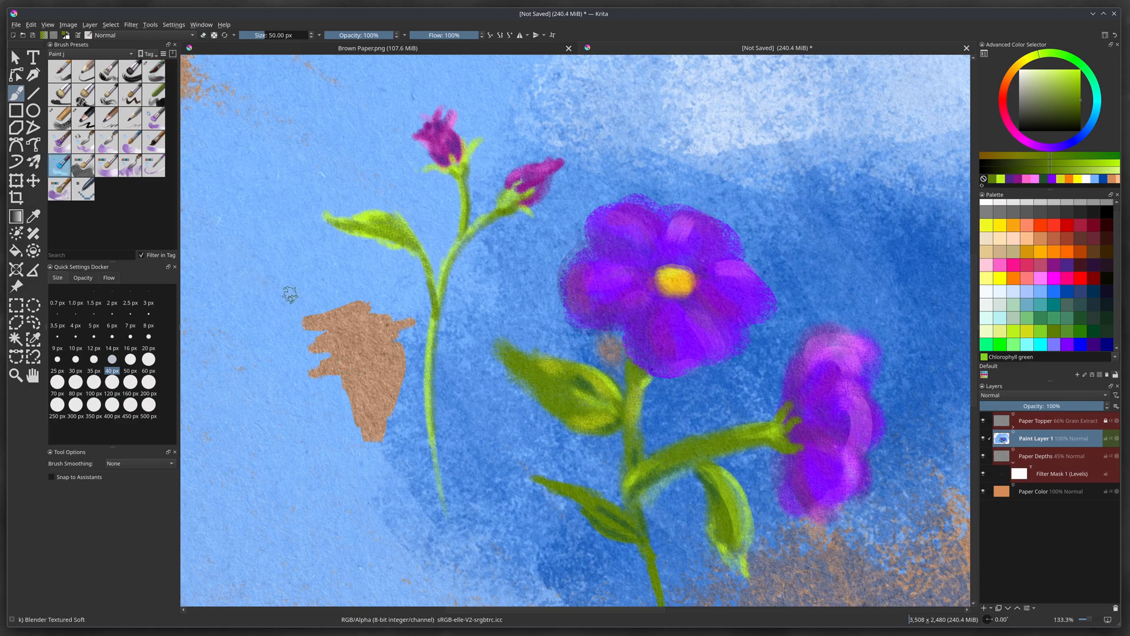
{"action": "left_click_drag", "start_coordinate": [310, 303], "coordinate": [404, 375]}
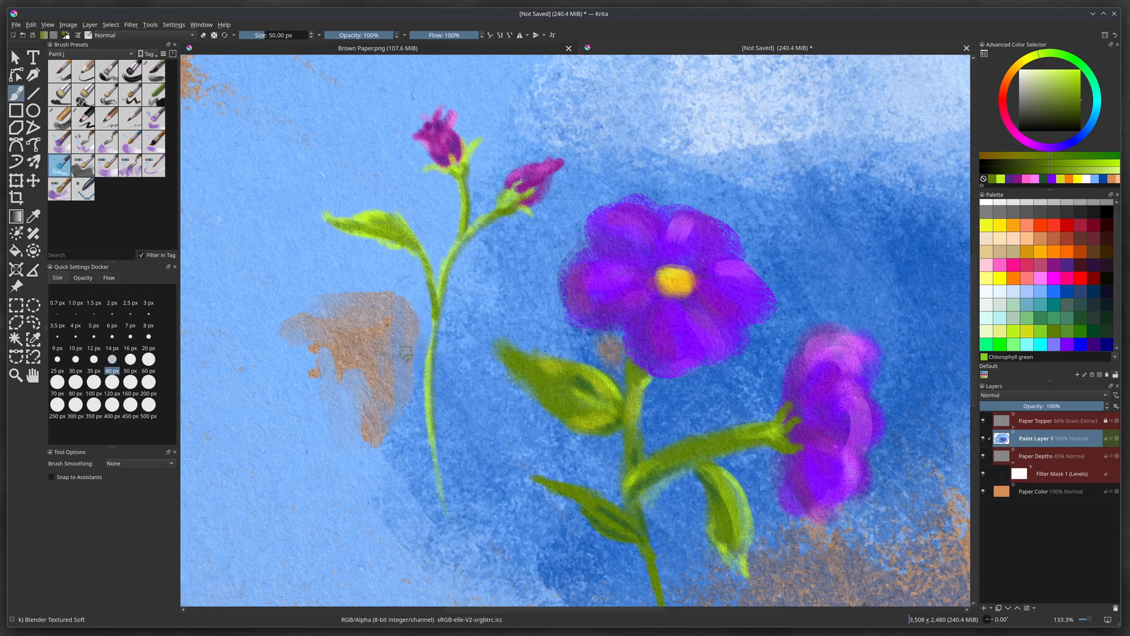
{"action": "left_click_drag", "start_coordinate": [404, 346], "coordinate": [353, 422]}
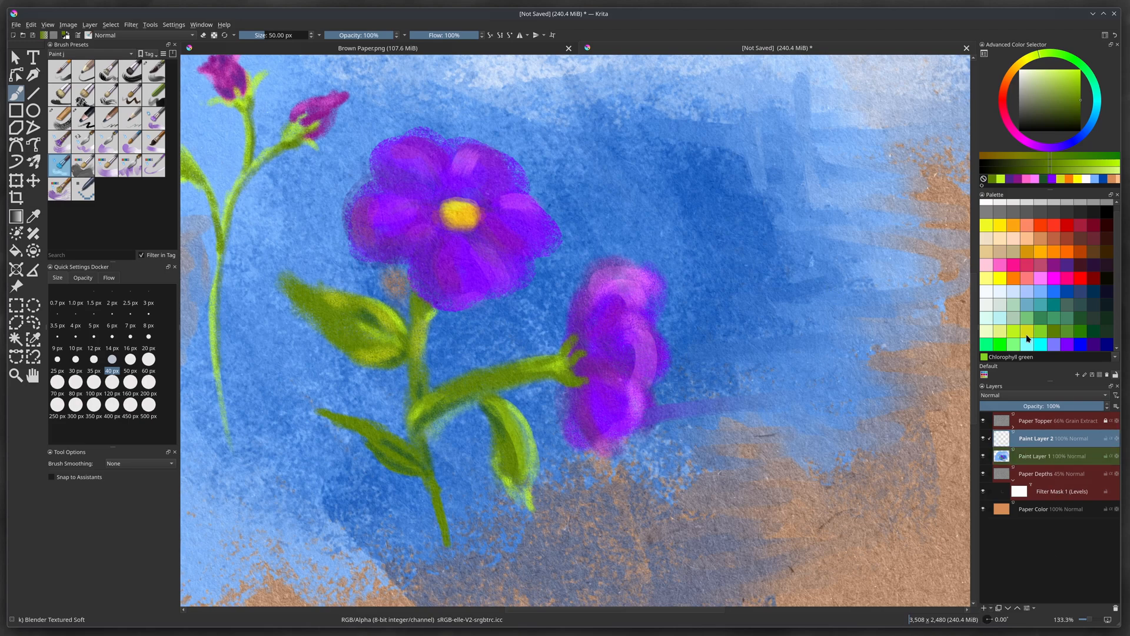
{"action": "mouse_move", "coordinate": [1018, 294]}
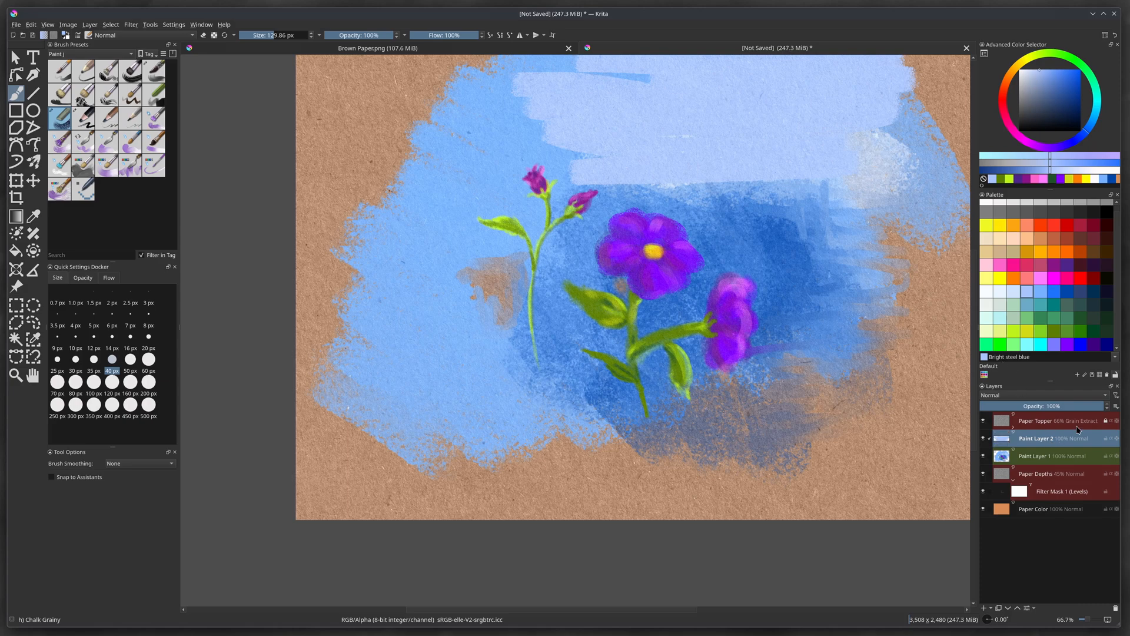
Lower Paint Layer 2's opacity from 48% to about 34% to fade the blue strokes
{"action": "left_click_drag", "start_coordinate": [1074, 406], "coordinate": [1049, 406]}
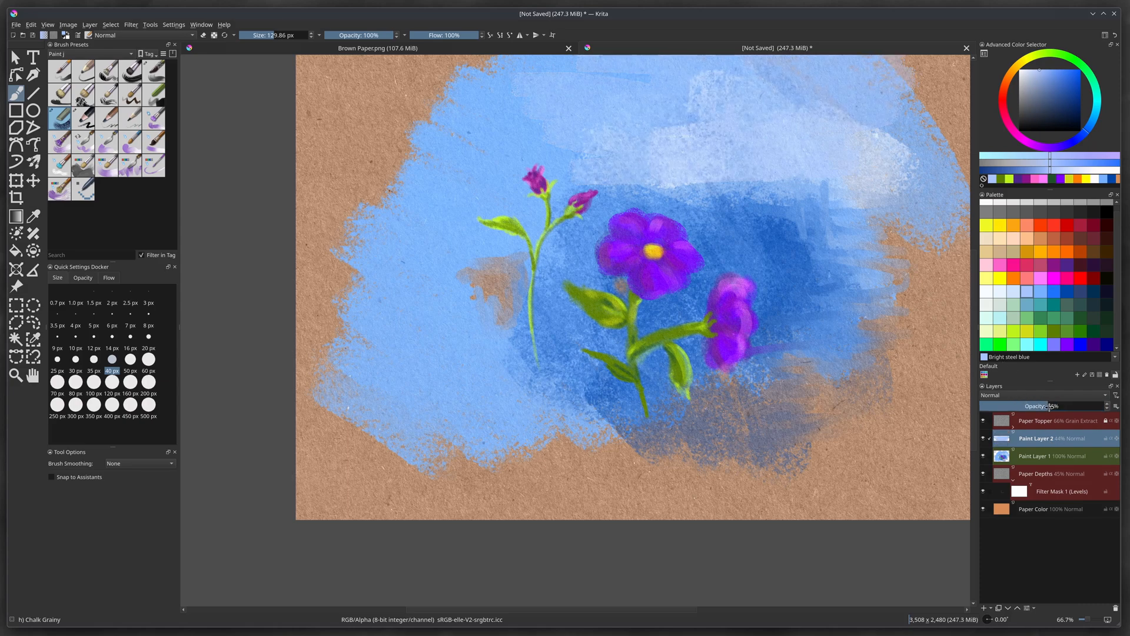
{"action": "left_click_drag", "start_coordinate": [1031, 405], "coordinate": [1049, 405]}
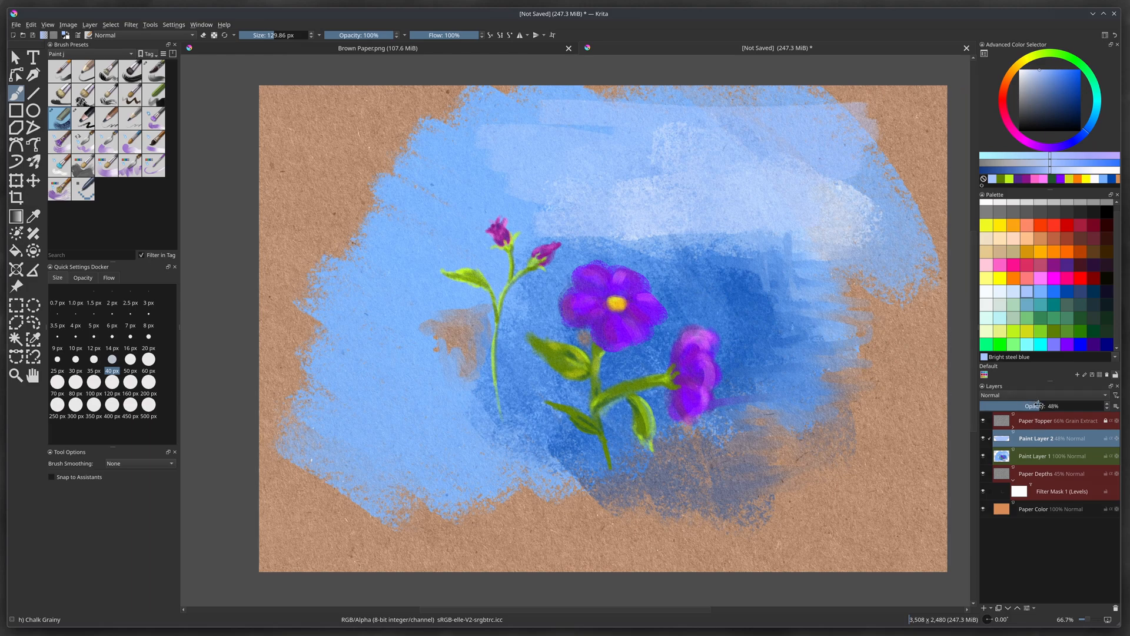
{"action": "left_click_drag", "start_coordinate": [1052, 405], "coordinate": [1020, 405]}
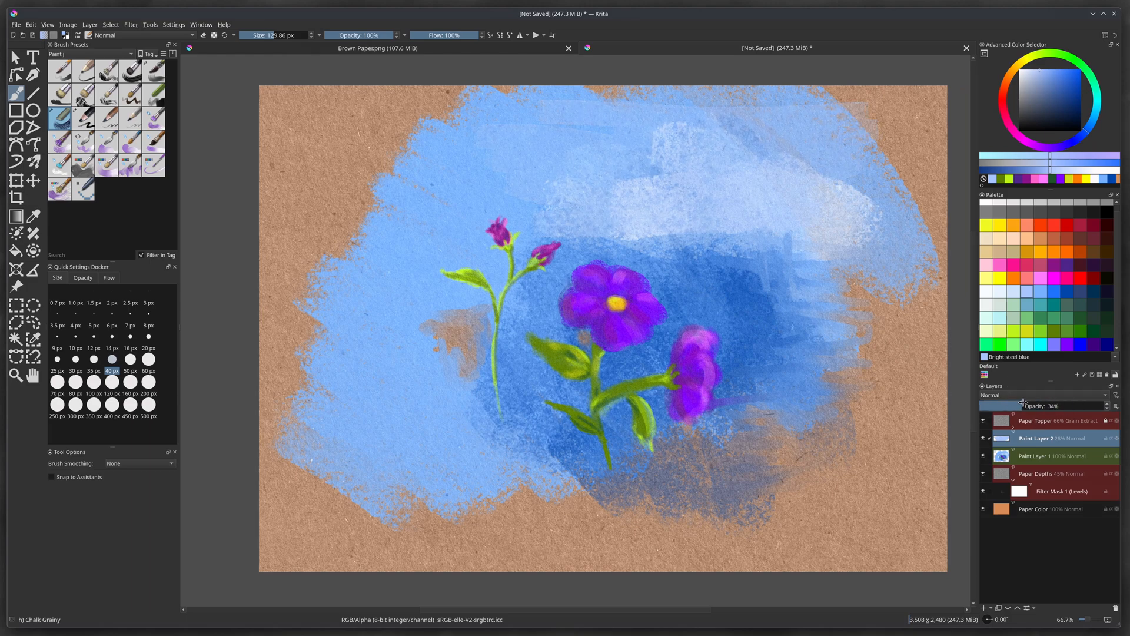
{"action": "left_click_drag", "start_coordinate": [1009, 405], "coordinate": [1053, 405]}
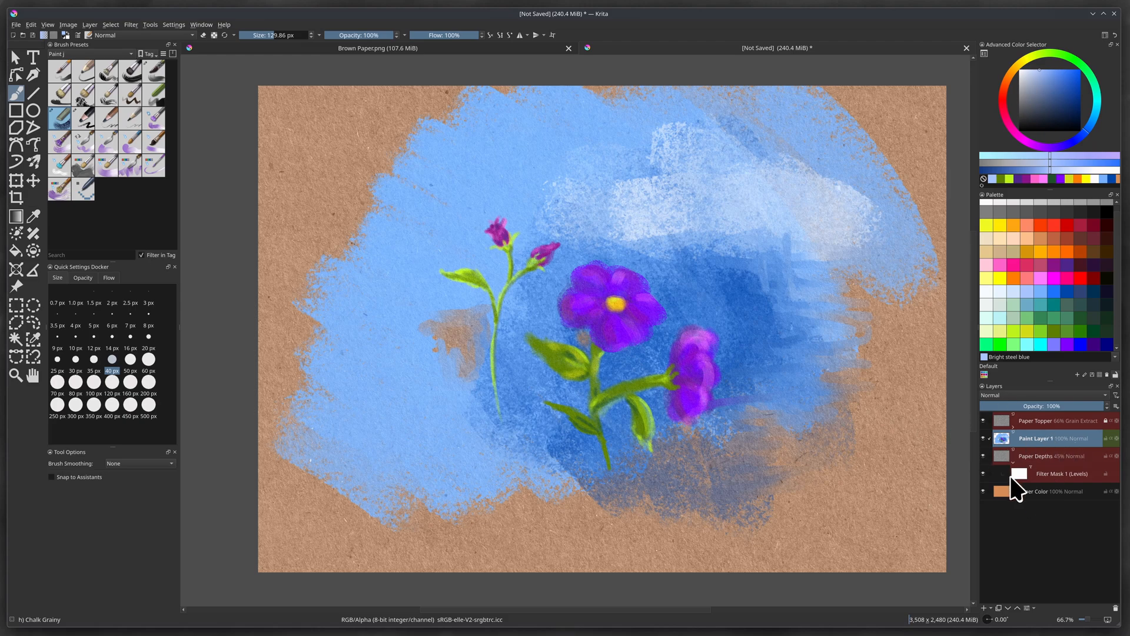
{"action": "mouse_move", "coordinate": [1002, 456]}
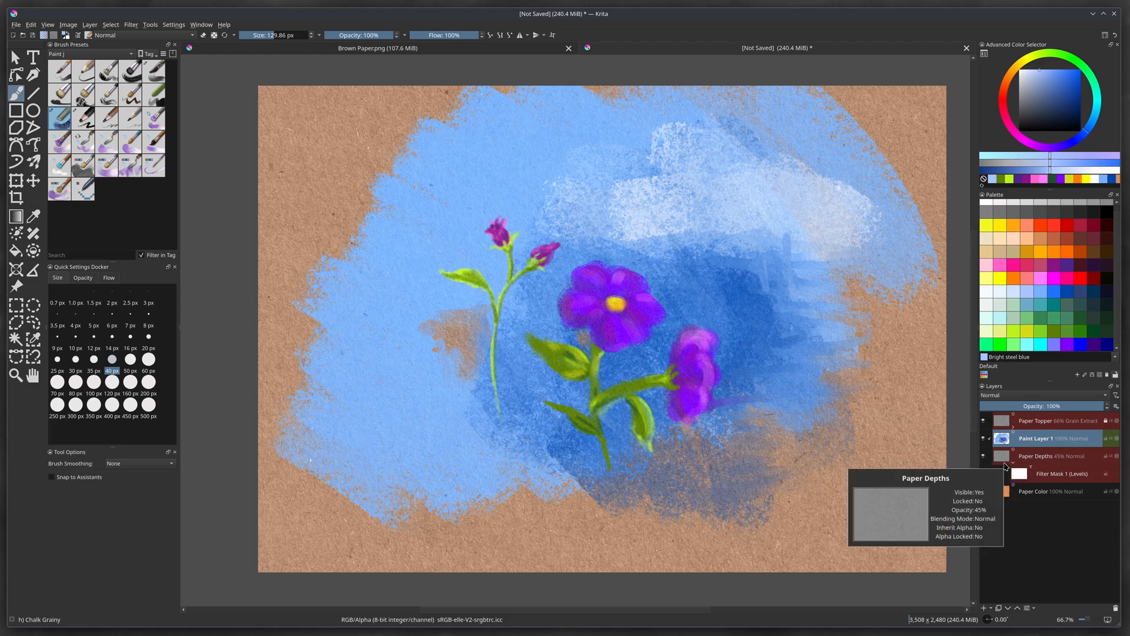